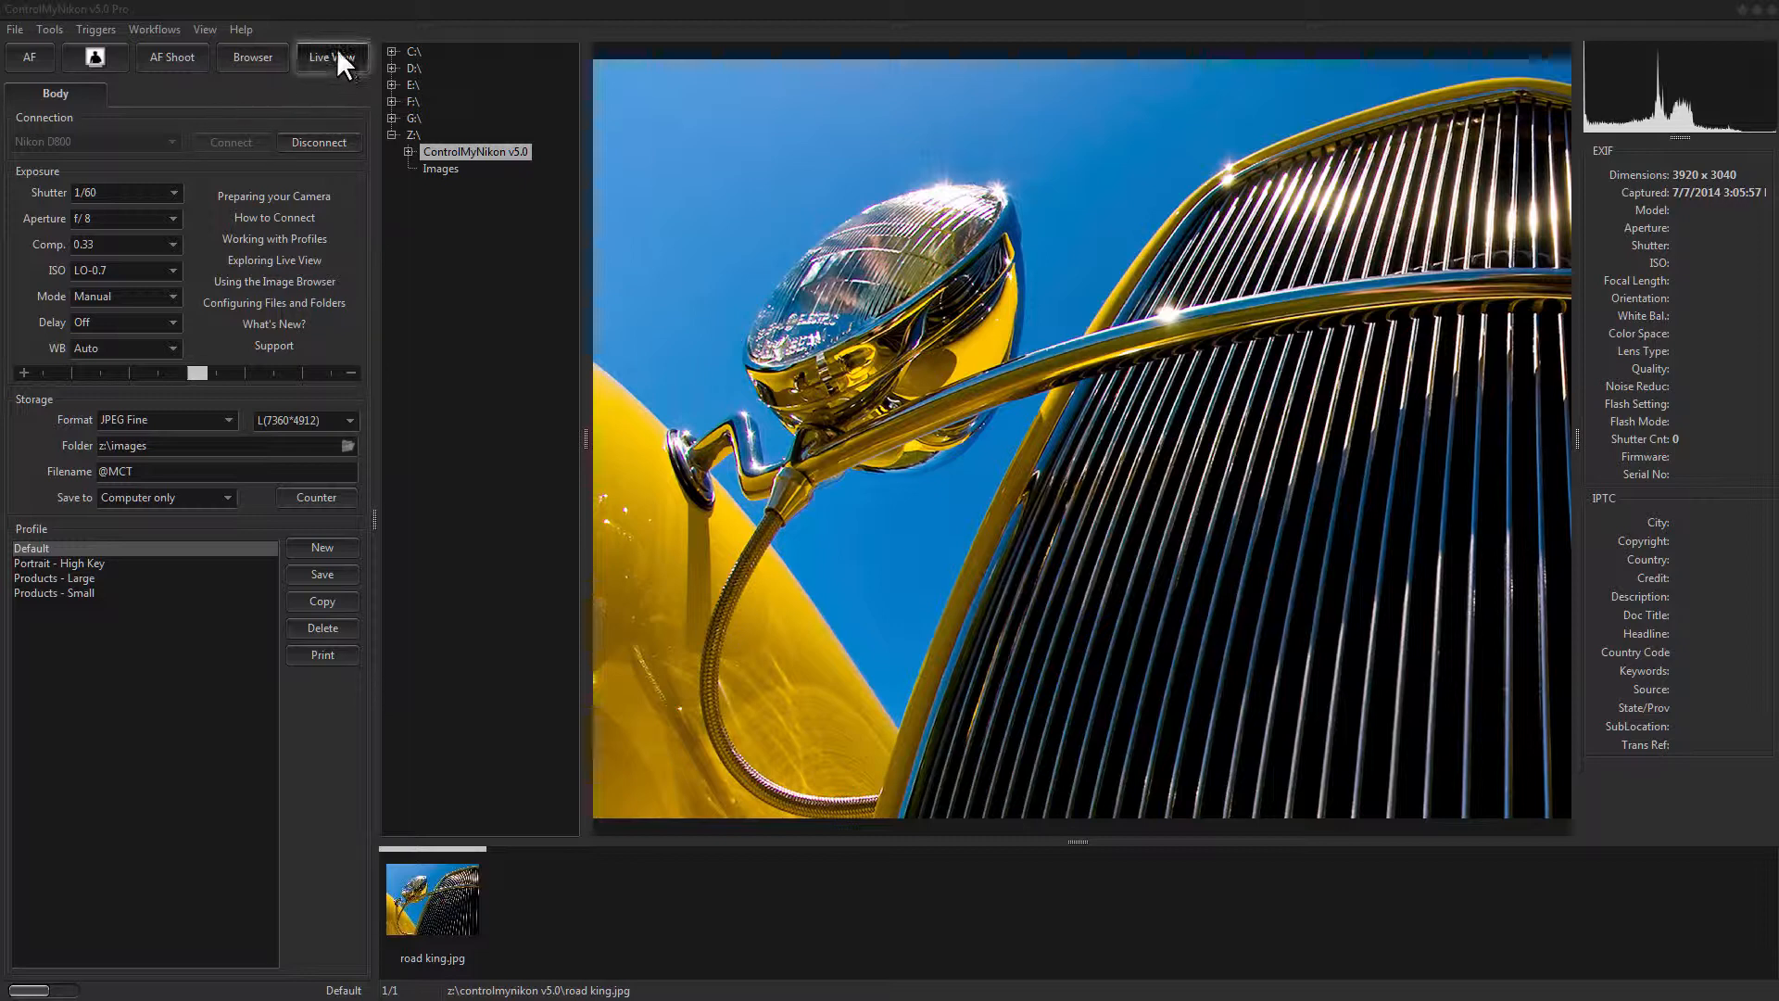
Step: Start the pyrite live view and toggle the histogram overlay off and back on
{"action": "left_click", "coordinate": [330, 57]}
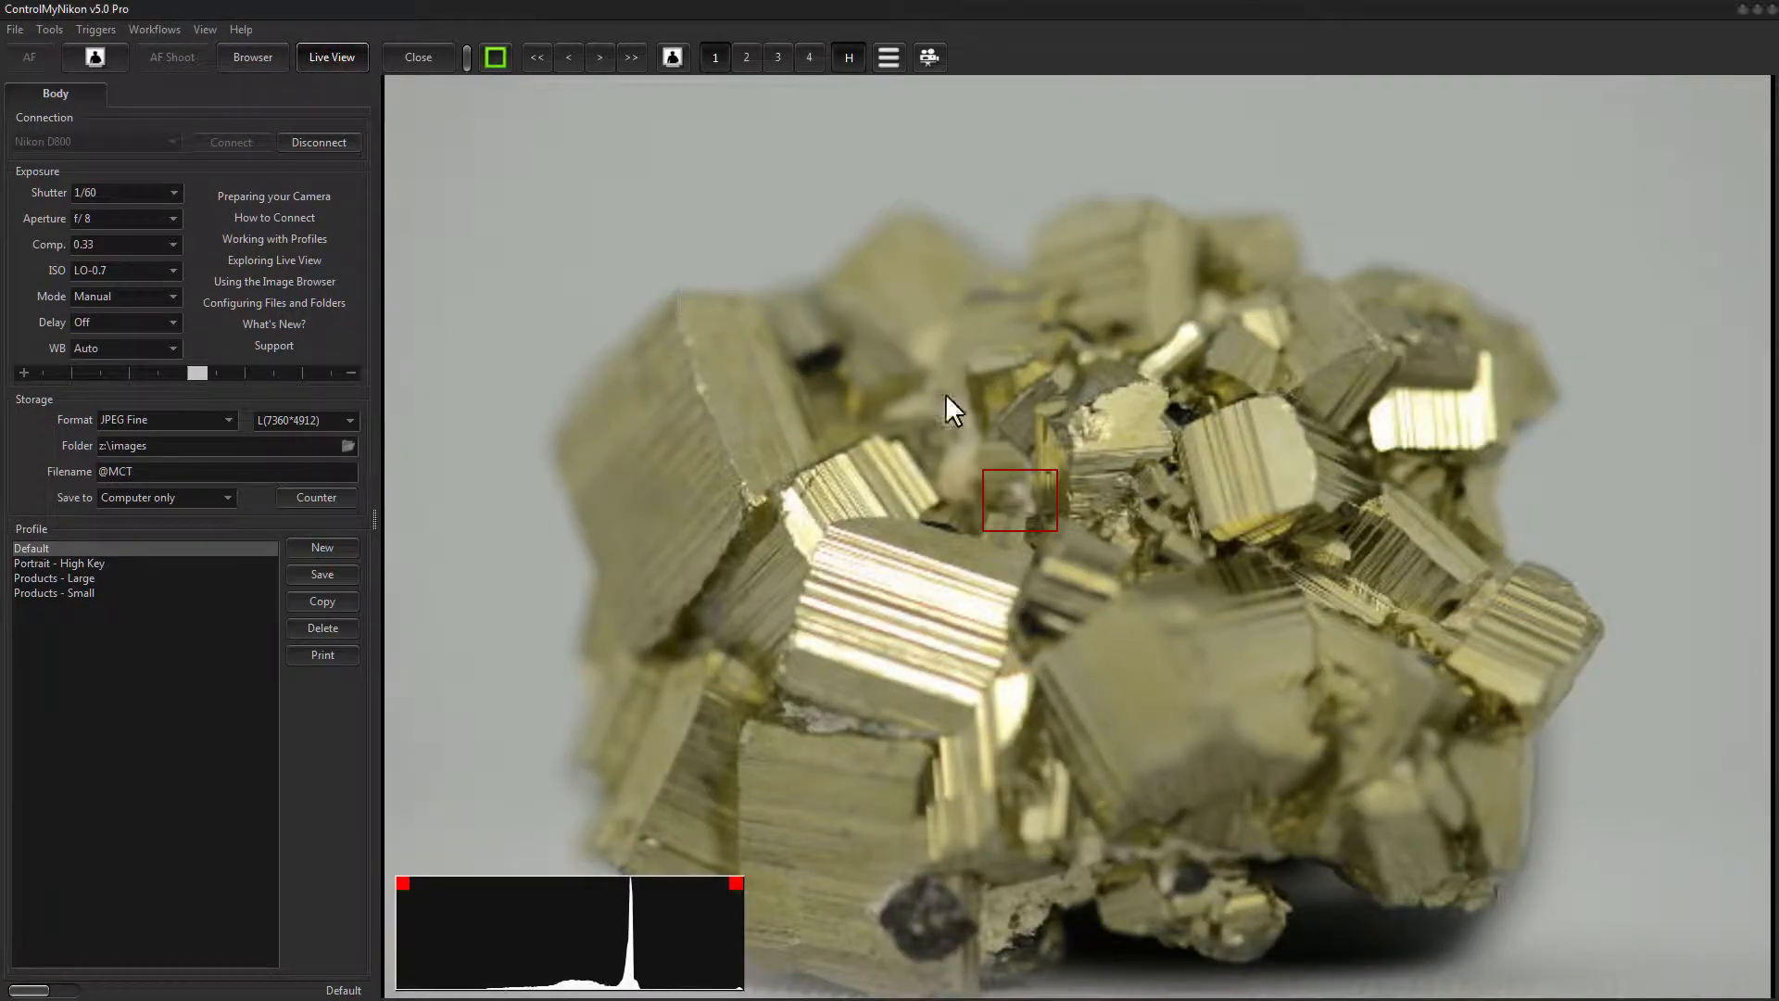
{"action": "mouse_move", "coordinate": [1011, 668]}
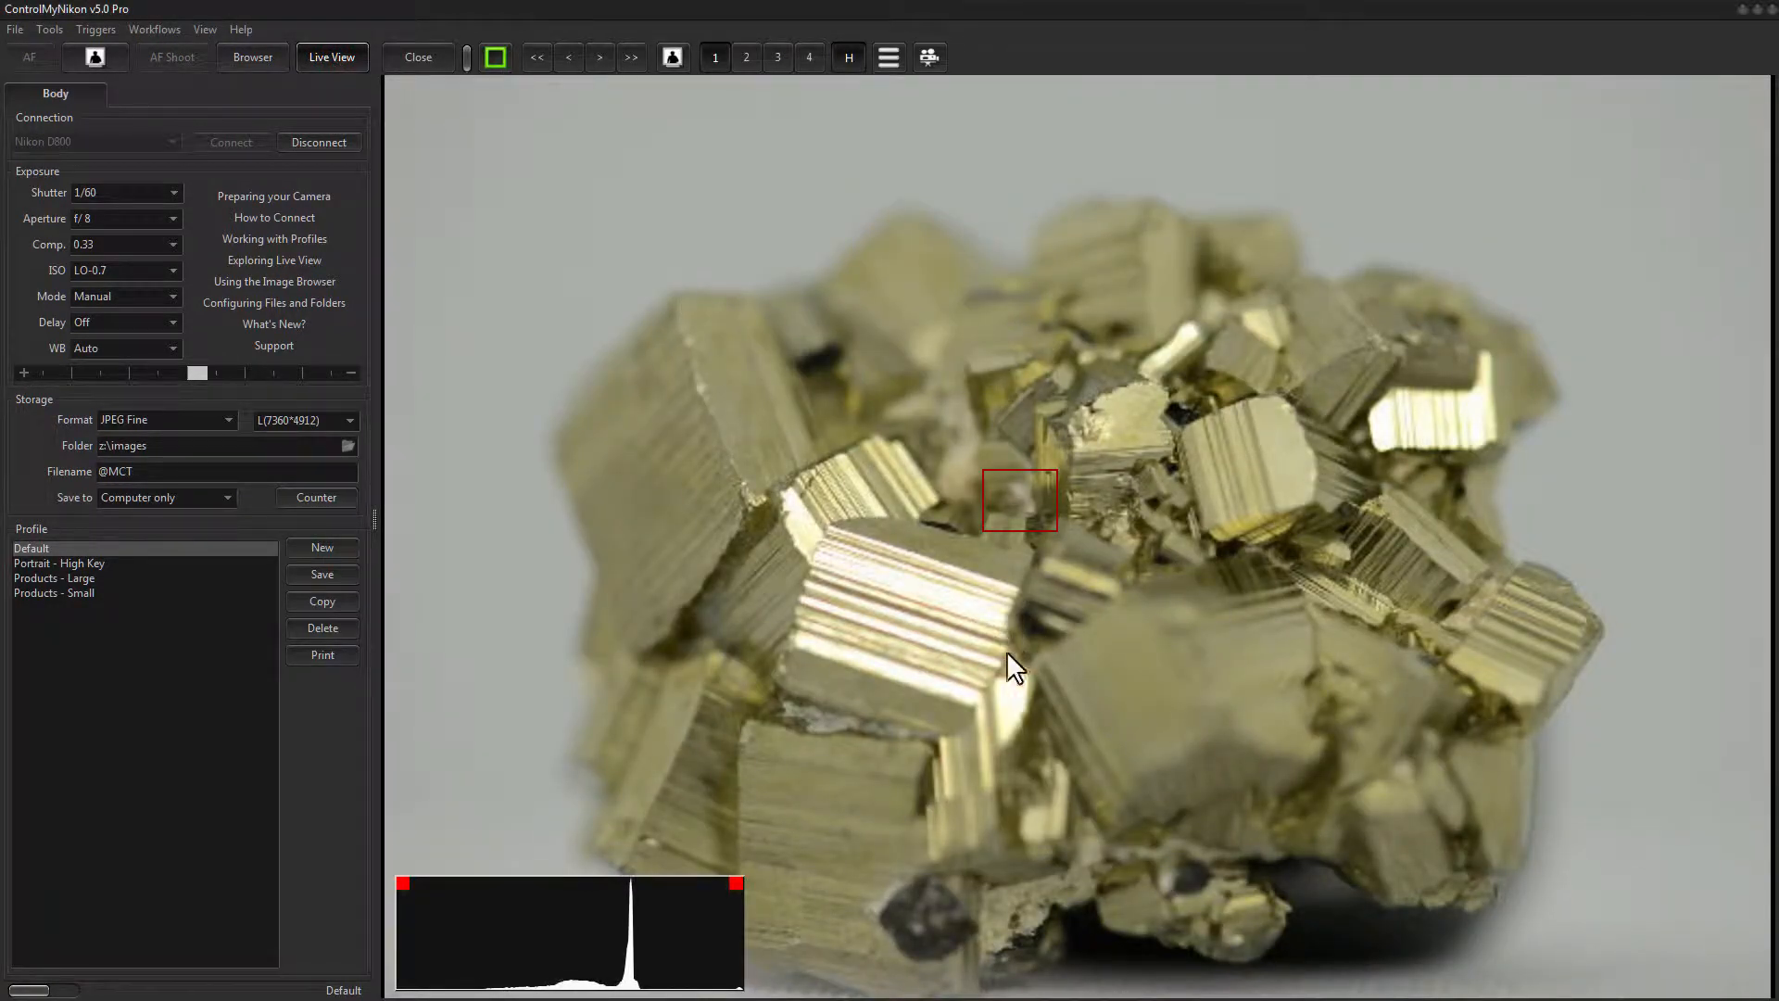
{"action": "left_click", "coordinate": [848, 57]}
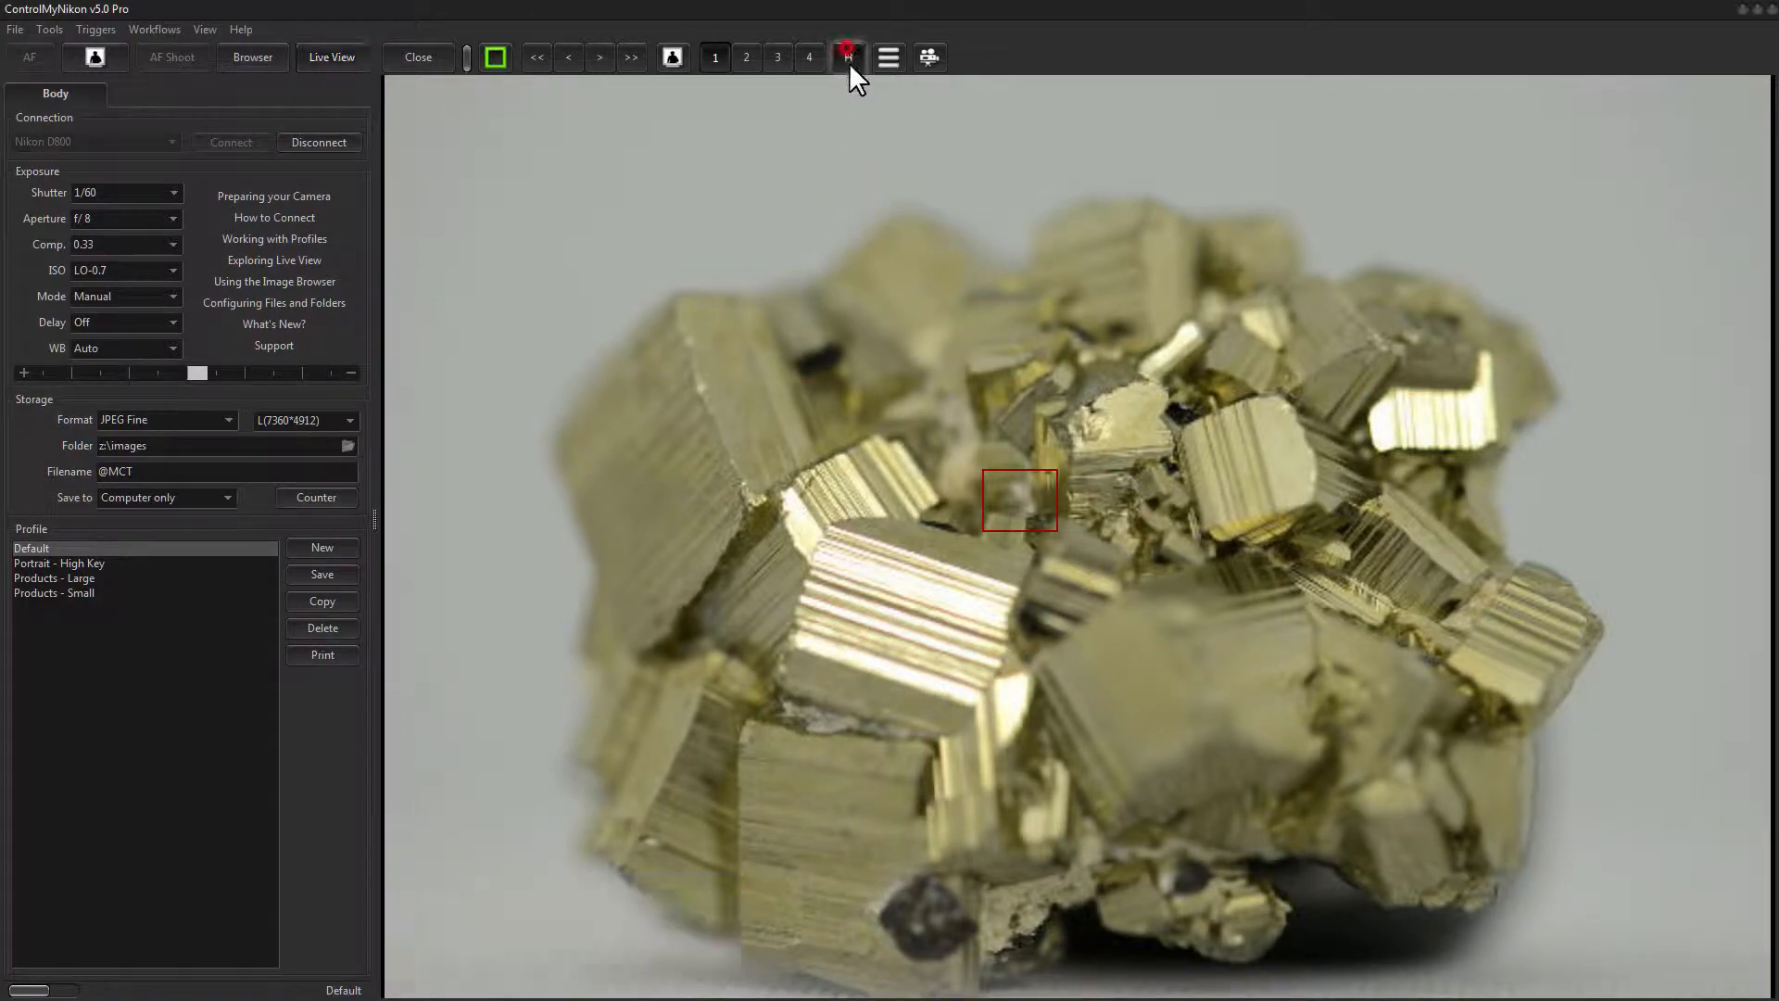
{"action": "left_click", "coordinate": [848, 57]}
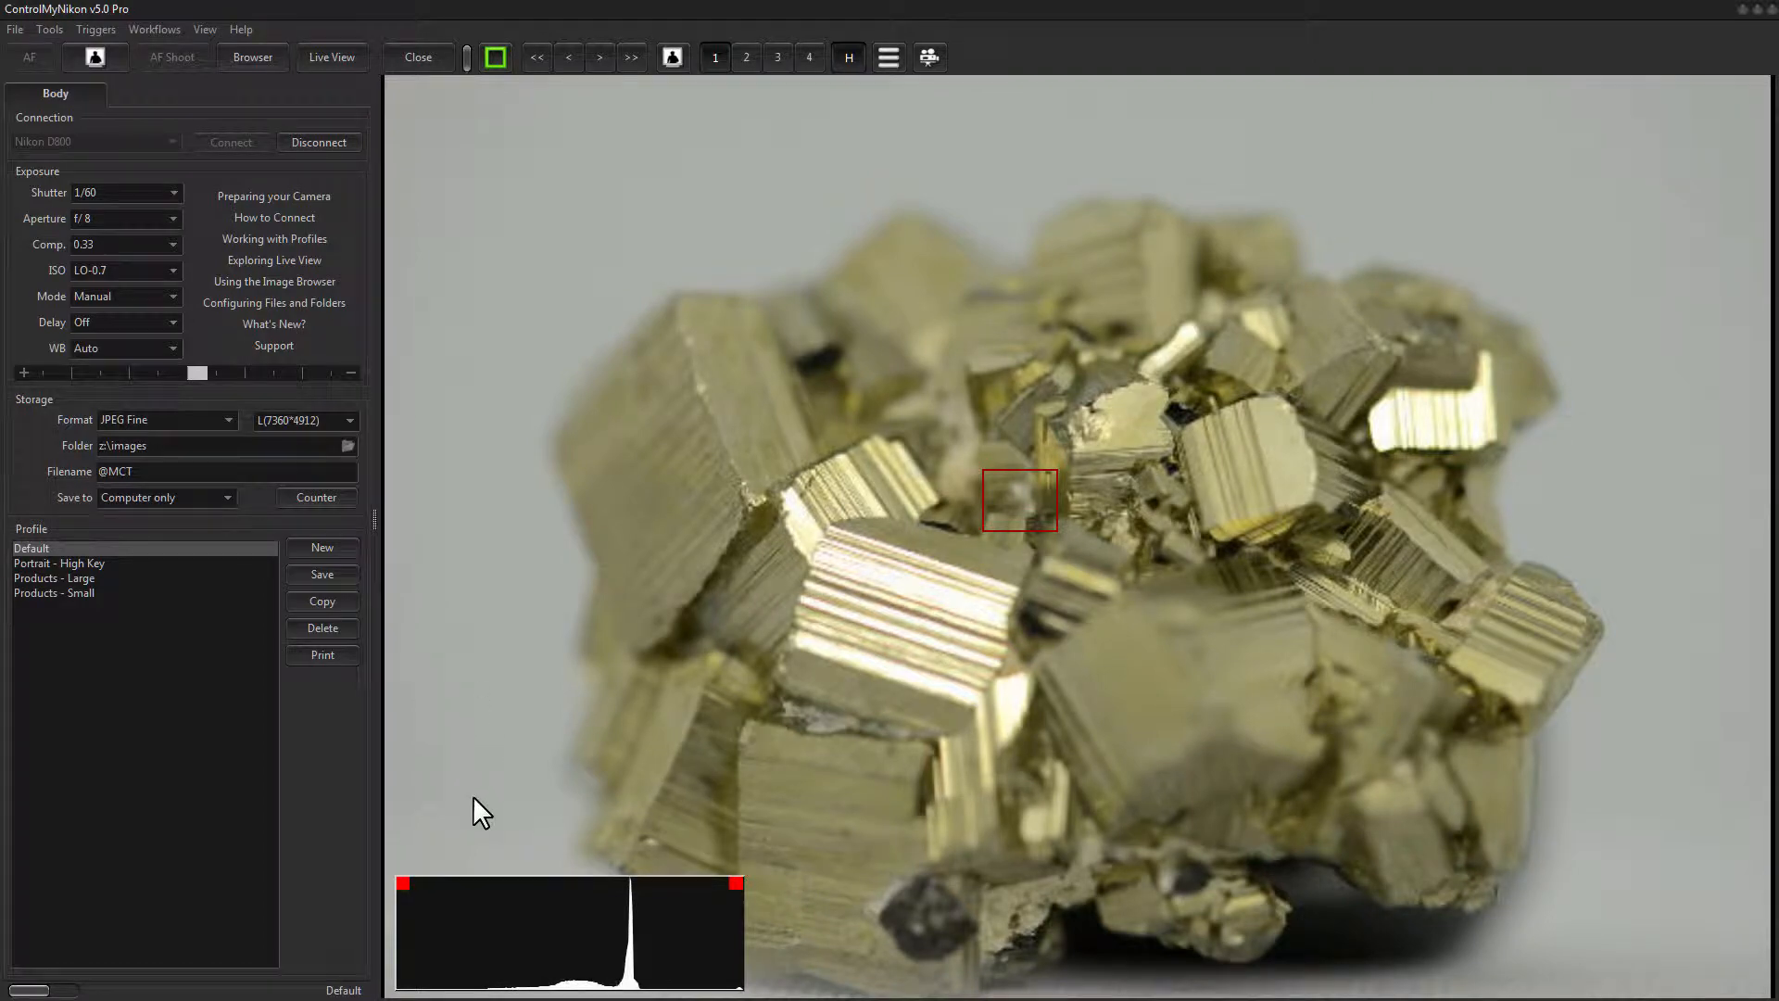
{"action": "mouse_move", "coordinate": [735, 924]}
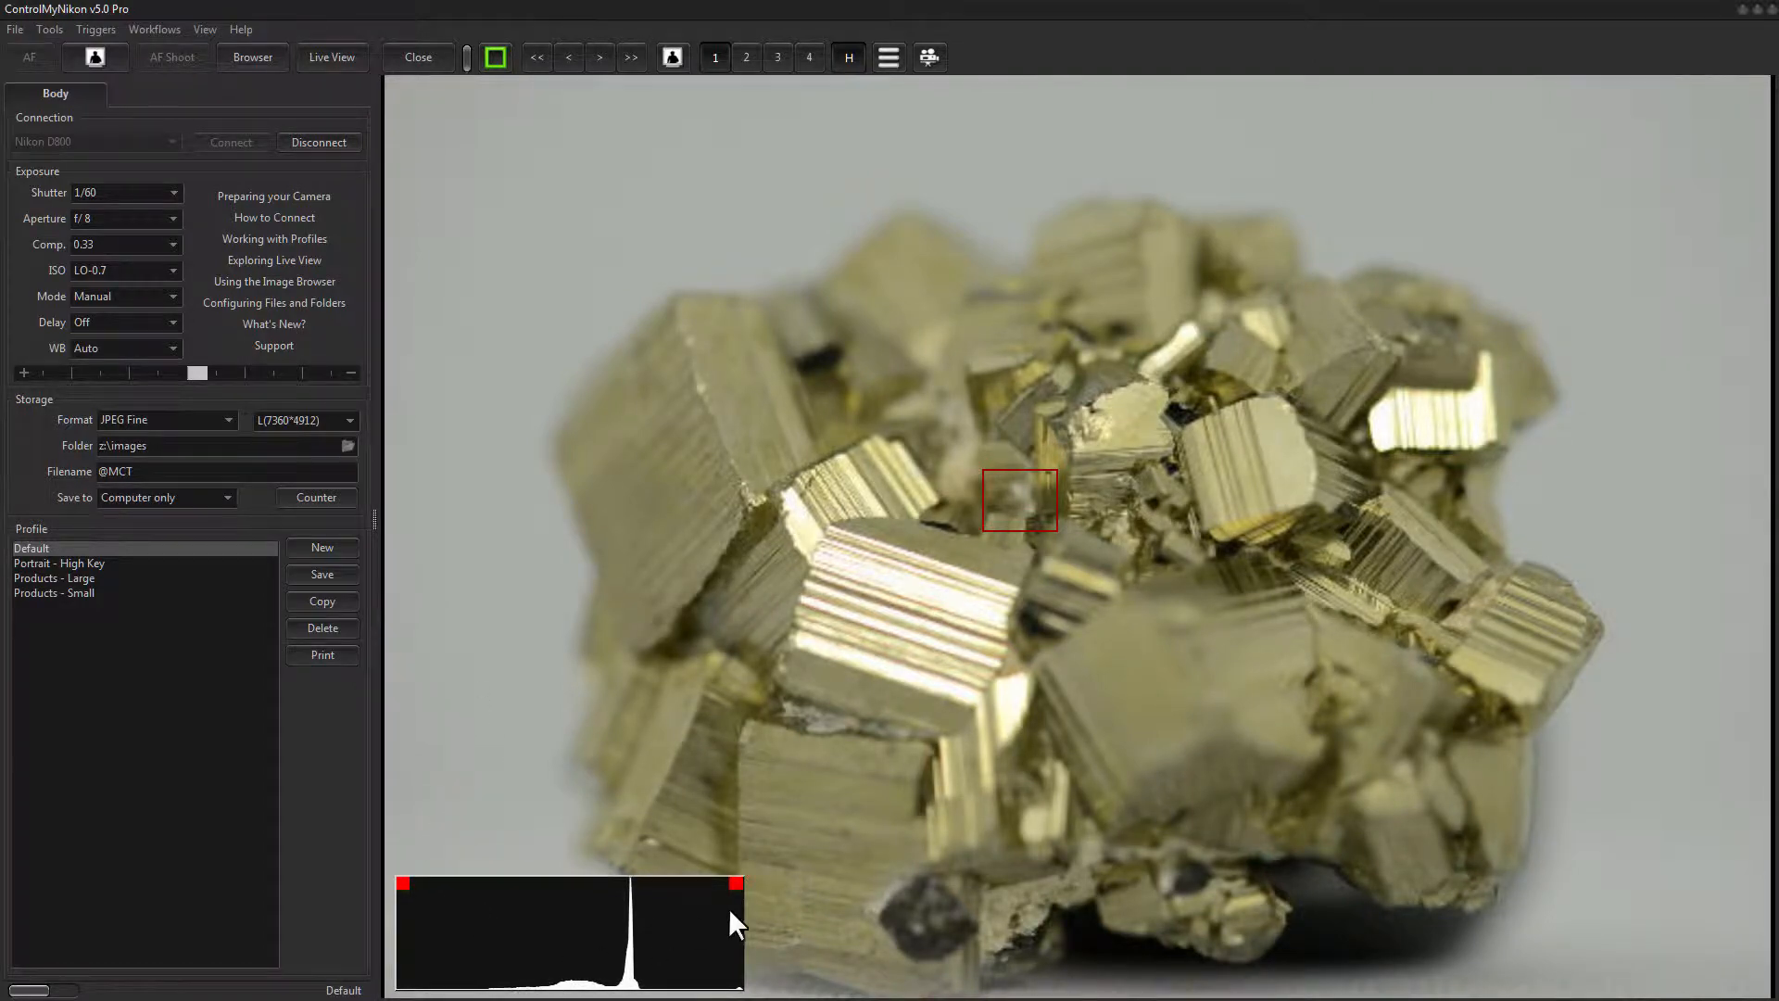
{"action": "mouse_move", "coordinate": [914, 645]}
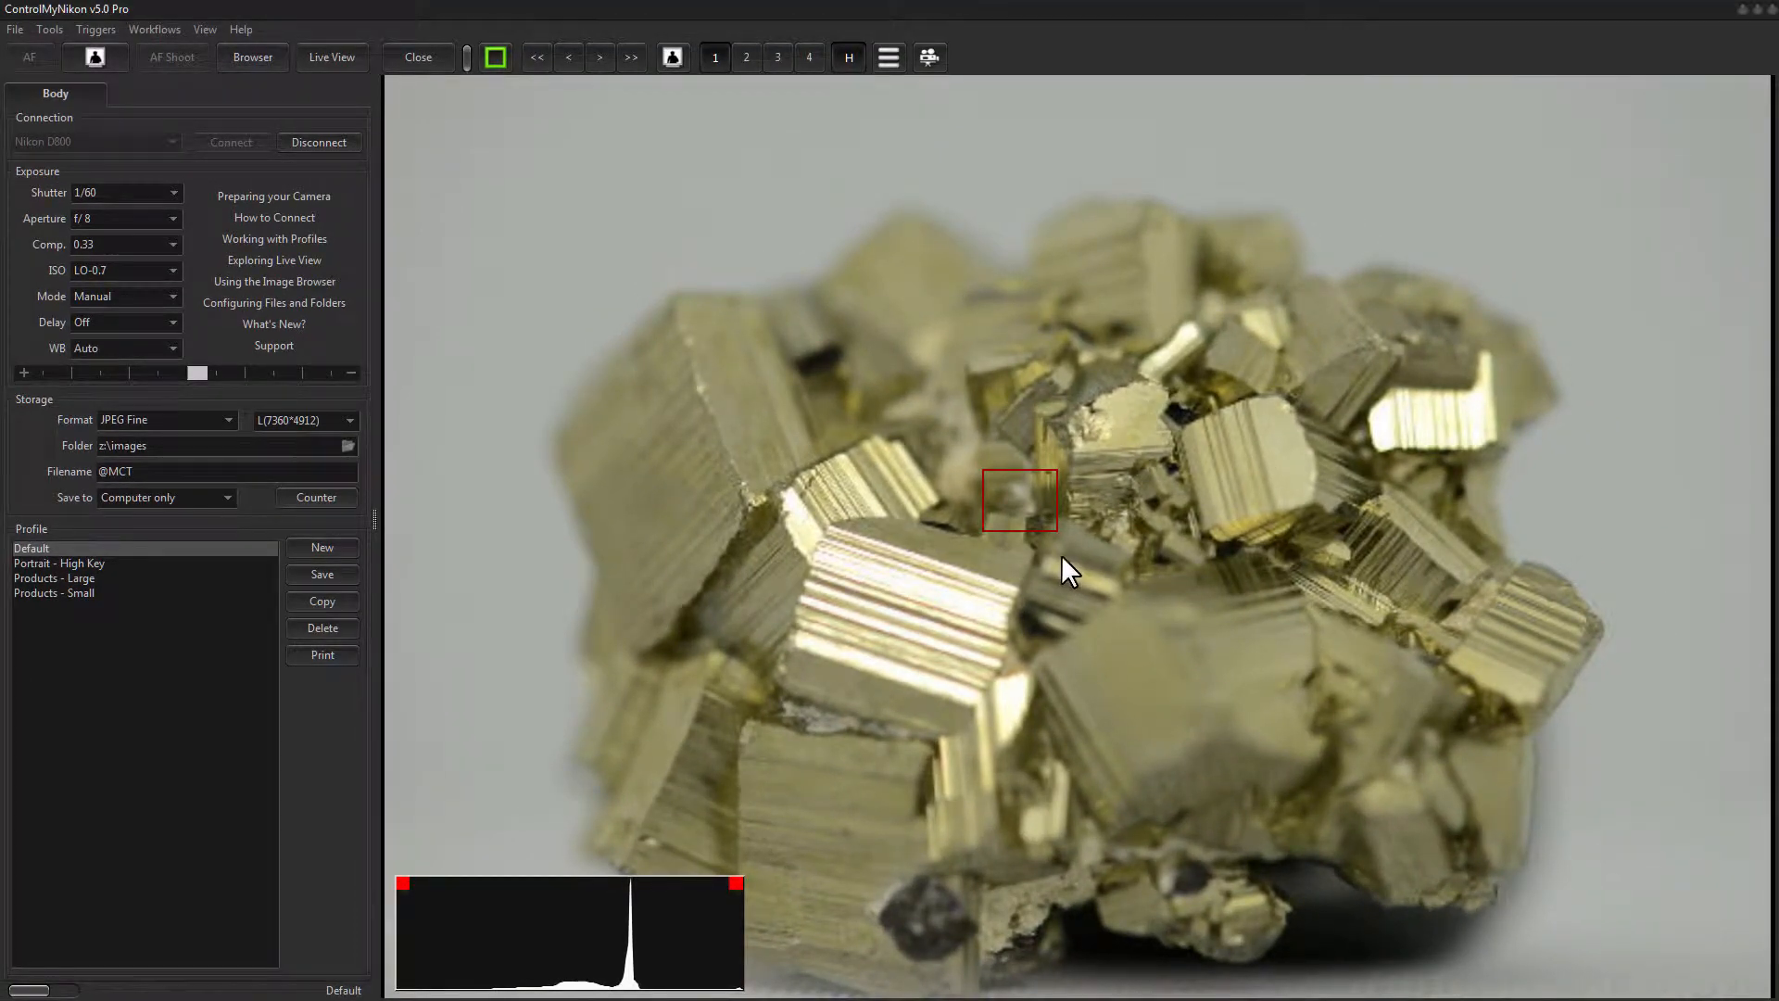
{"action": "mouse_move", "coordinate": [1063, 582]}
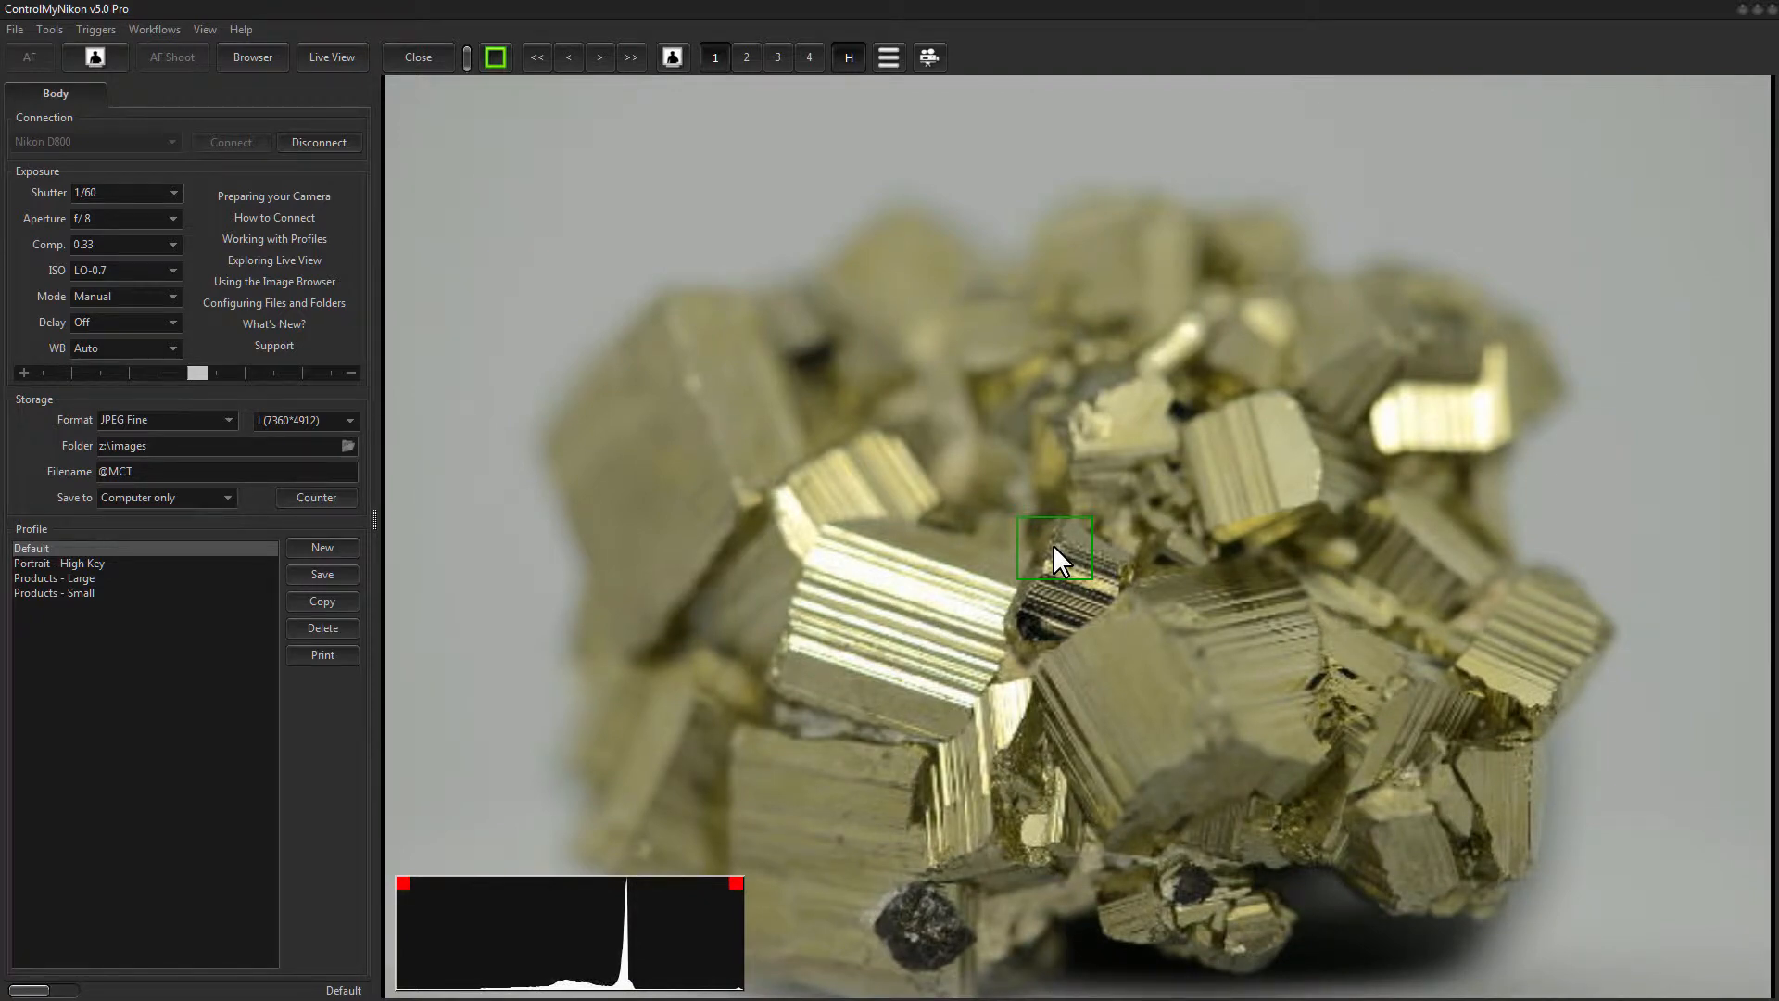
{"action": "mouse_move", "coordinate": [1118, 446]}
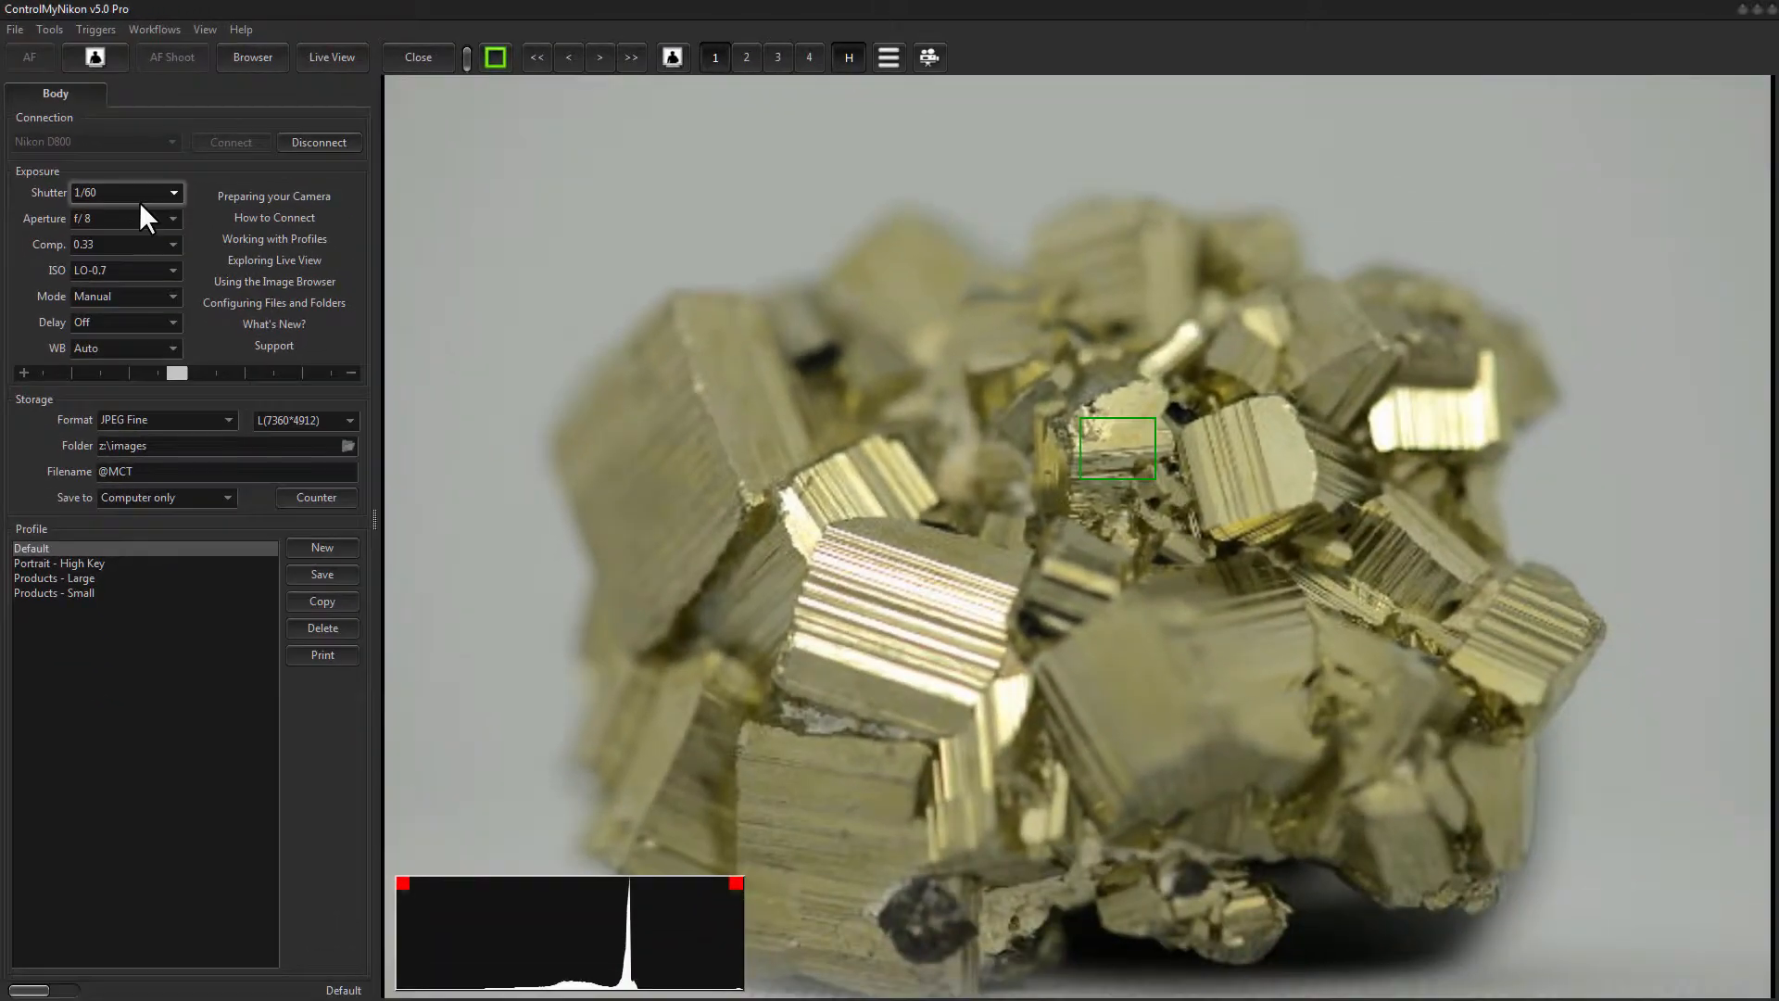
{"action": "mouse_move", "coordinate": [443, 494]}
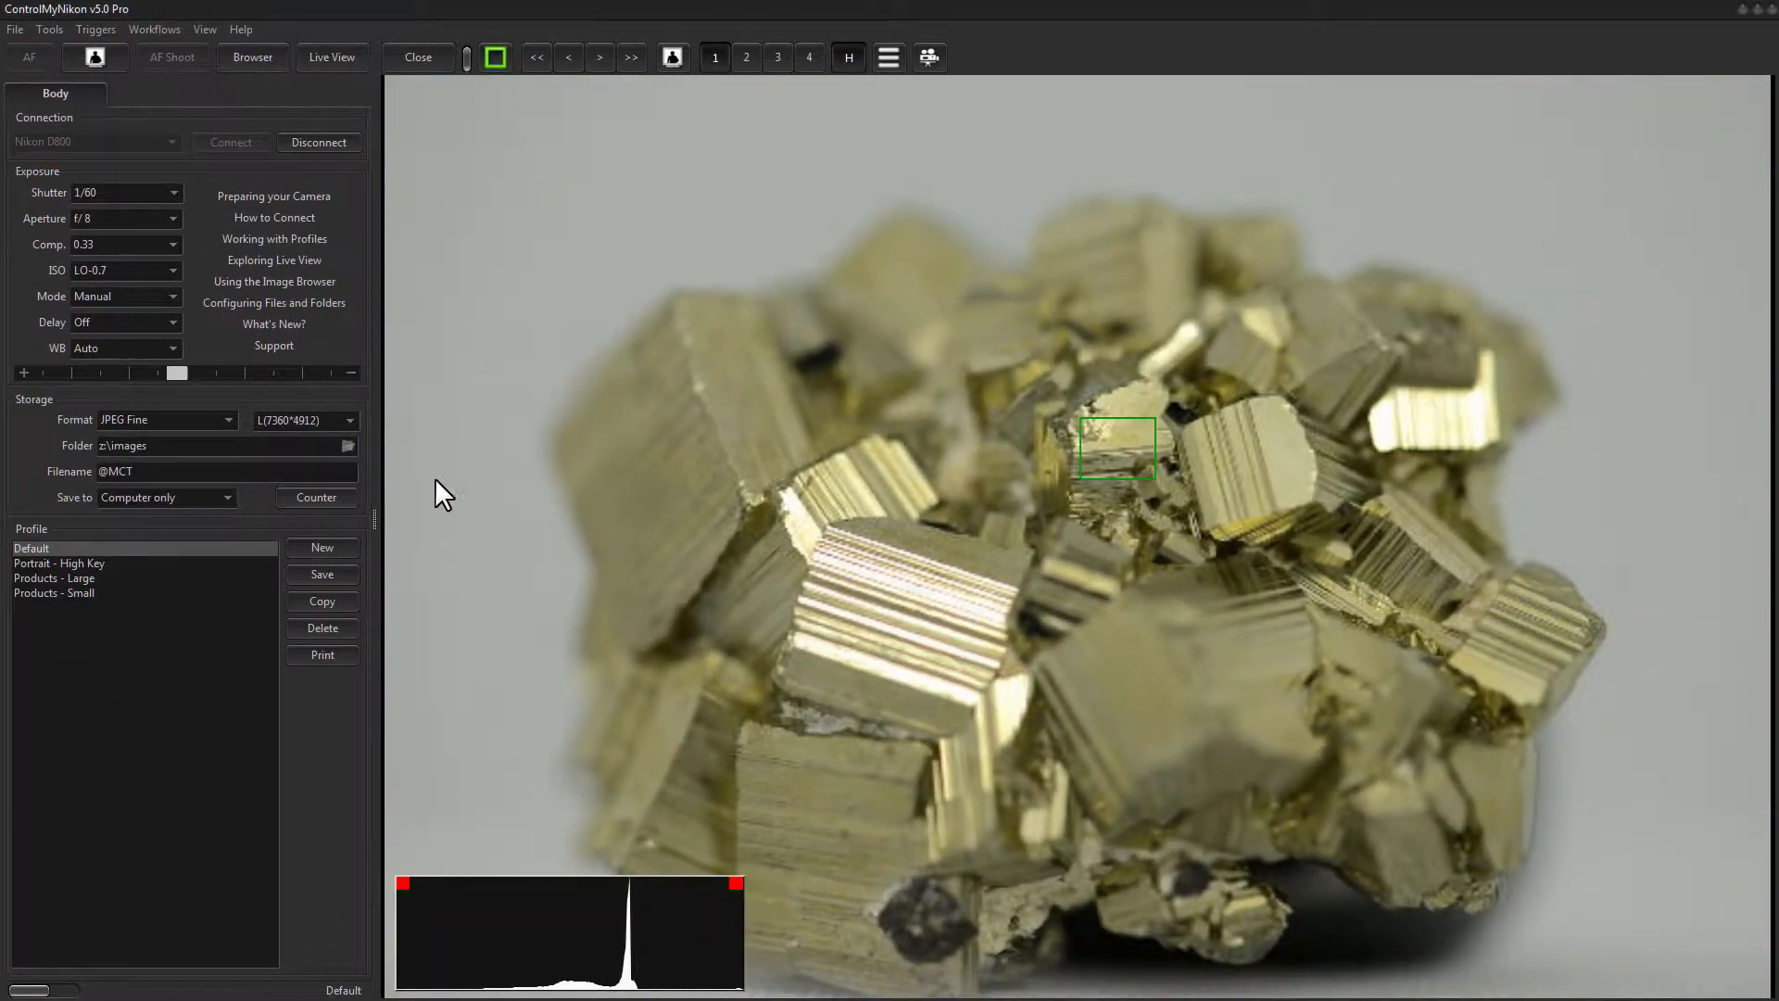
{"action": "mouse_move", "coordinate": [136, 68]}
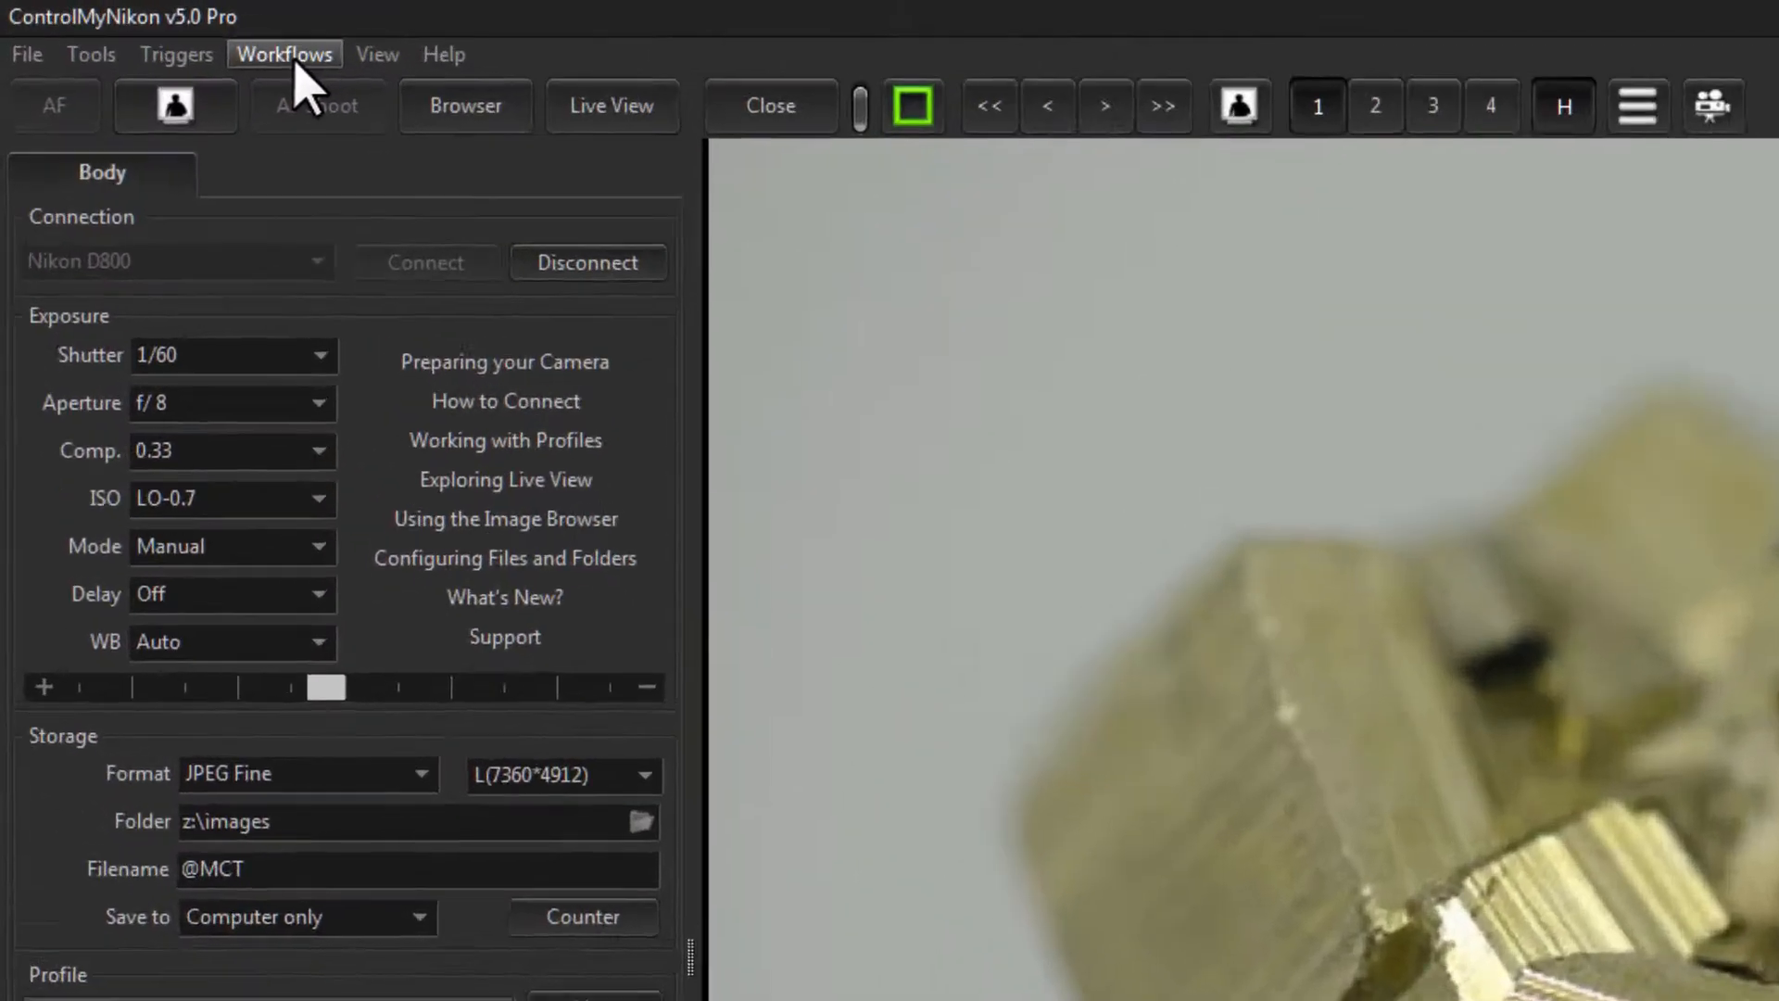
Step: Switch to the HDR workflow and clear the default bracket shutter speeds
{"action": "left_click", "coordinate": [284, 53]}
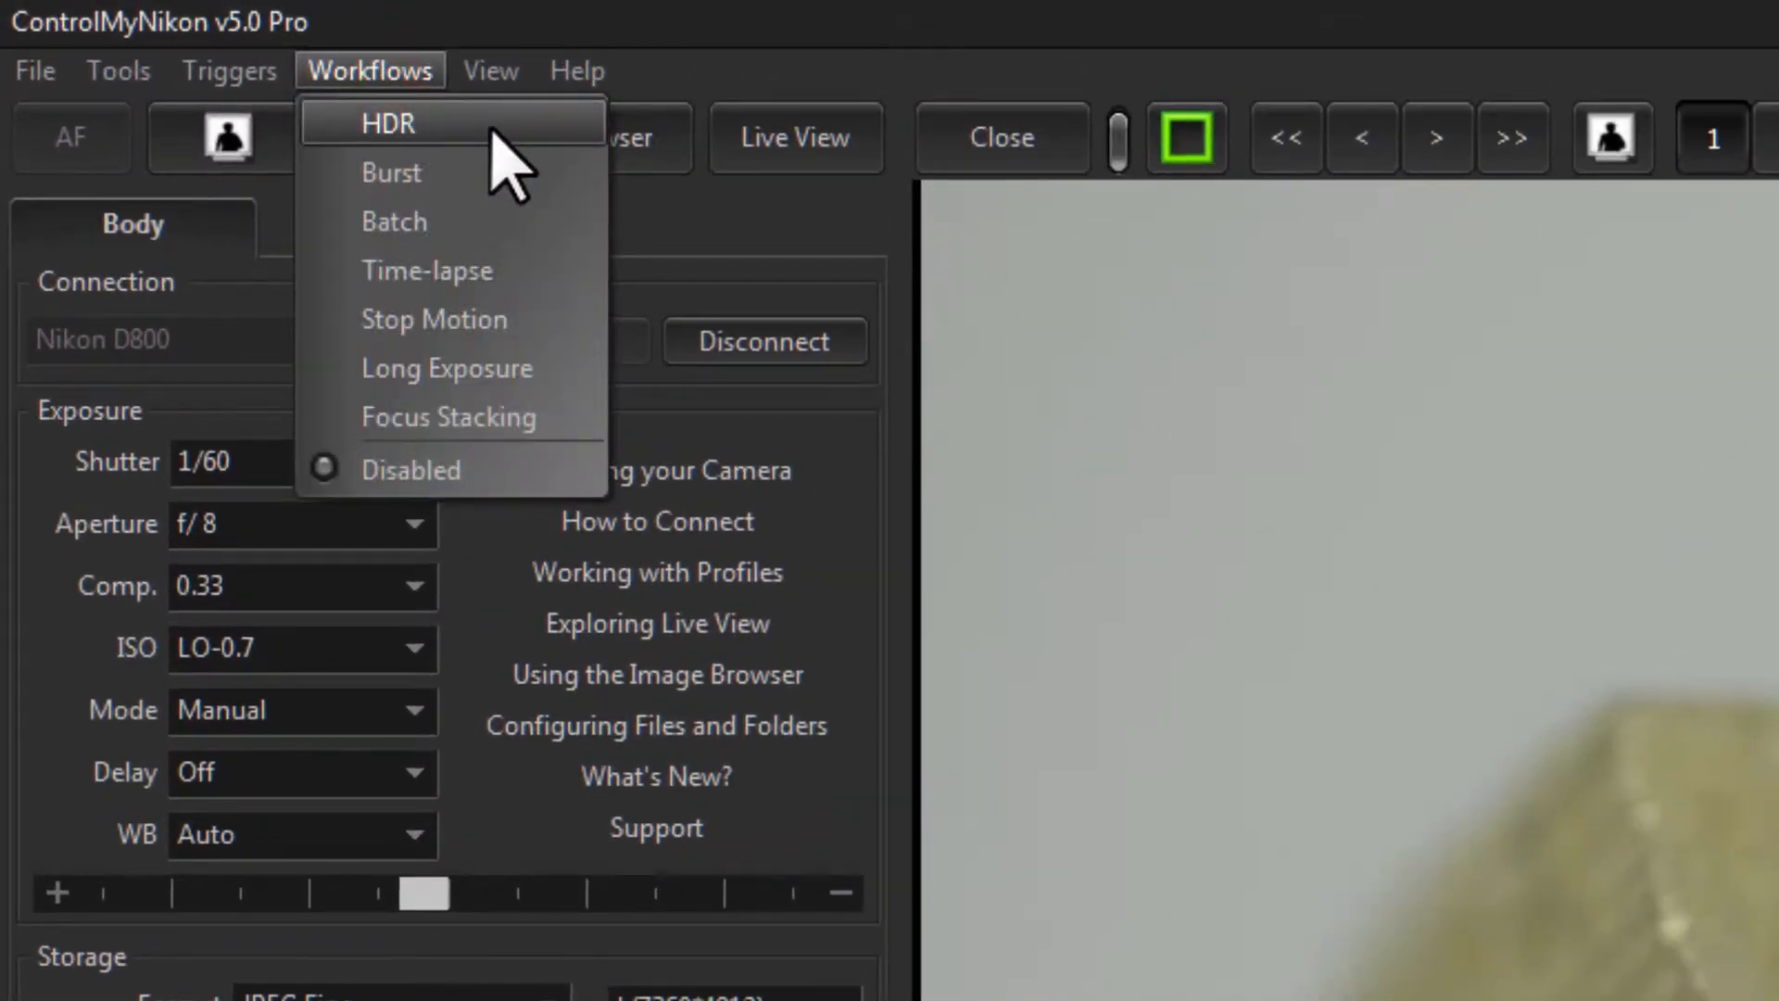
{"action": "left_click", "coordinate": [388, 123]}
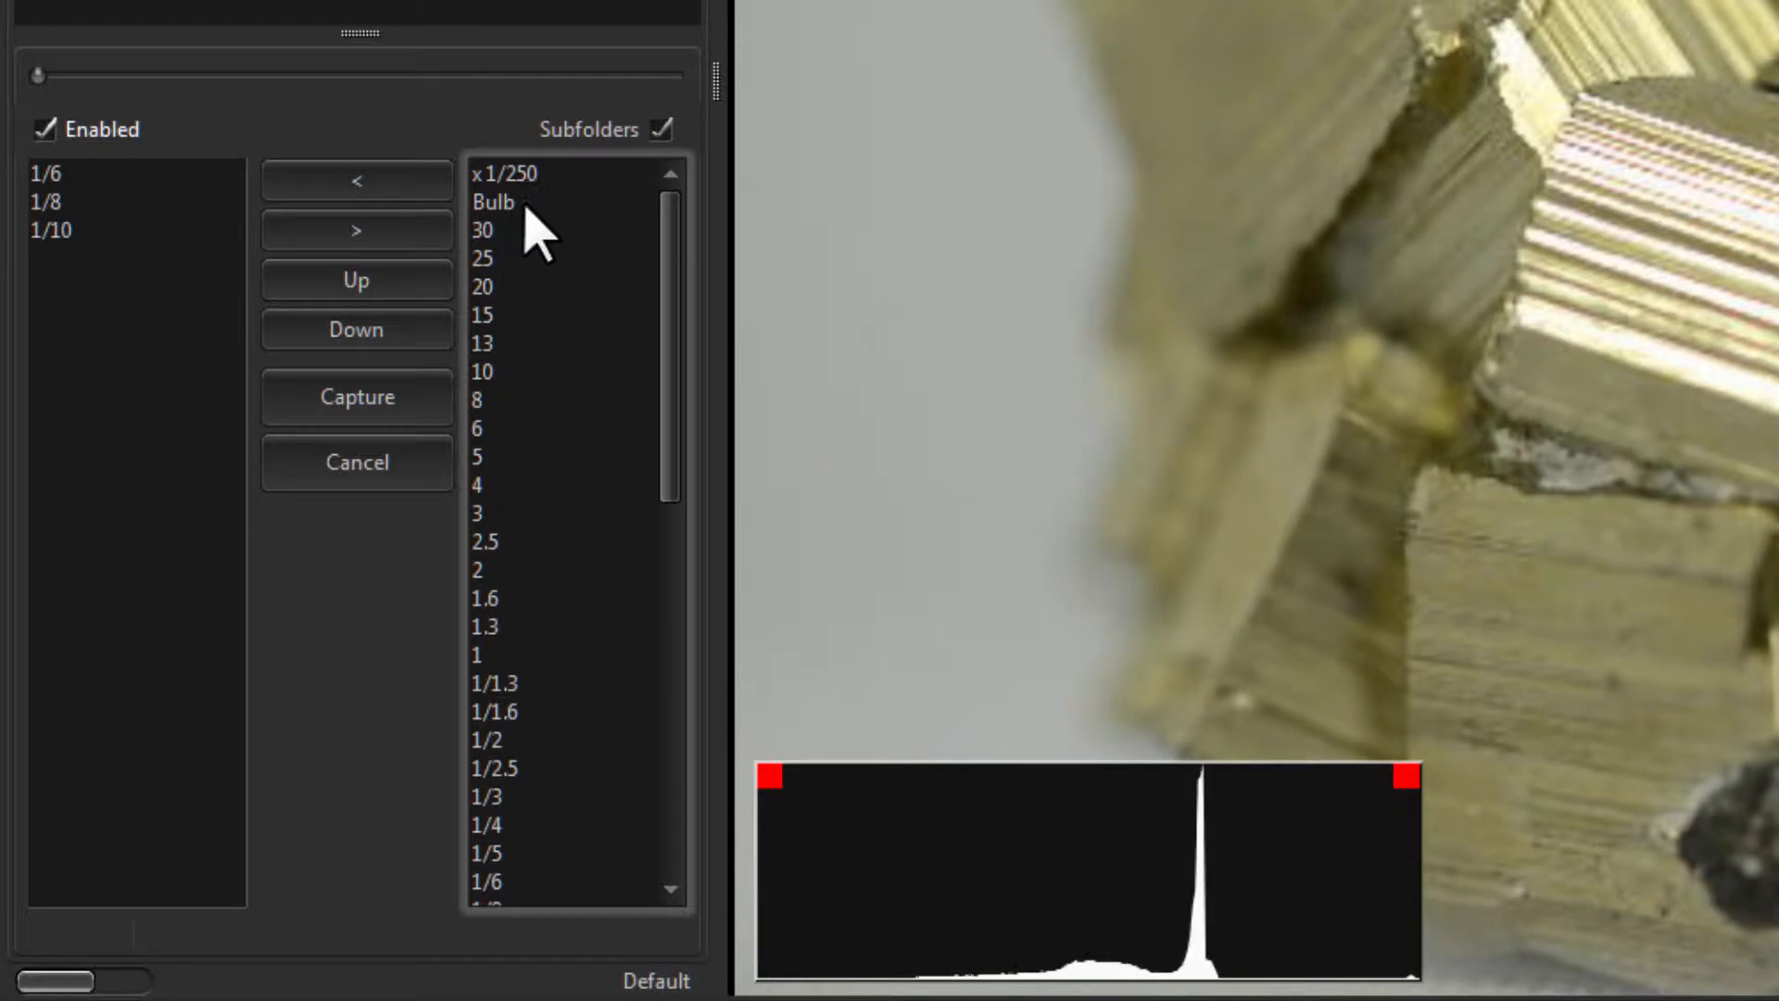
{"action": "mouse_move", "coordinate": [721, 364]}
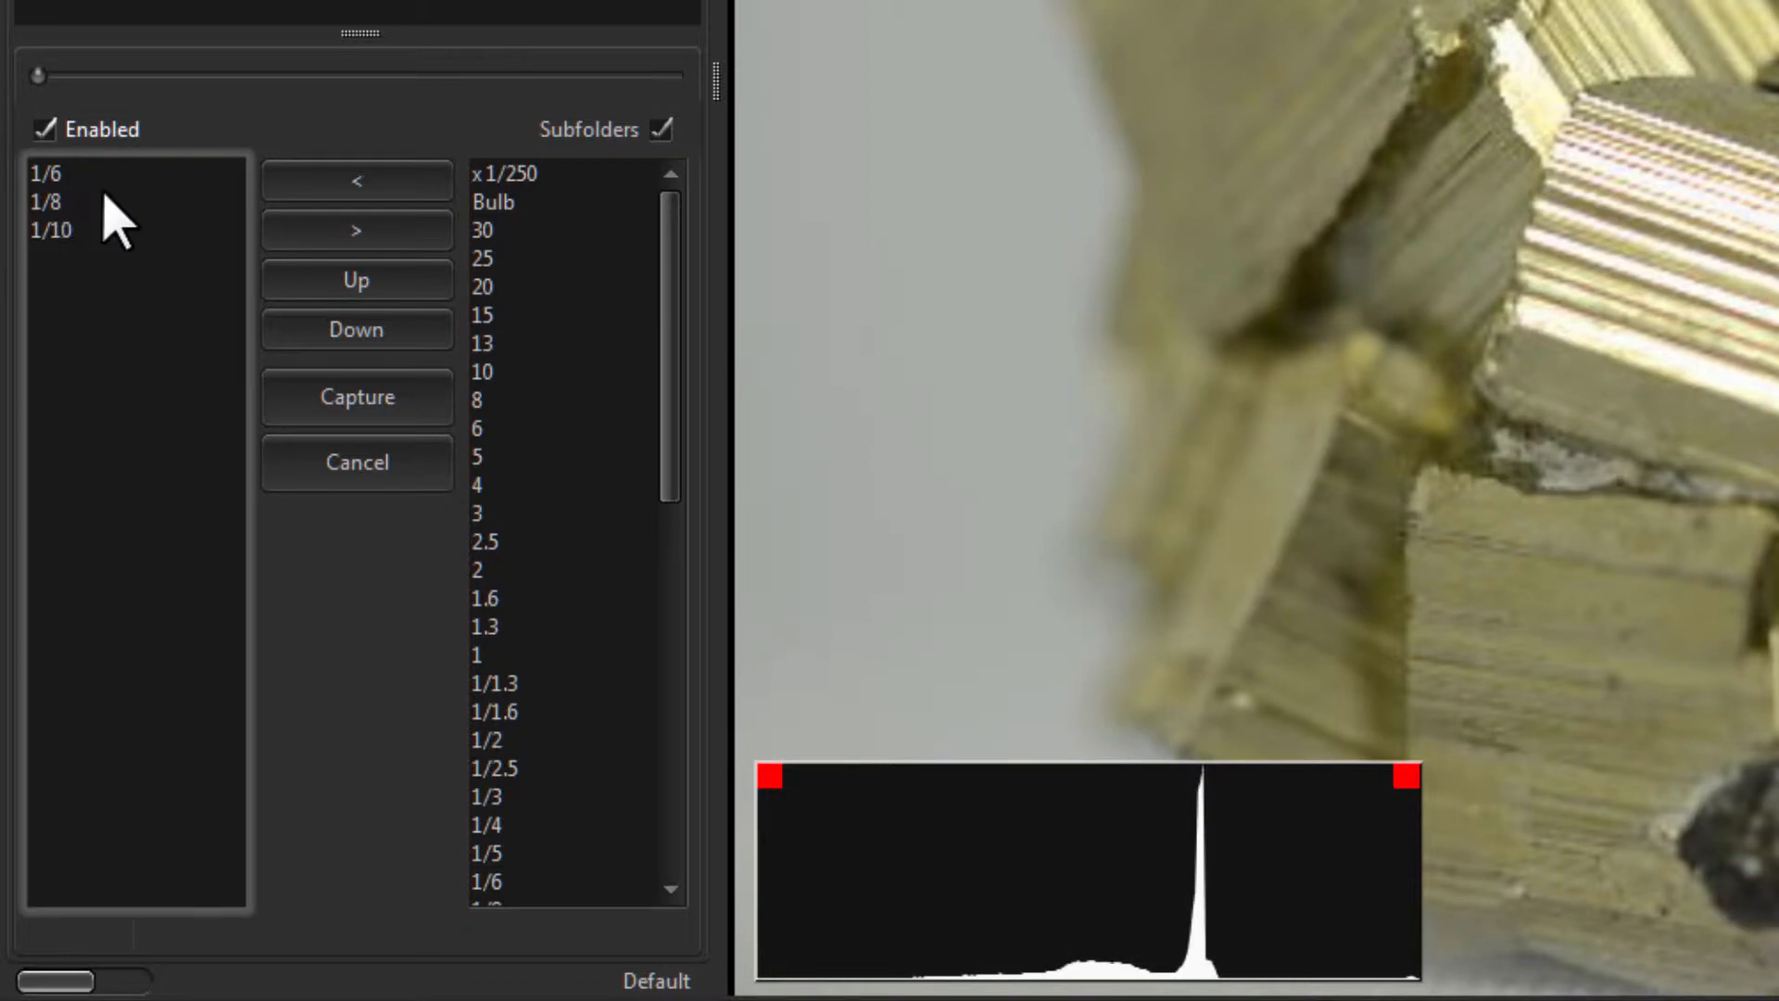
{"action": "left_click", "coordinate": [48, 173]}
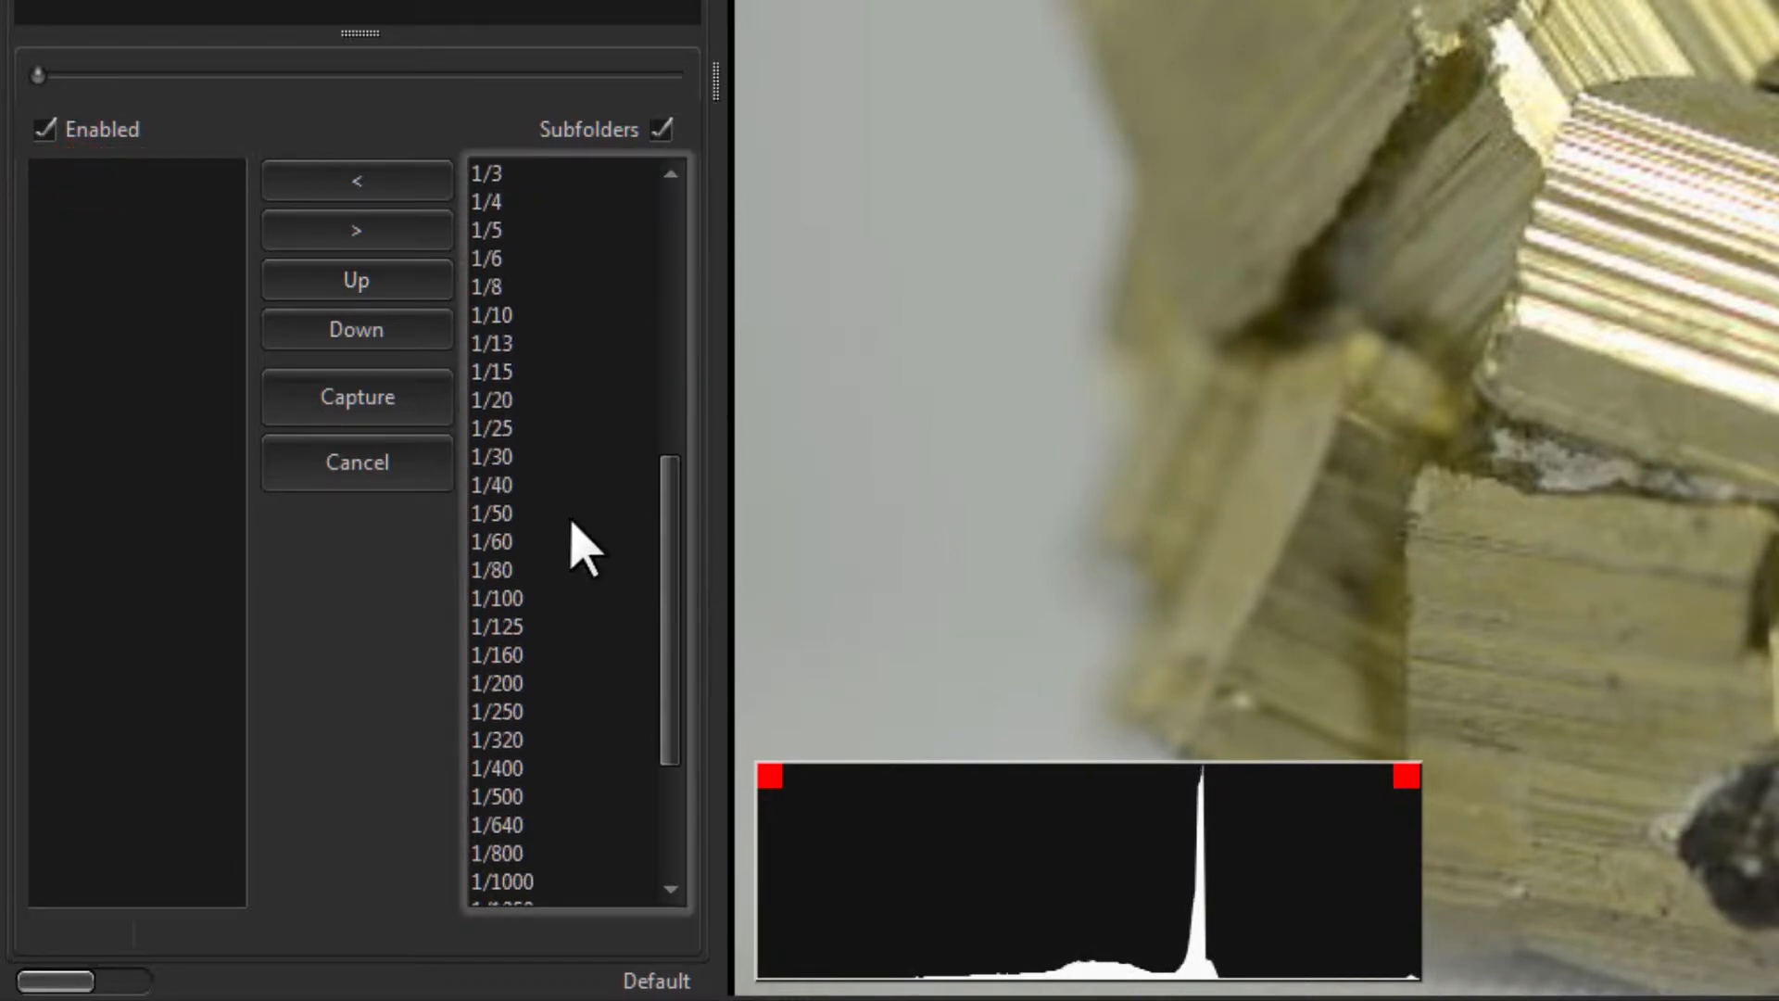
Step: Add shutter speeds 1/8, 1/15, 1/30, 1/60, 1/125, 1/250 and 1/500 in order
{"action": "left_click", "coordinate": [490, 541]}
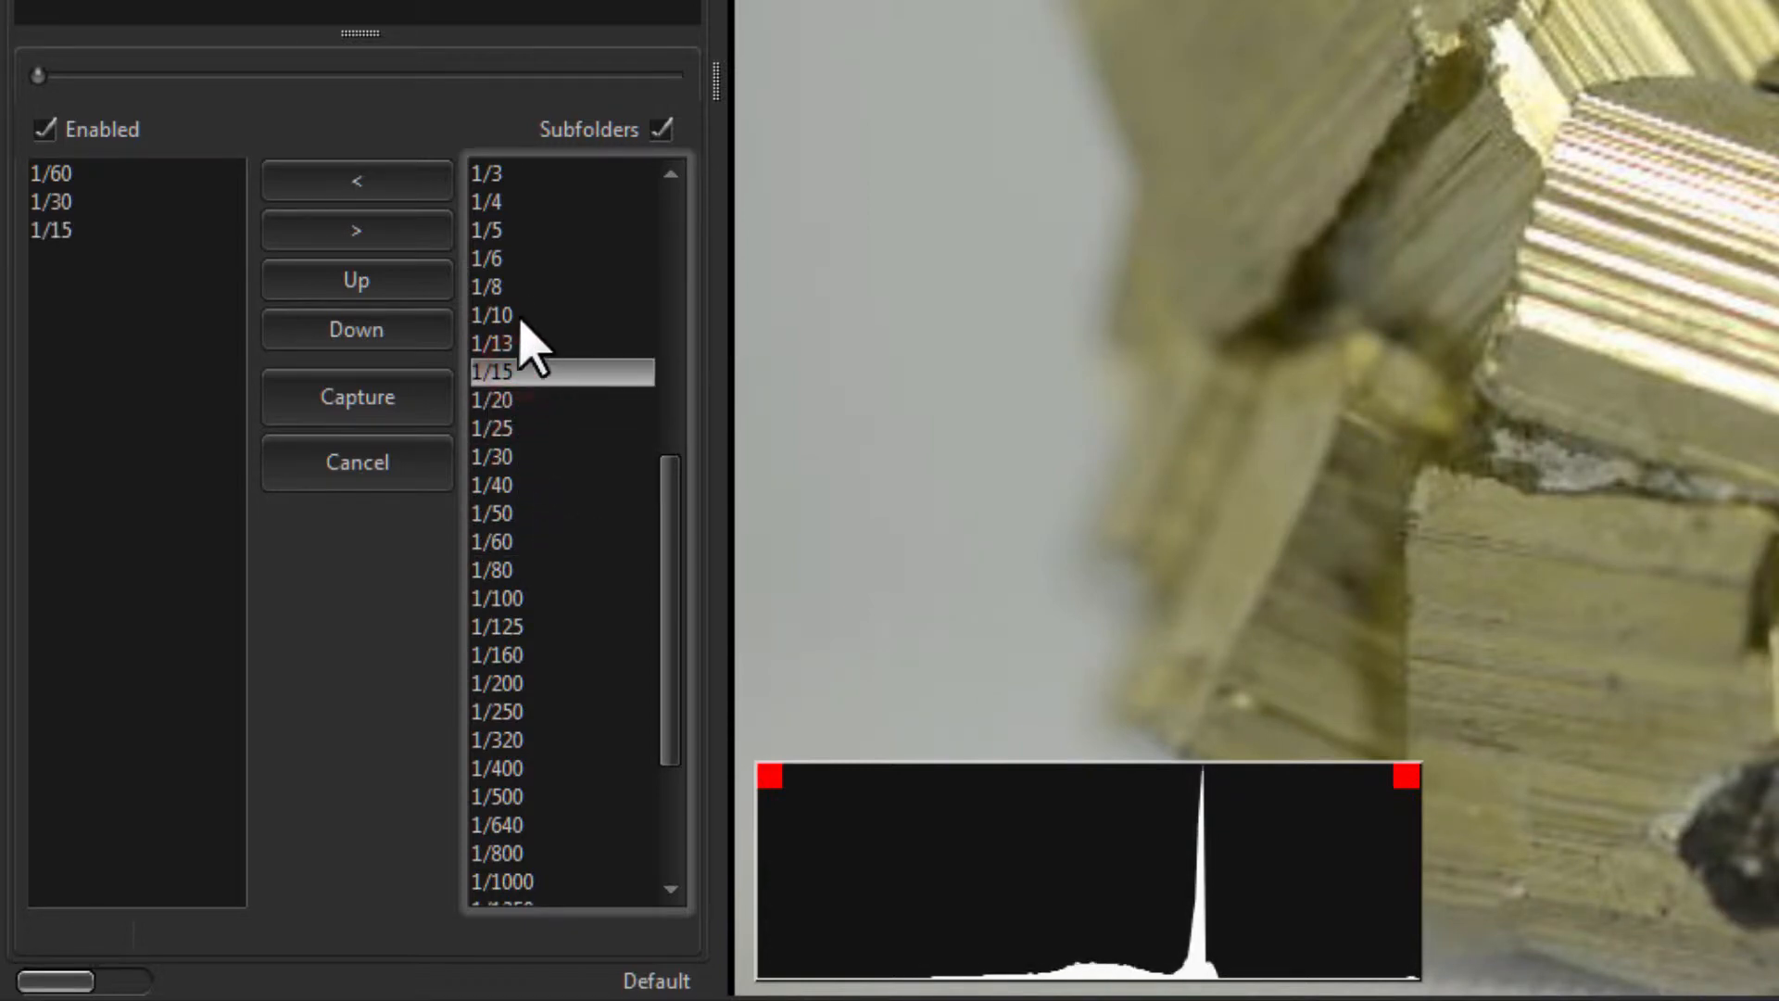
{"action": "double_click", "coordinate": [488, 258]}
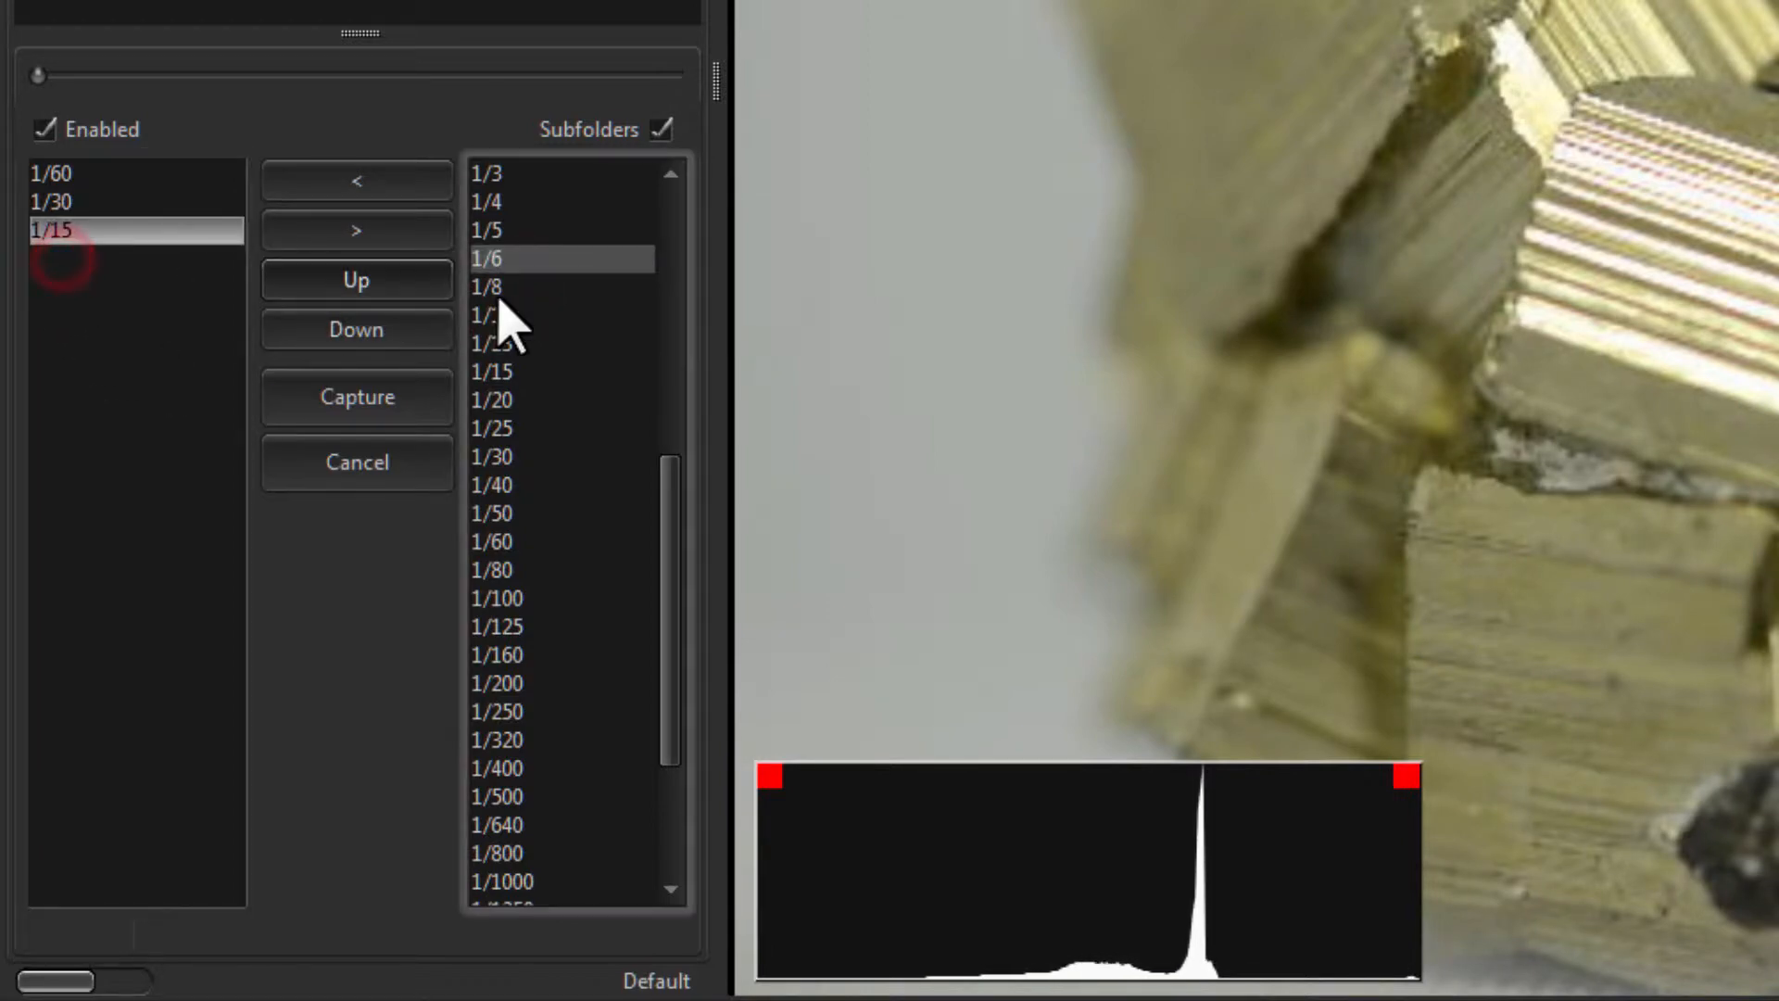
{"action": "left_click", "coordinate": [355, 231]}
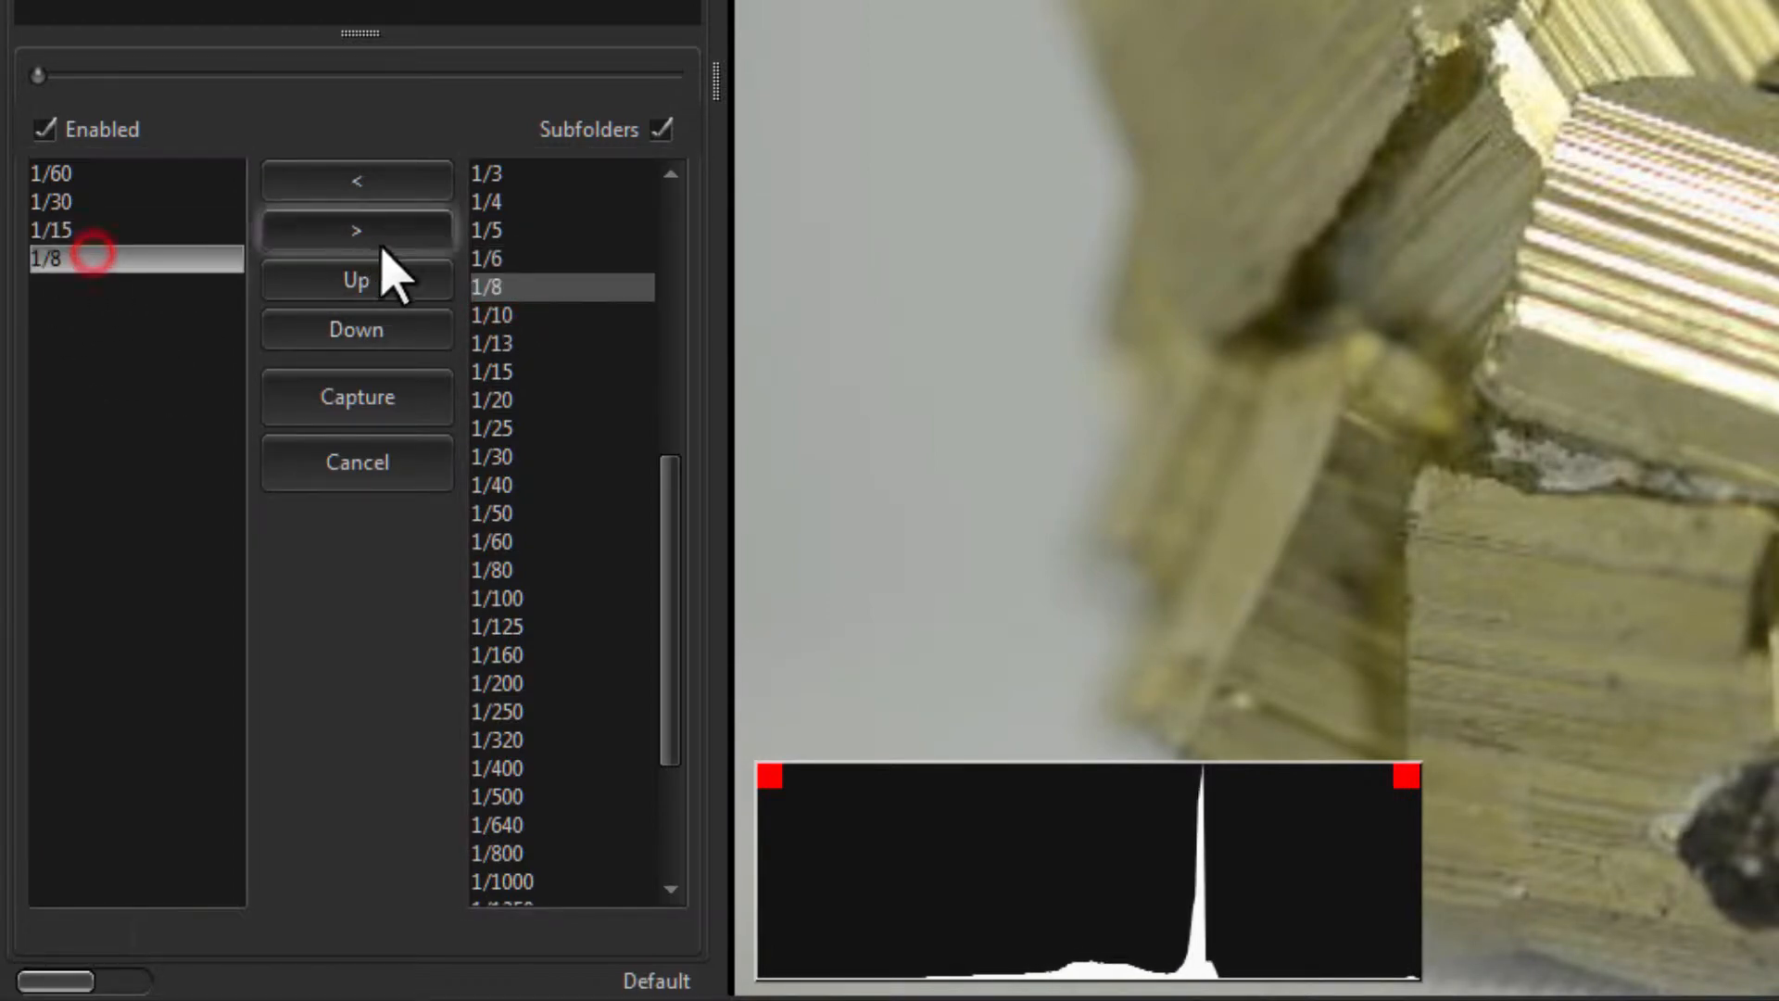
{"action": "left_click", "coordinate": [355, 280]}
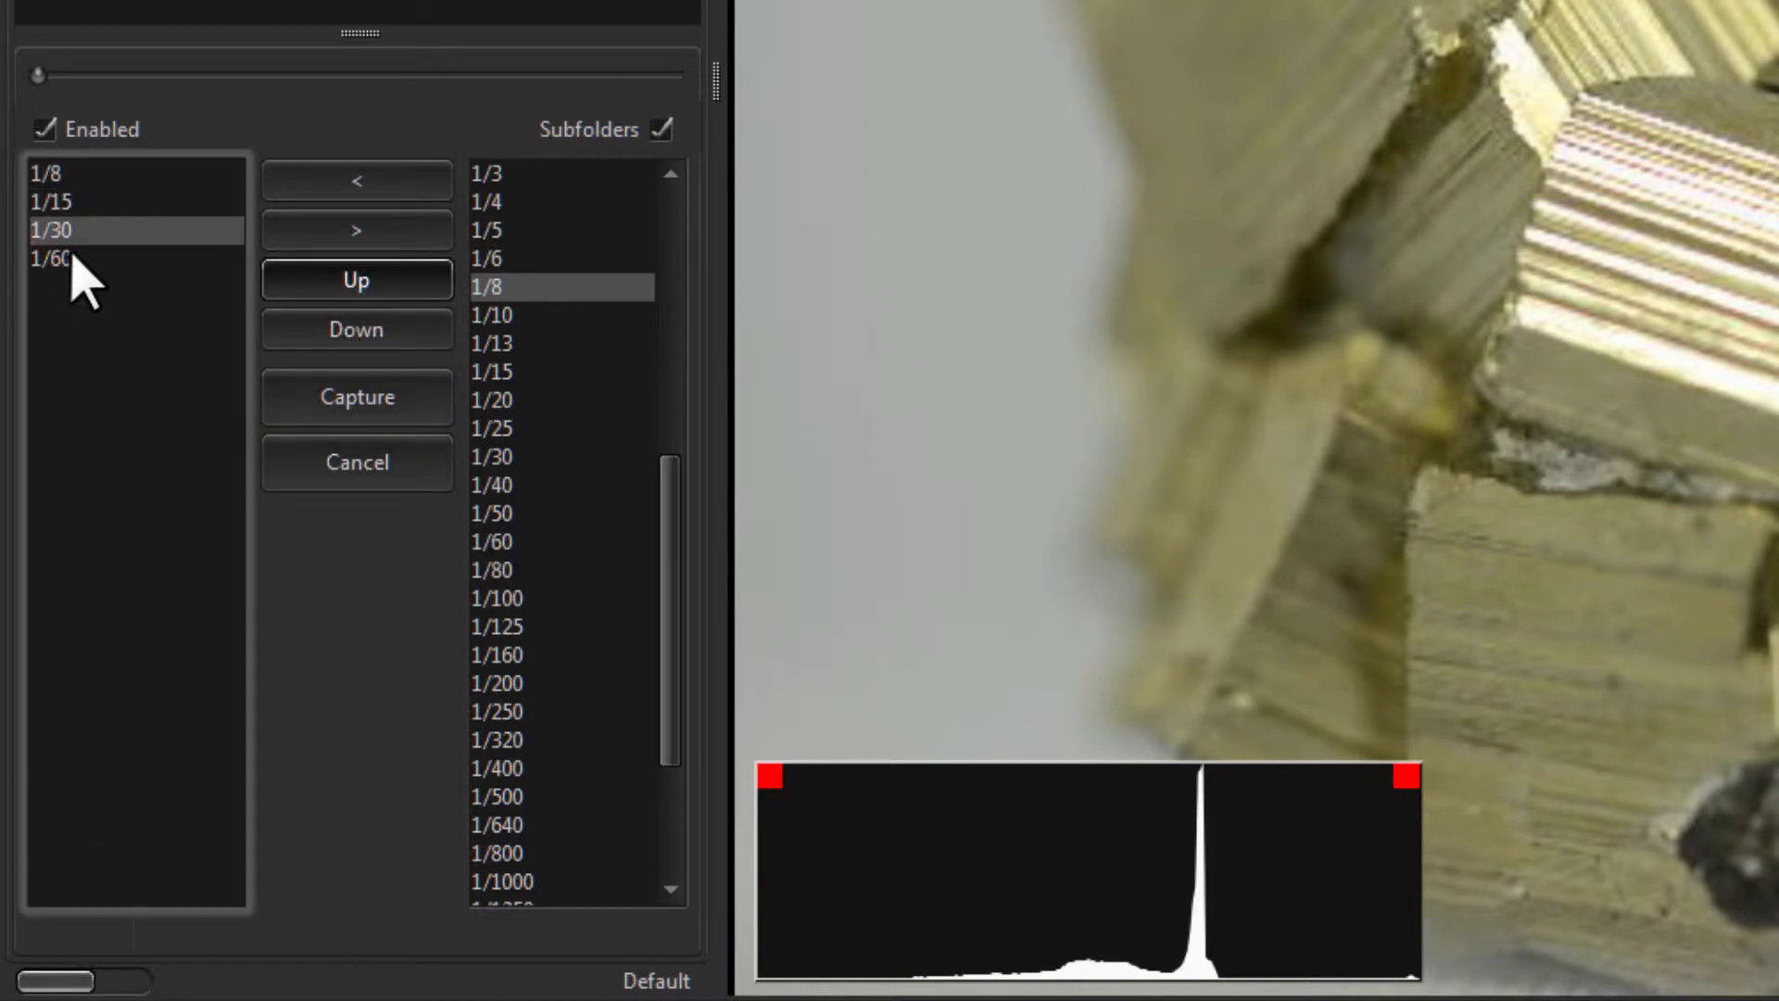
{"action": "double_click", "coordinate": [496, 626]}
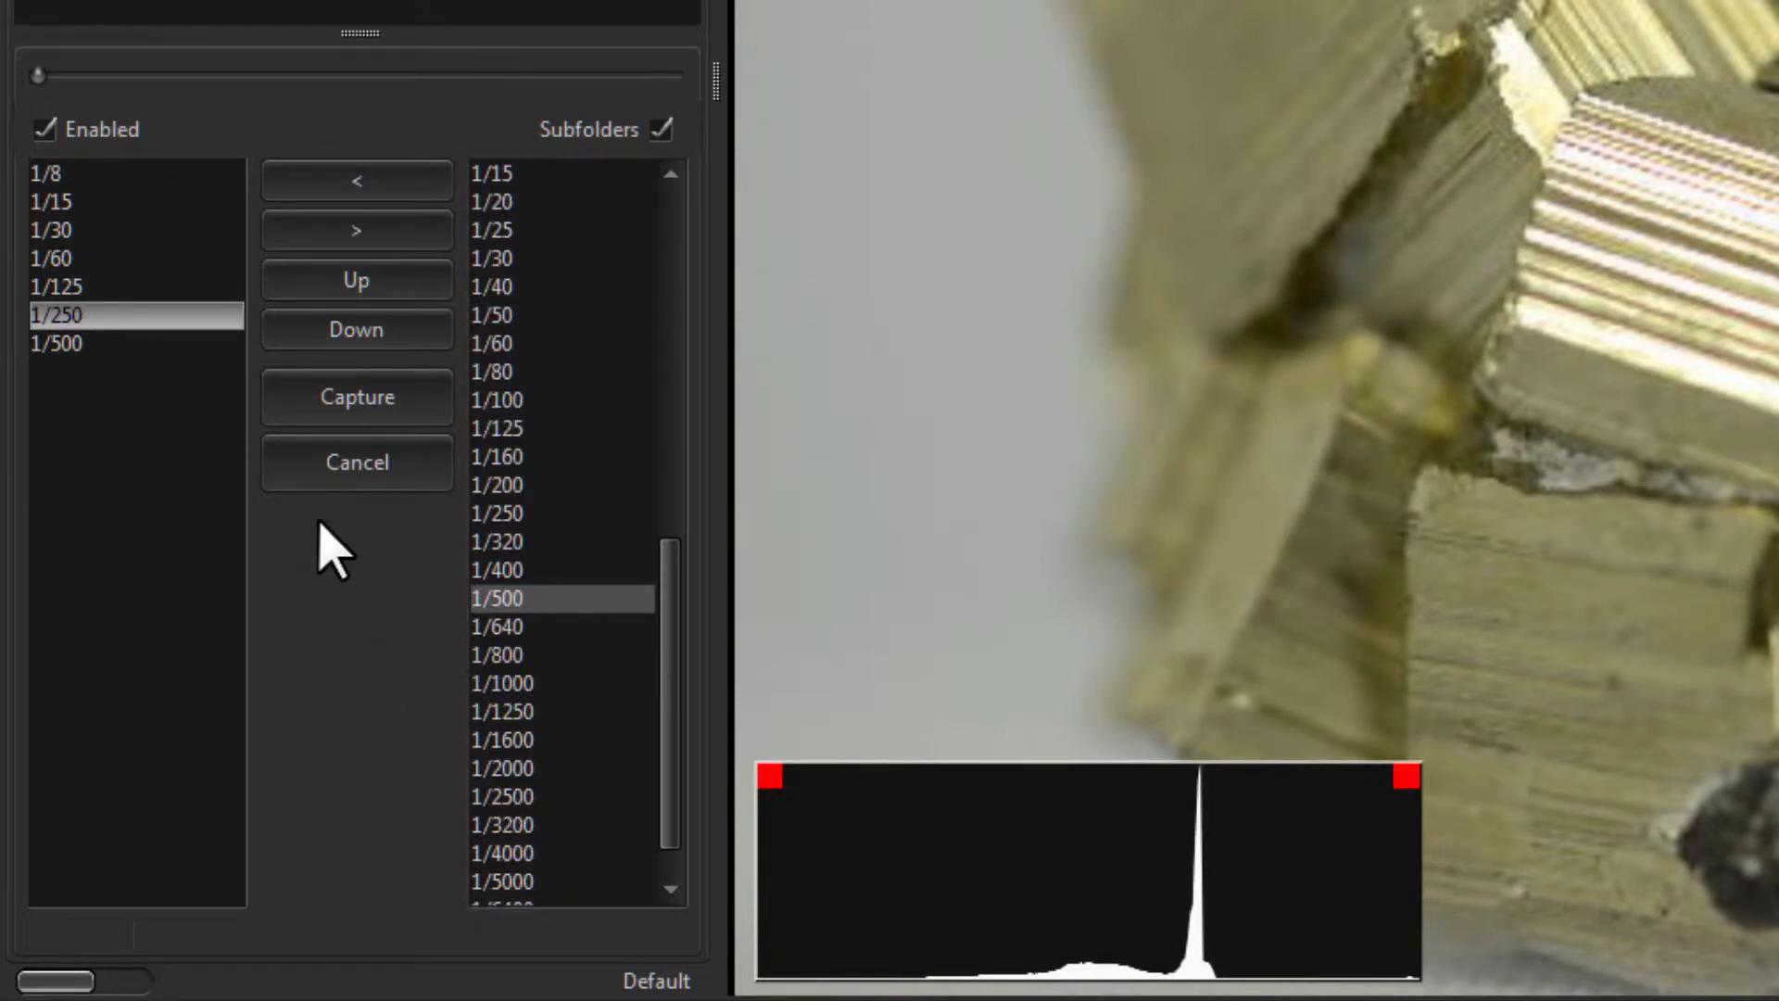
{"action": "mouse_move", "coordinate": [391, 462]}
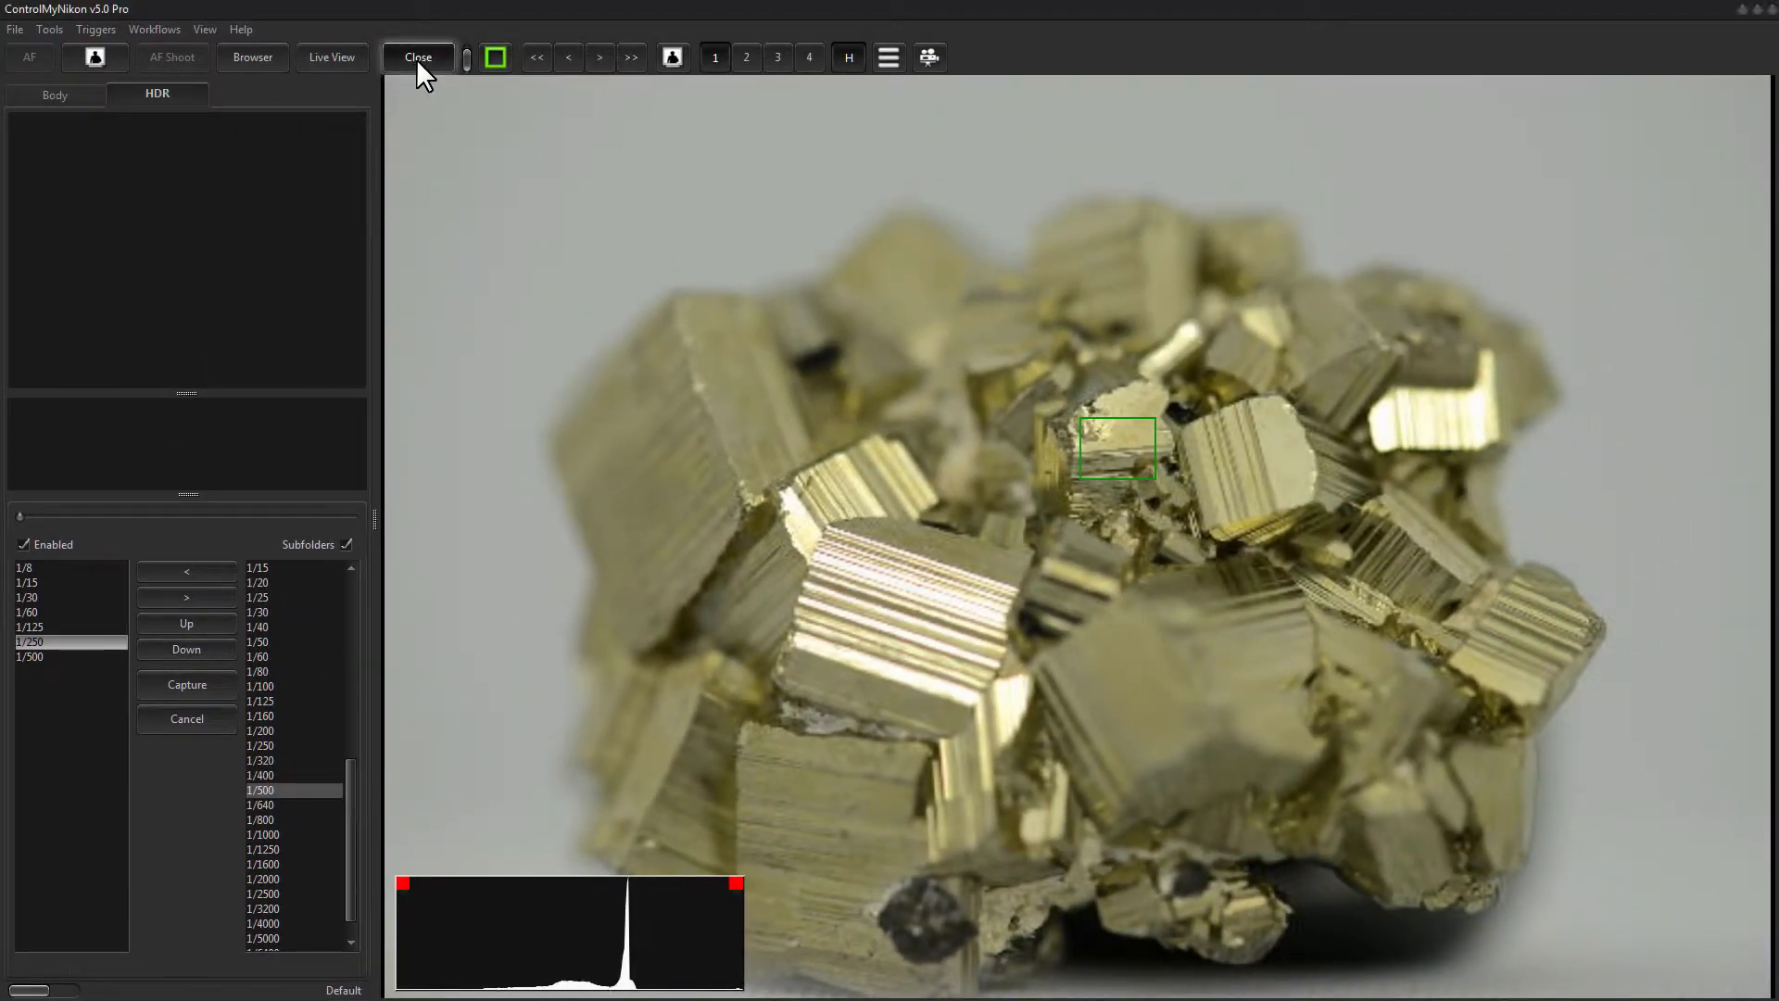
Step: Leave live view, return to the HDR tab and capture the bracket as 00.jpg–06.jpg
{"action": "left_click", "coordinate": [416, 57]}
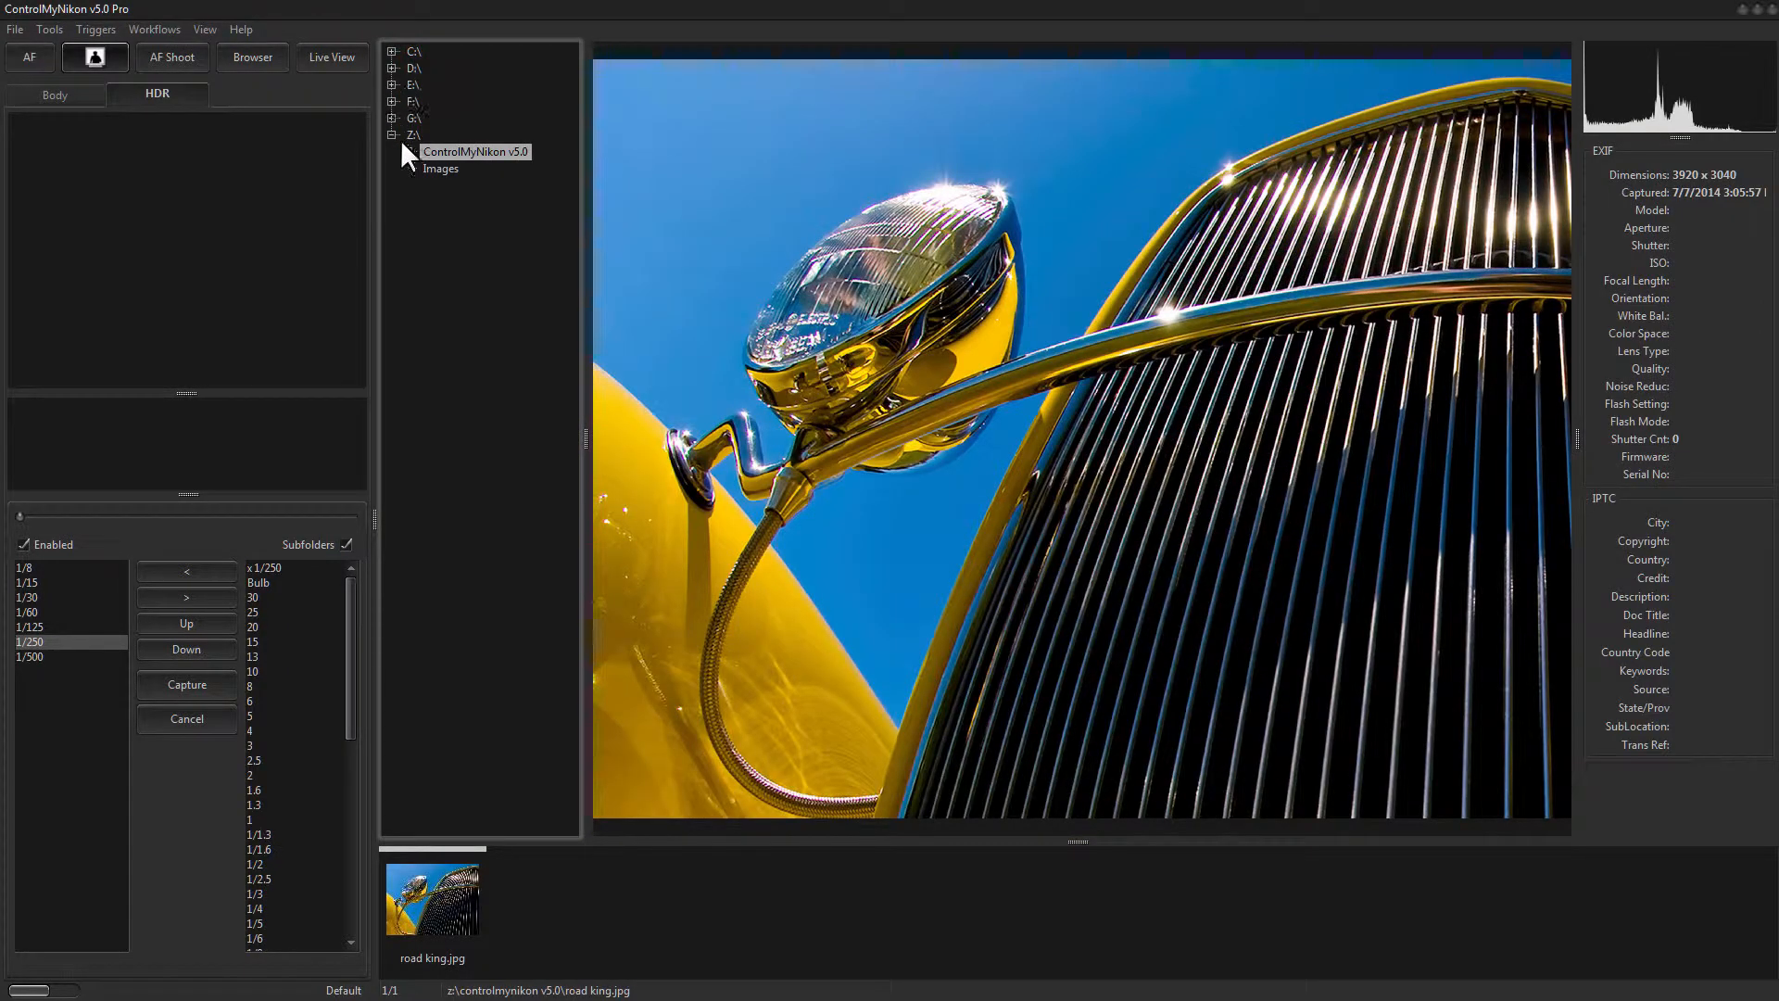
{"action": "left_click", "coordinate": [55, 94]}
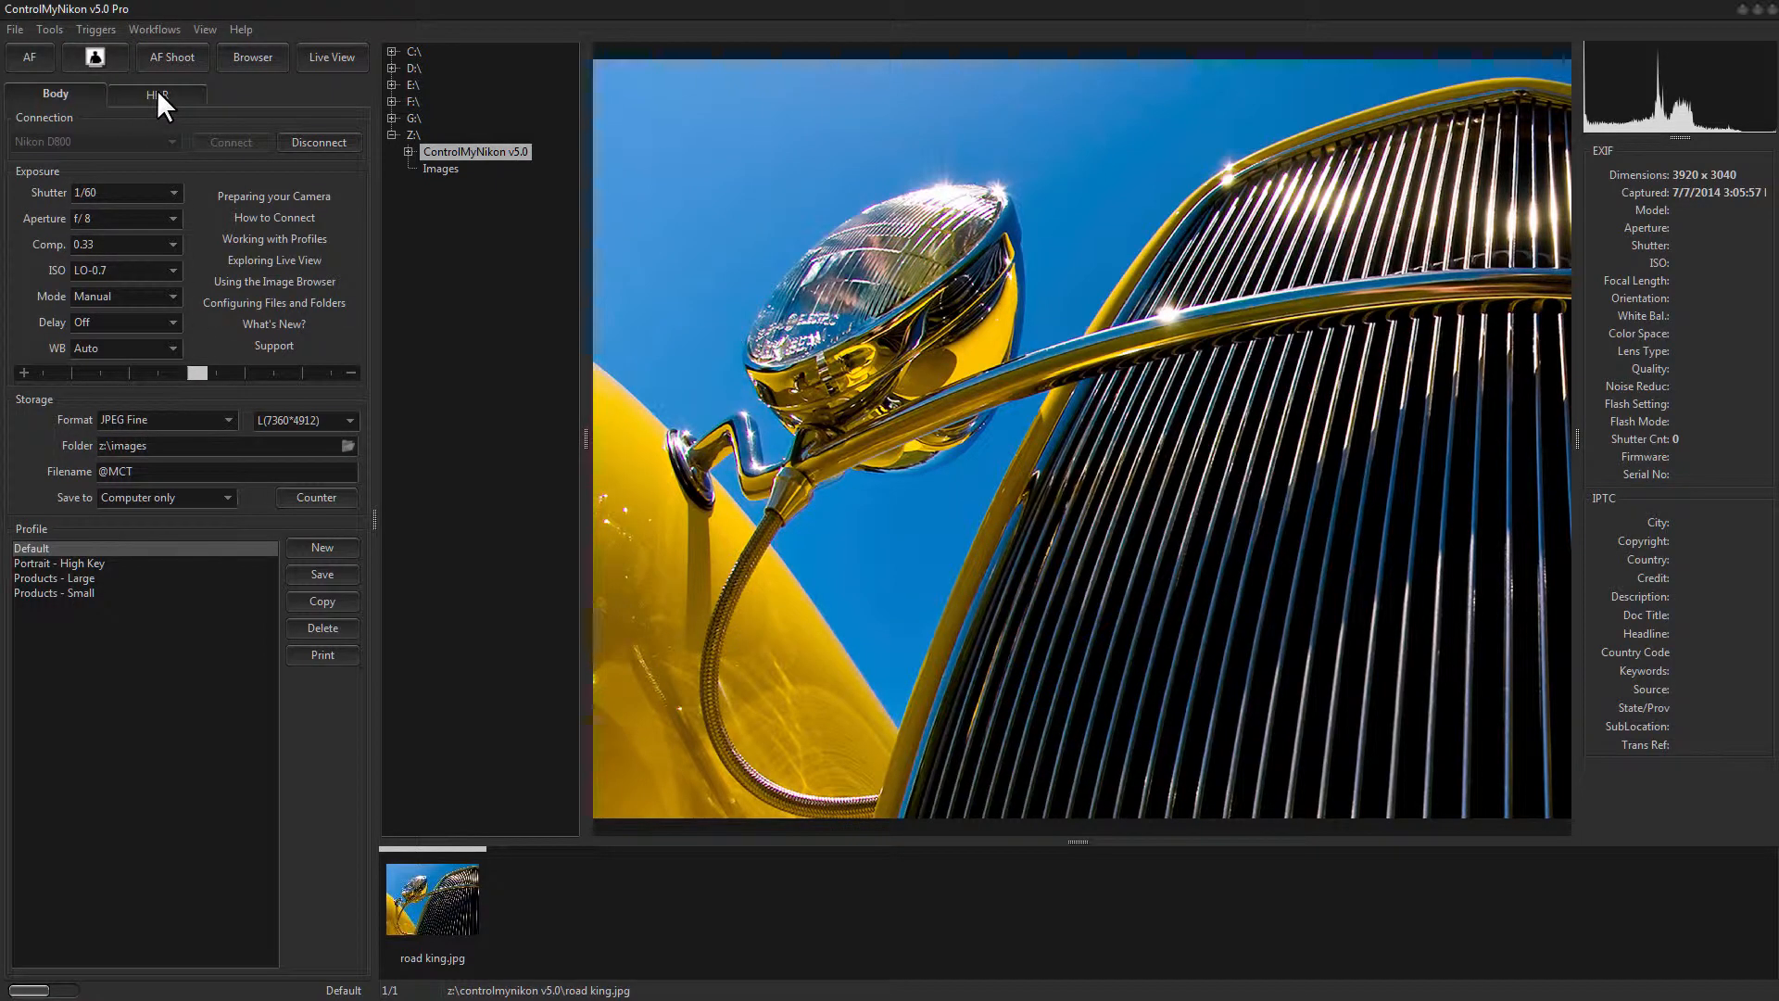
{"action": "left_click", "coordinate": [157, 94]}
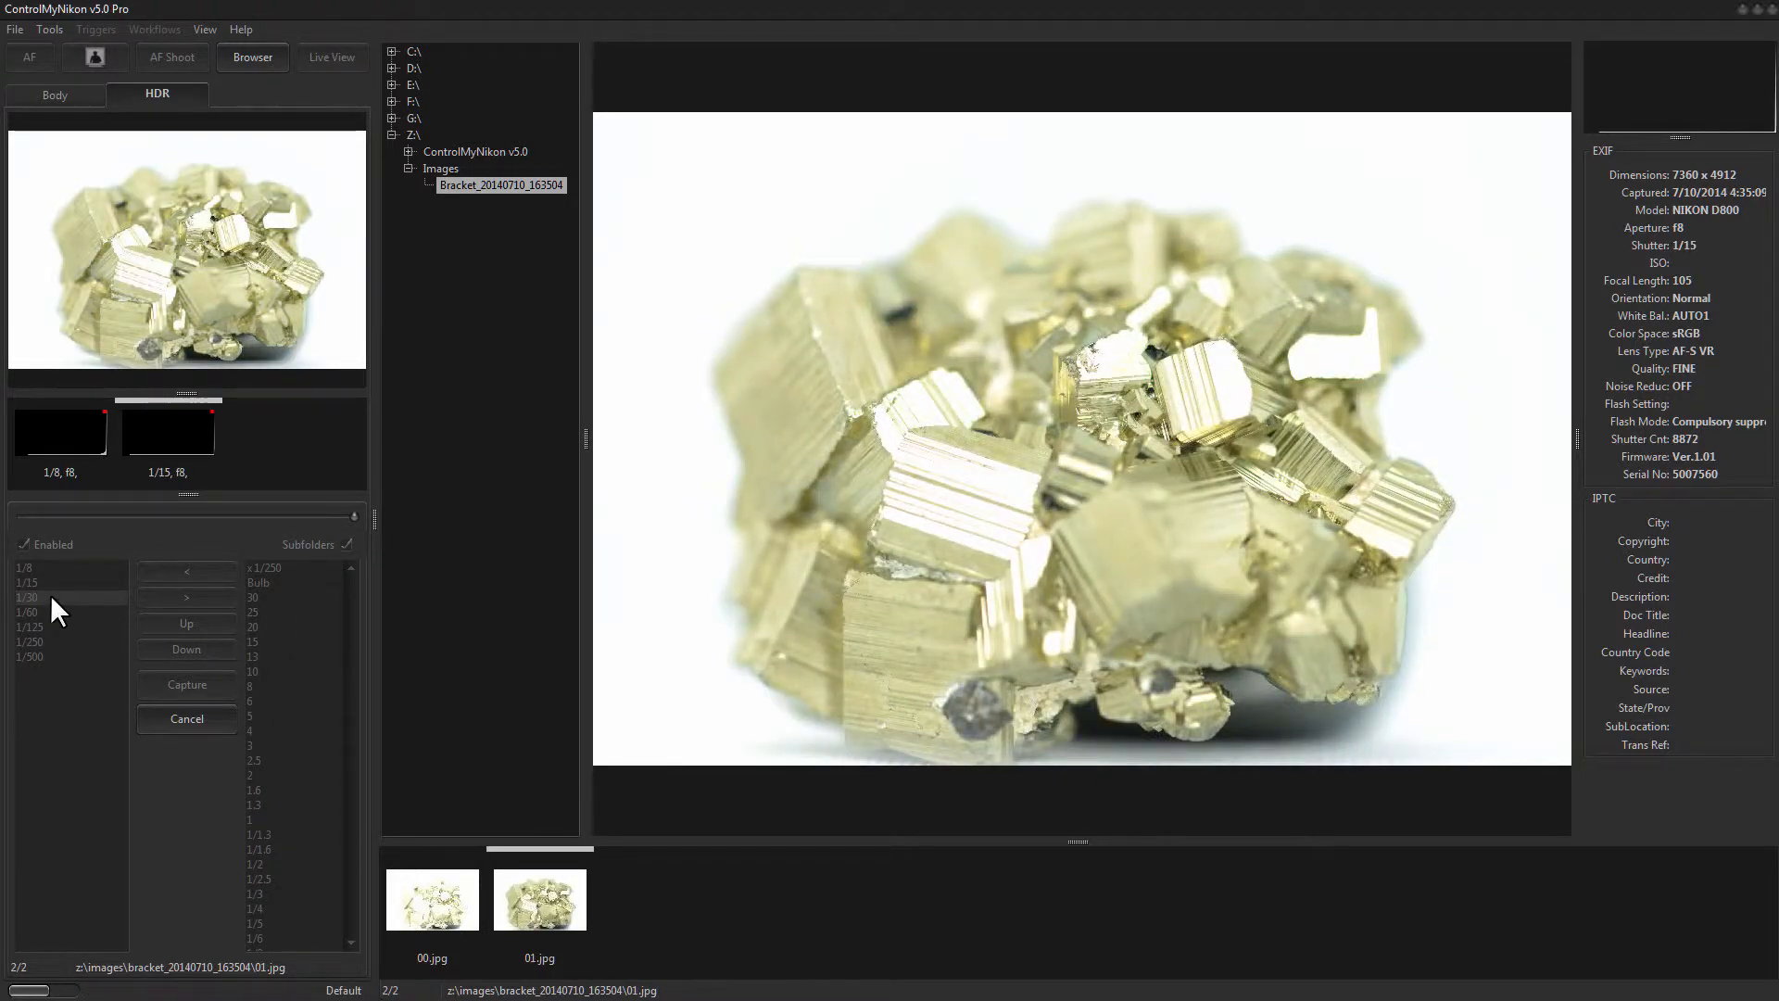
{"action": "left_click", "coordinate": [186, 684]}
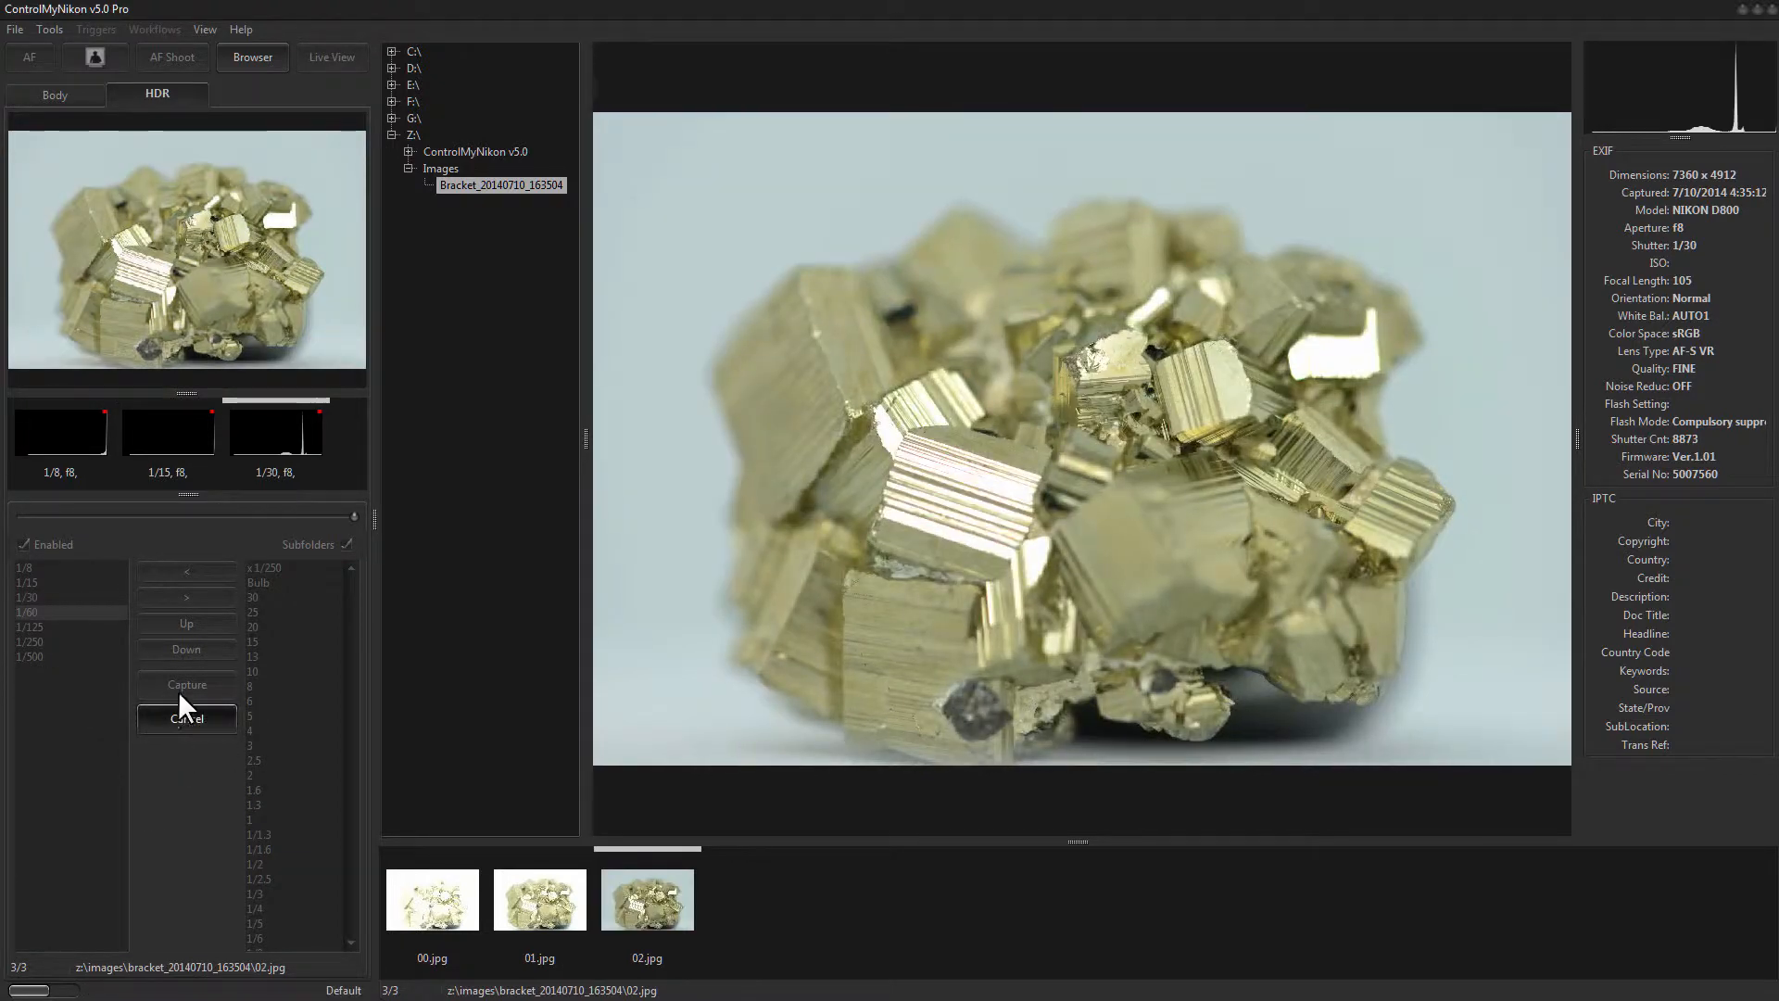
{"action": "left_click", "coordinate": [187, 684]}
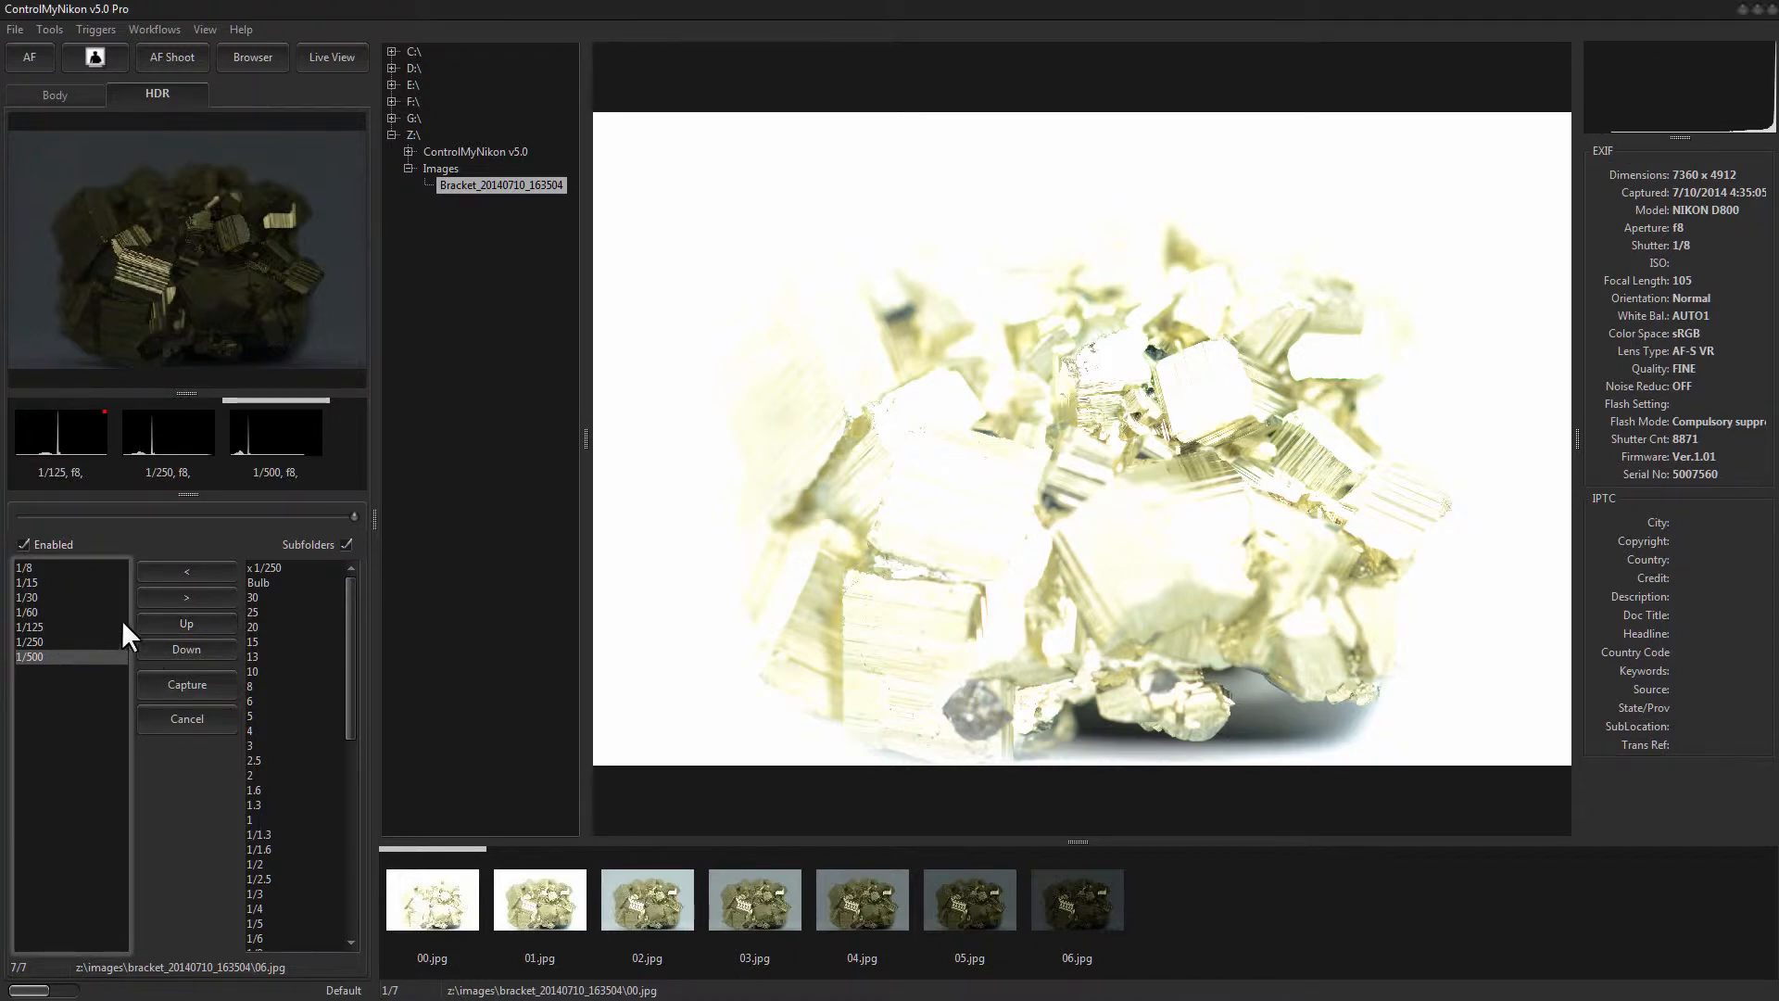
{"action": "left_click", "coordinate": [539, 899]}
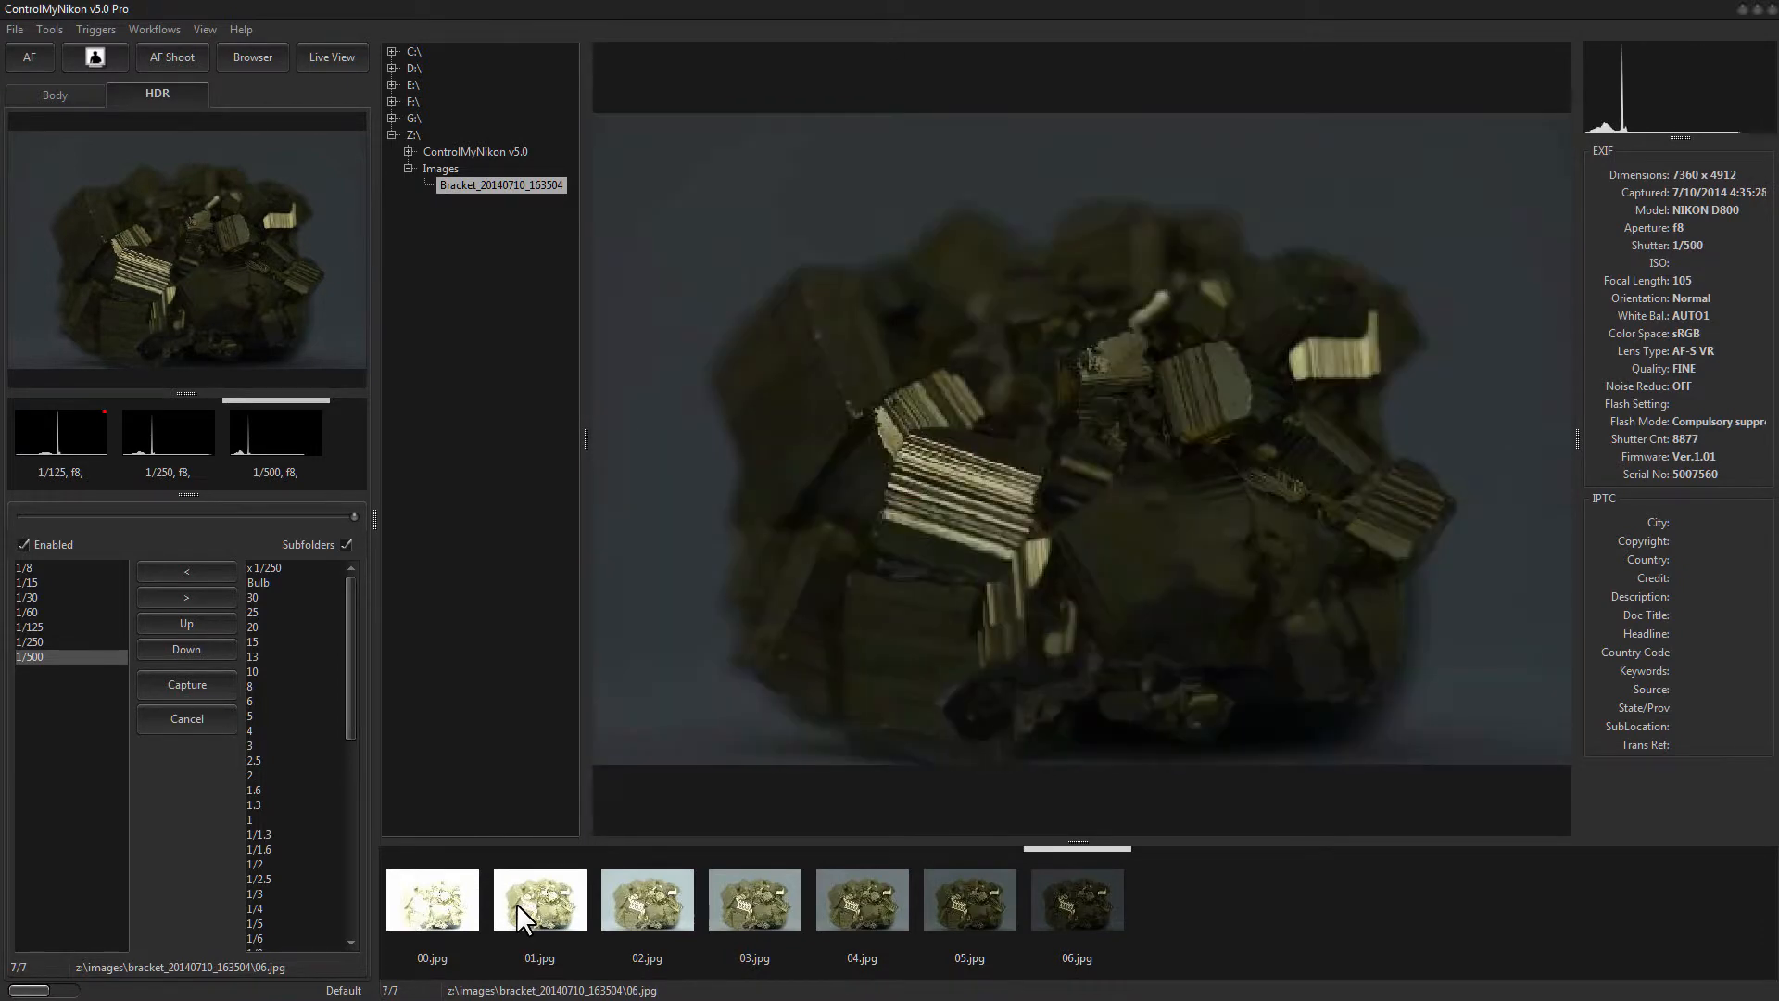
{"action": "left_click", "coordinate": [540, 900]}
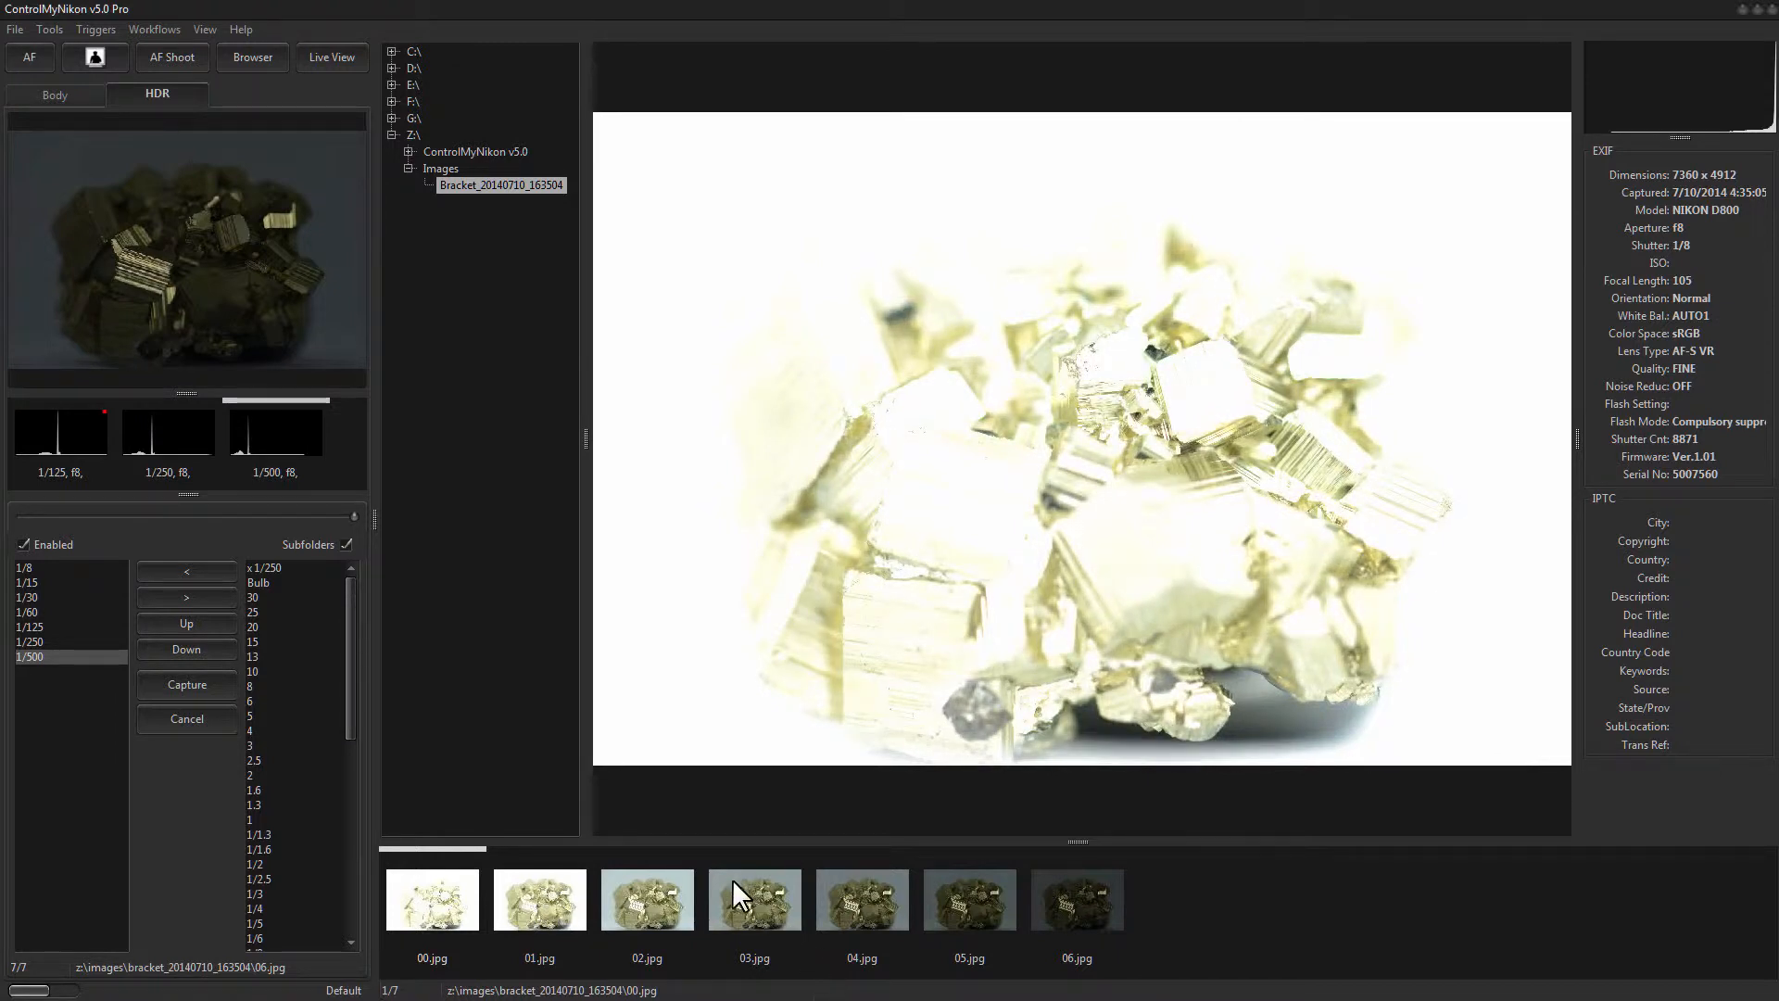
{"action": "mouse_move", "coordinate": [669, 934]}
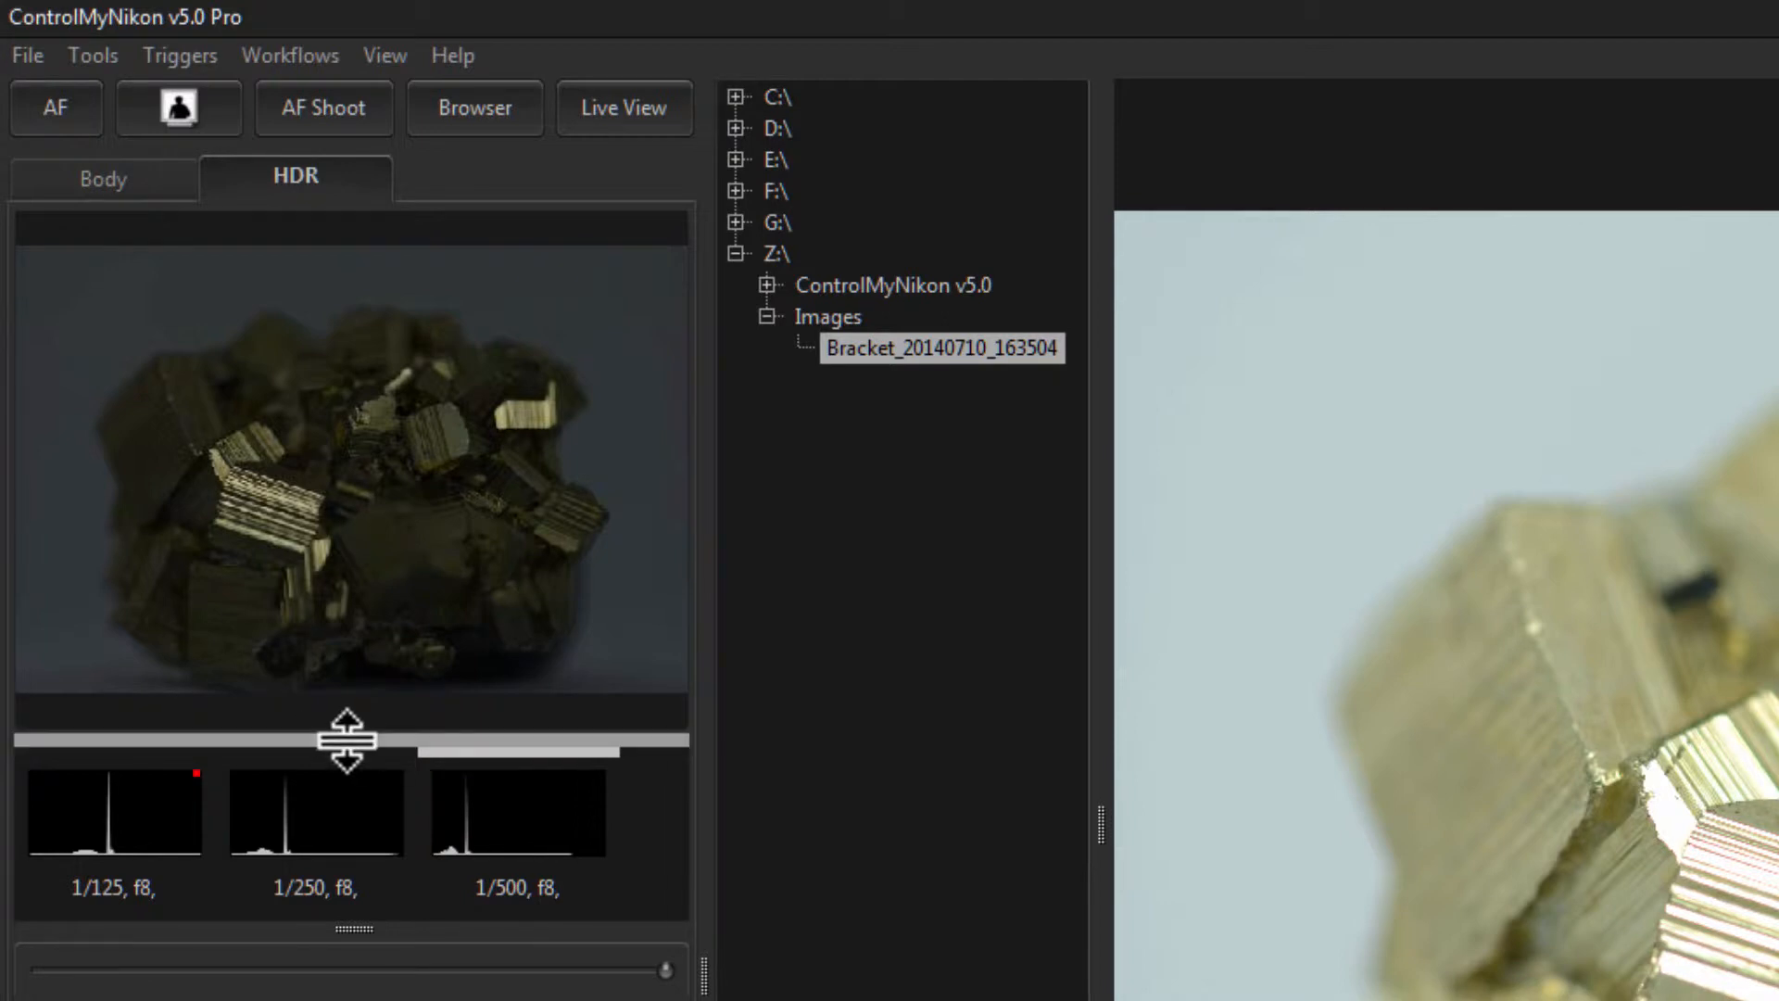
Step: Enlarge the histogram strip and click through frames to preview the bright 1/8 exposure
{"action": "left_click_drag", "start_coordinate": [349, 738], "coordinate": [349, 676]}
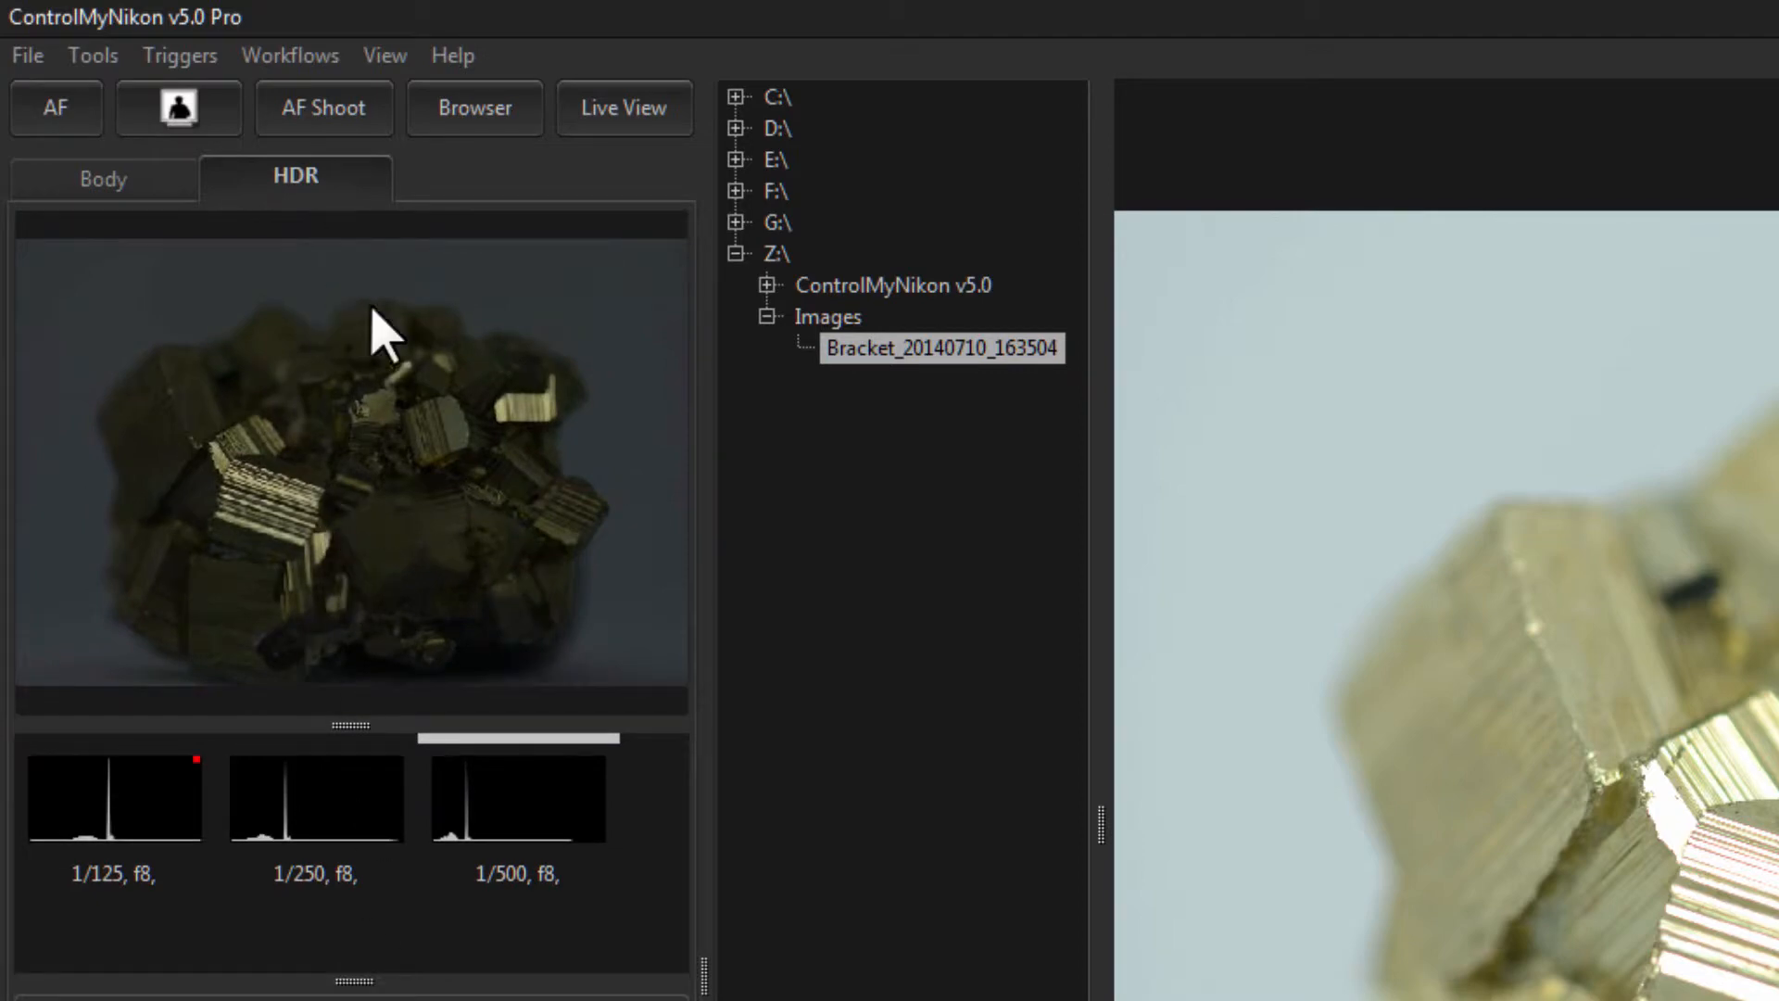
{"action": "mouse_move", "coordinate": [266, 879]}
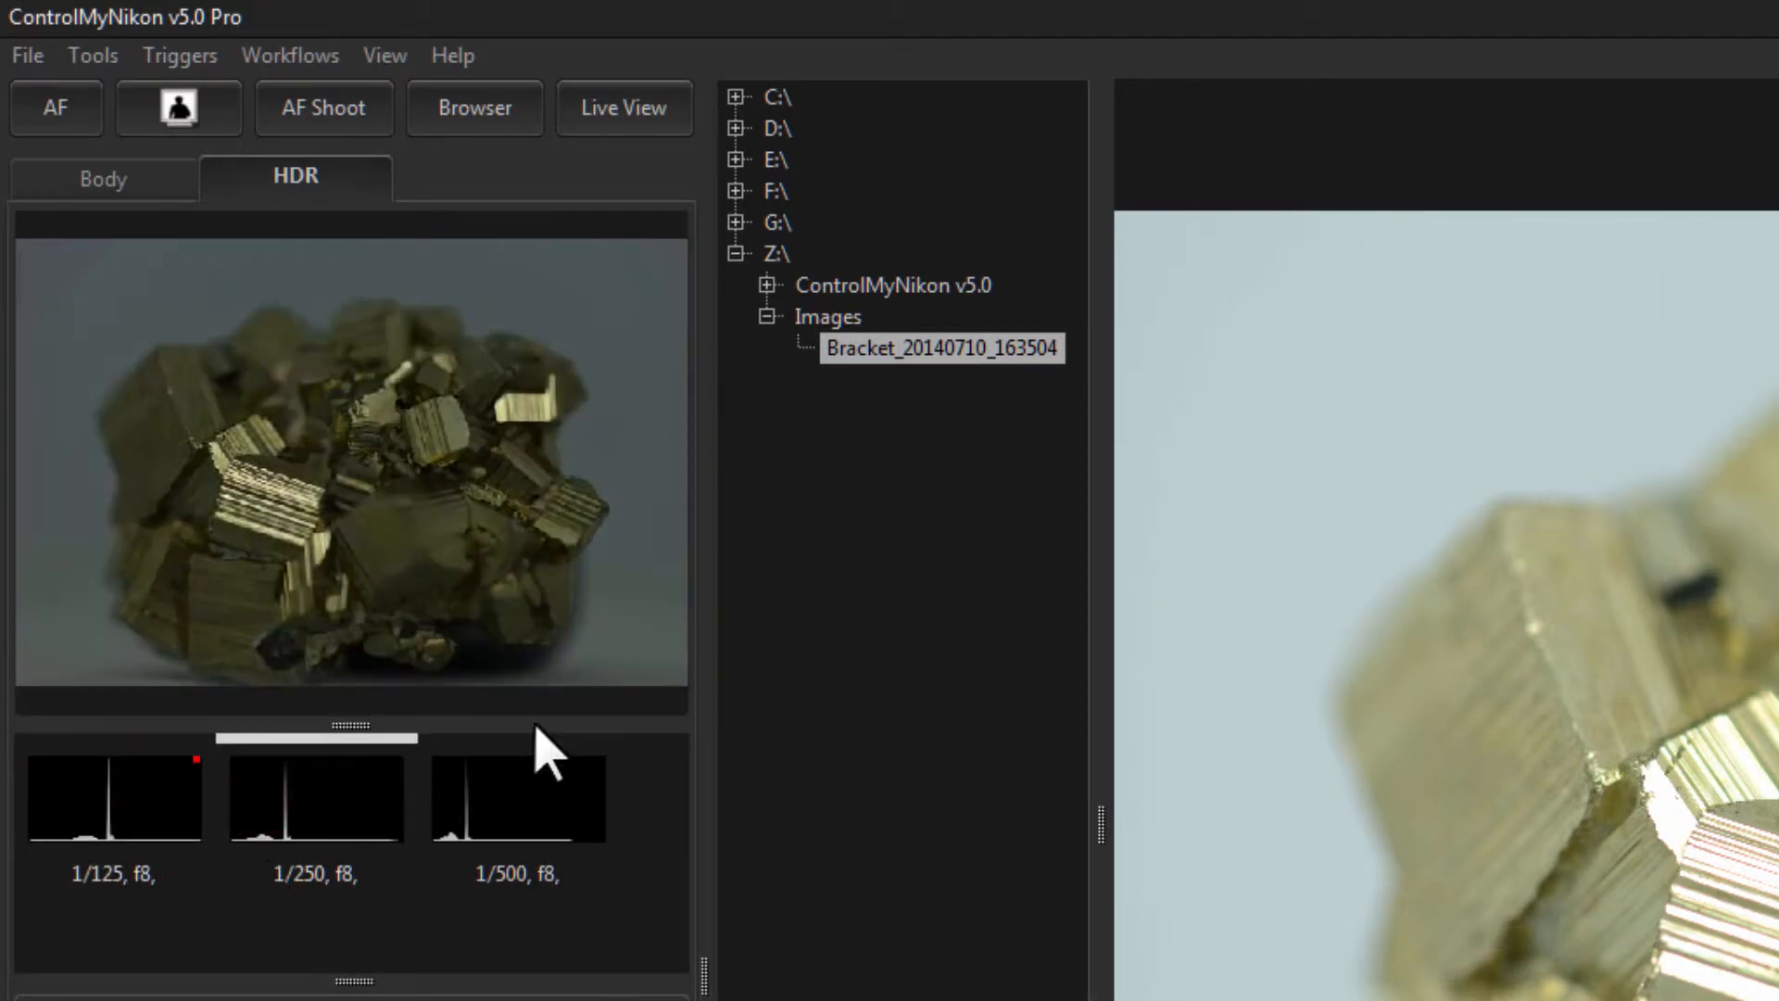
{"action": "left_click", "coordinate": [516, 798]}
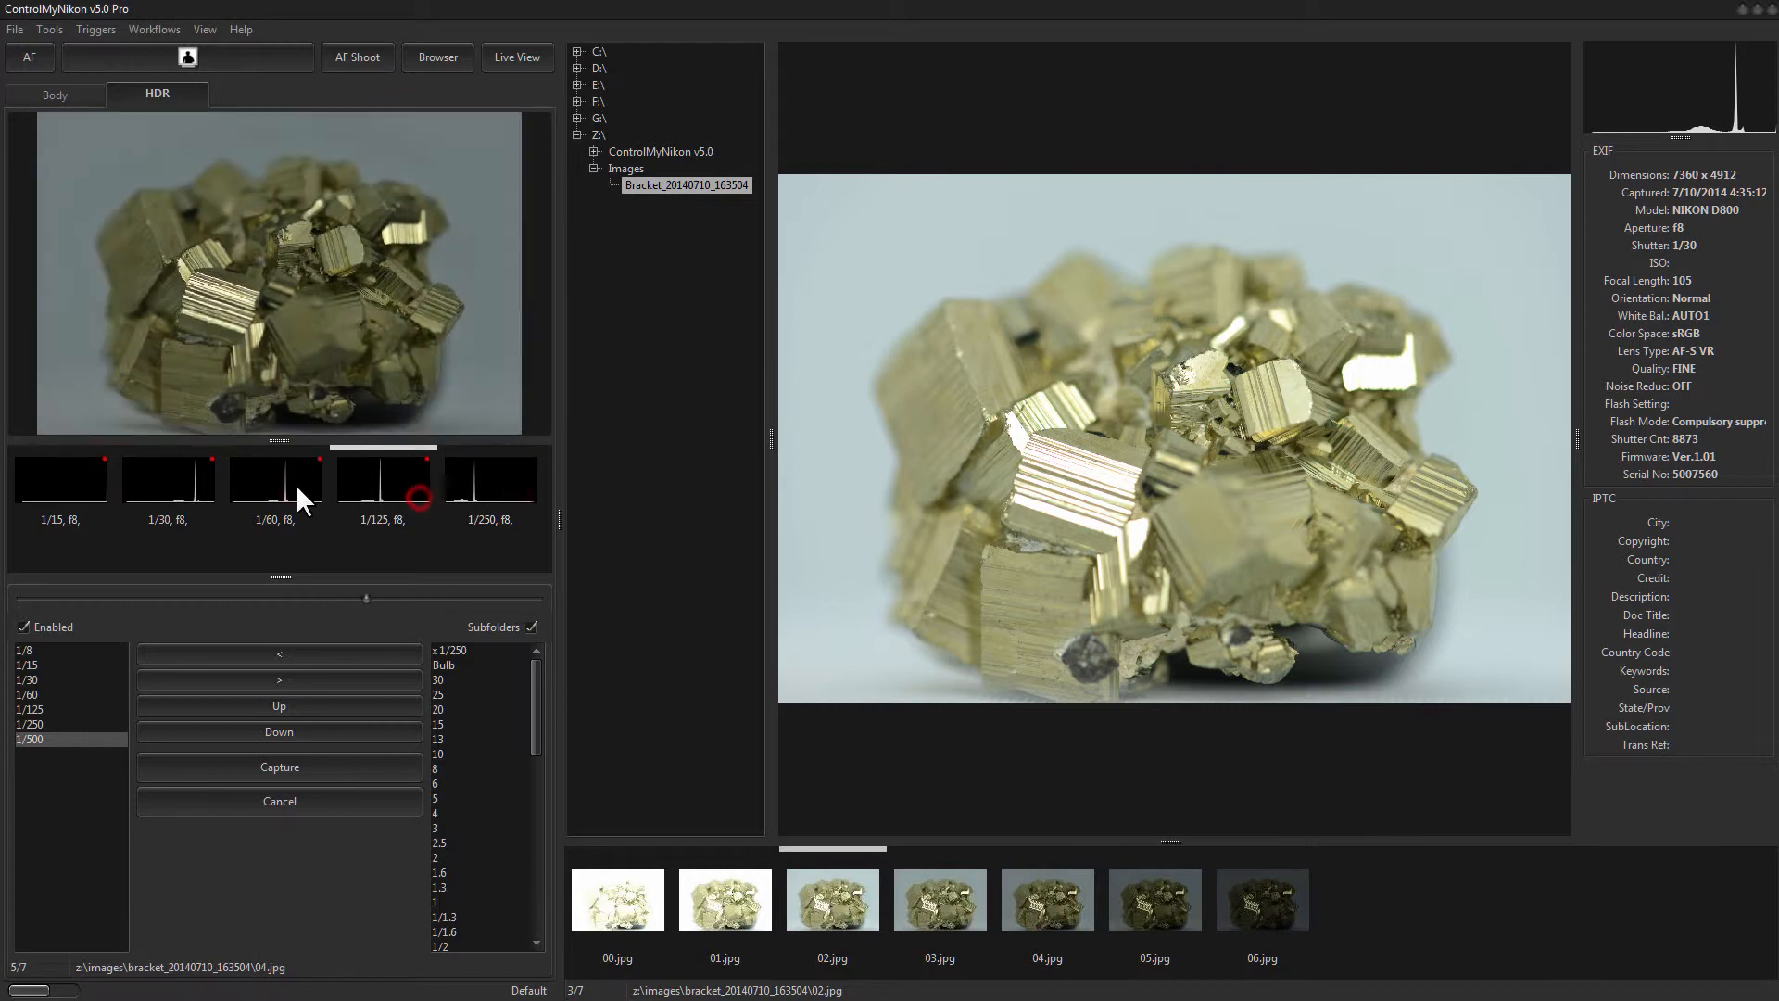
{"action": "left_click", "coordinate": [61, 479]}
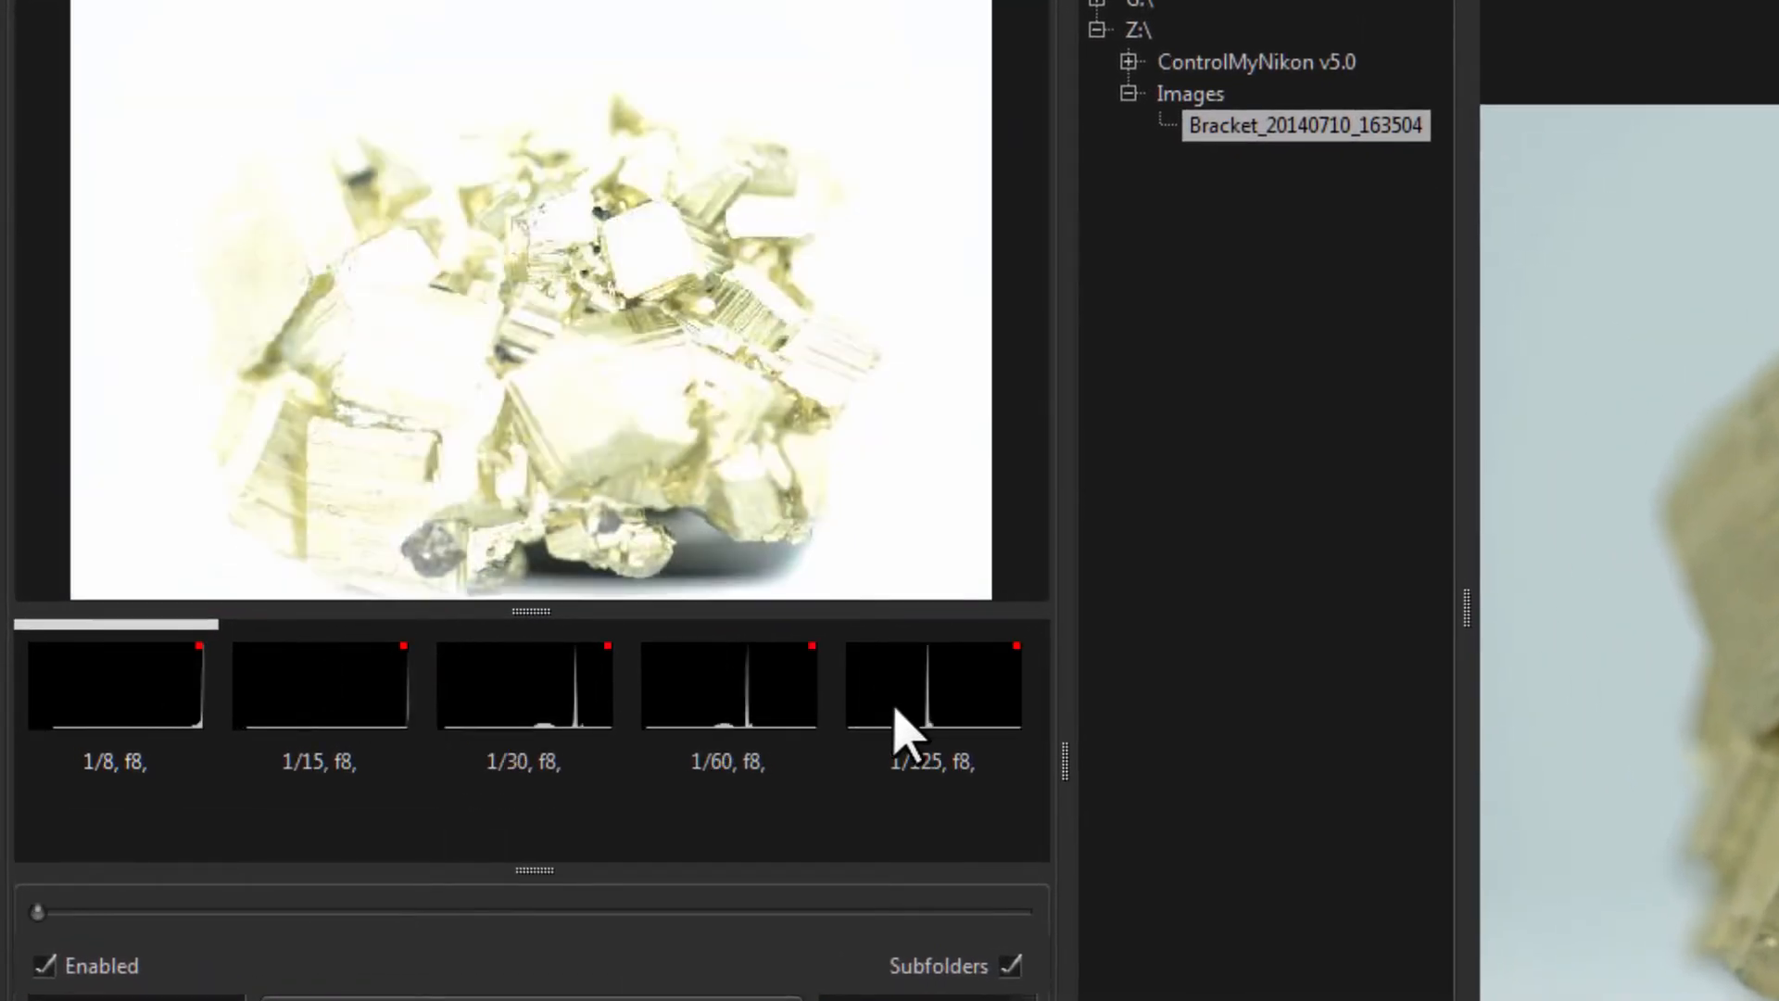
Step: Add Thumbnail, EXIF Dimensions and Filename to the thumbstrip's displayed fields
{"action": "right_click", "coordinate": [204, 465]}
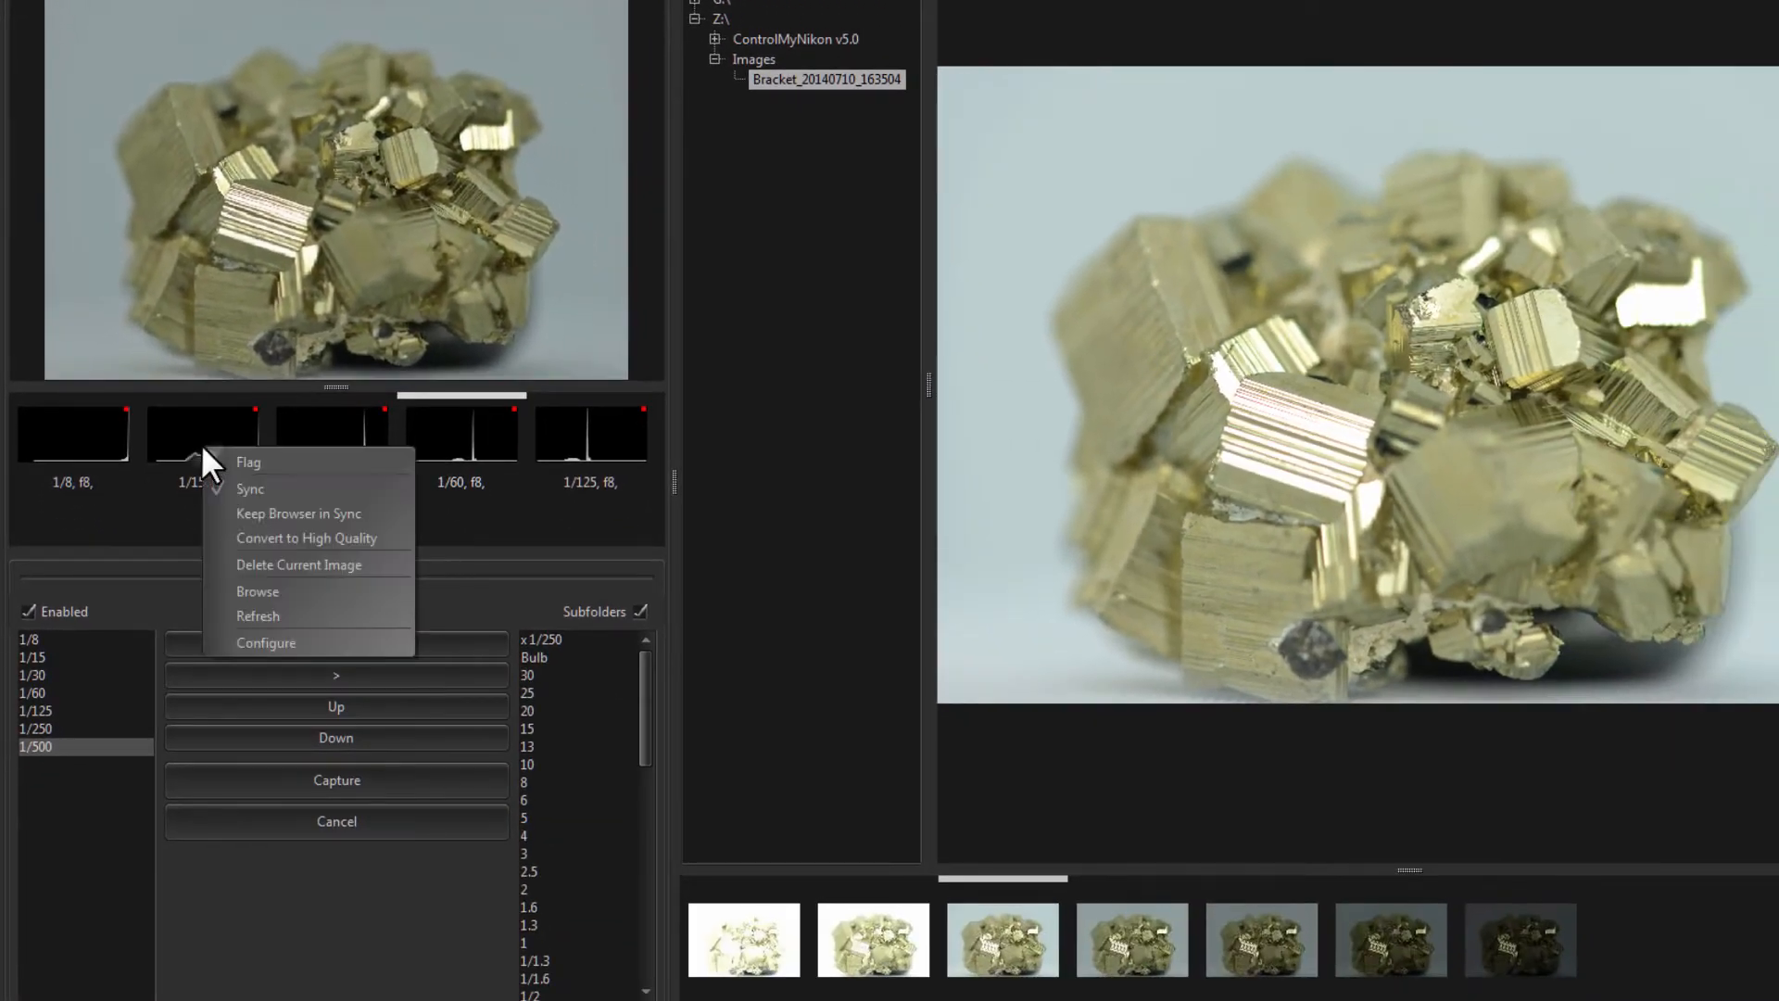
{"action": "left_click", "coordinate": [266, 643]}
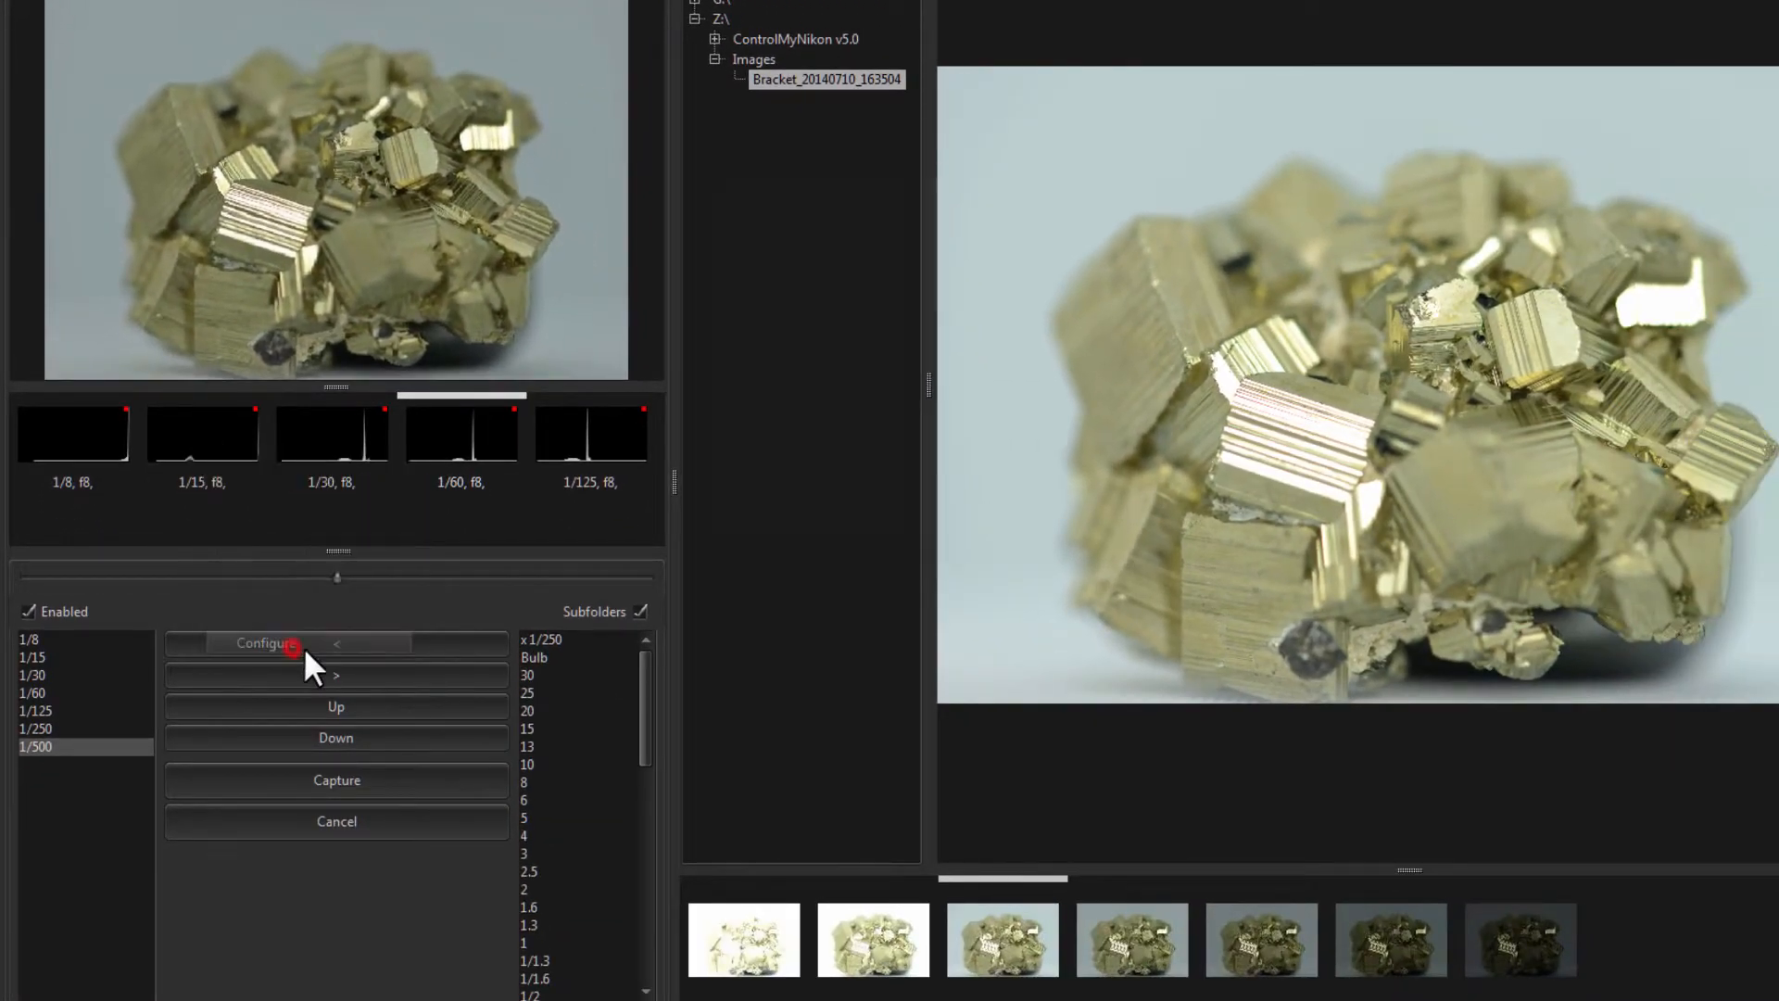
{"action": "left_click", "coordinate": [266, 642]}
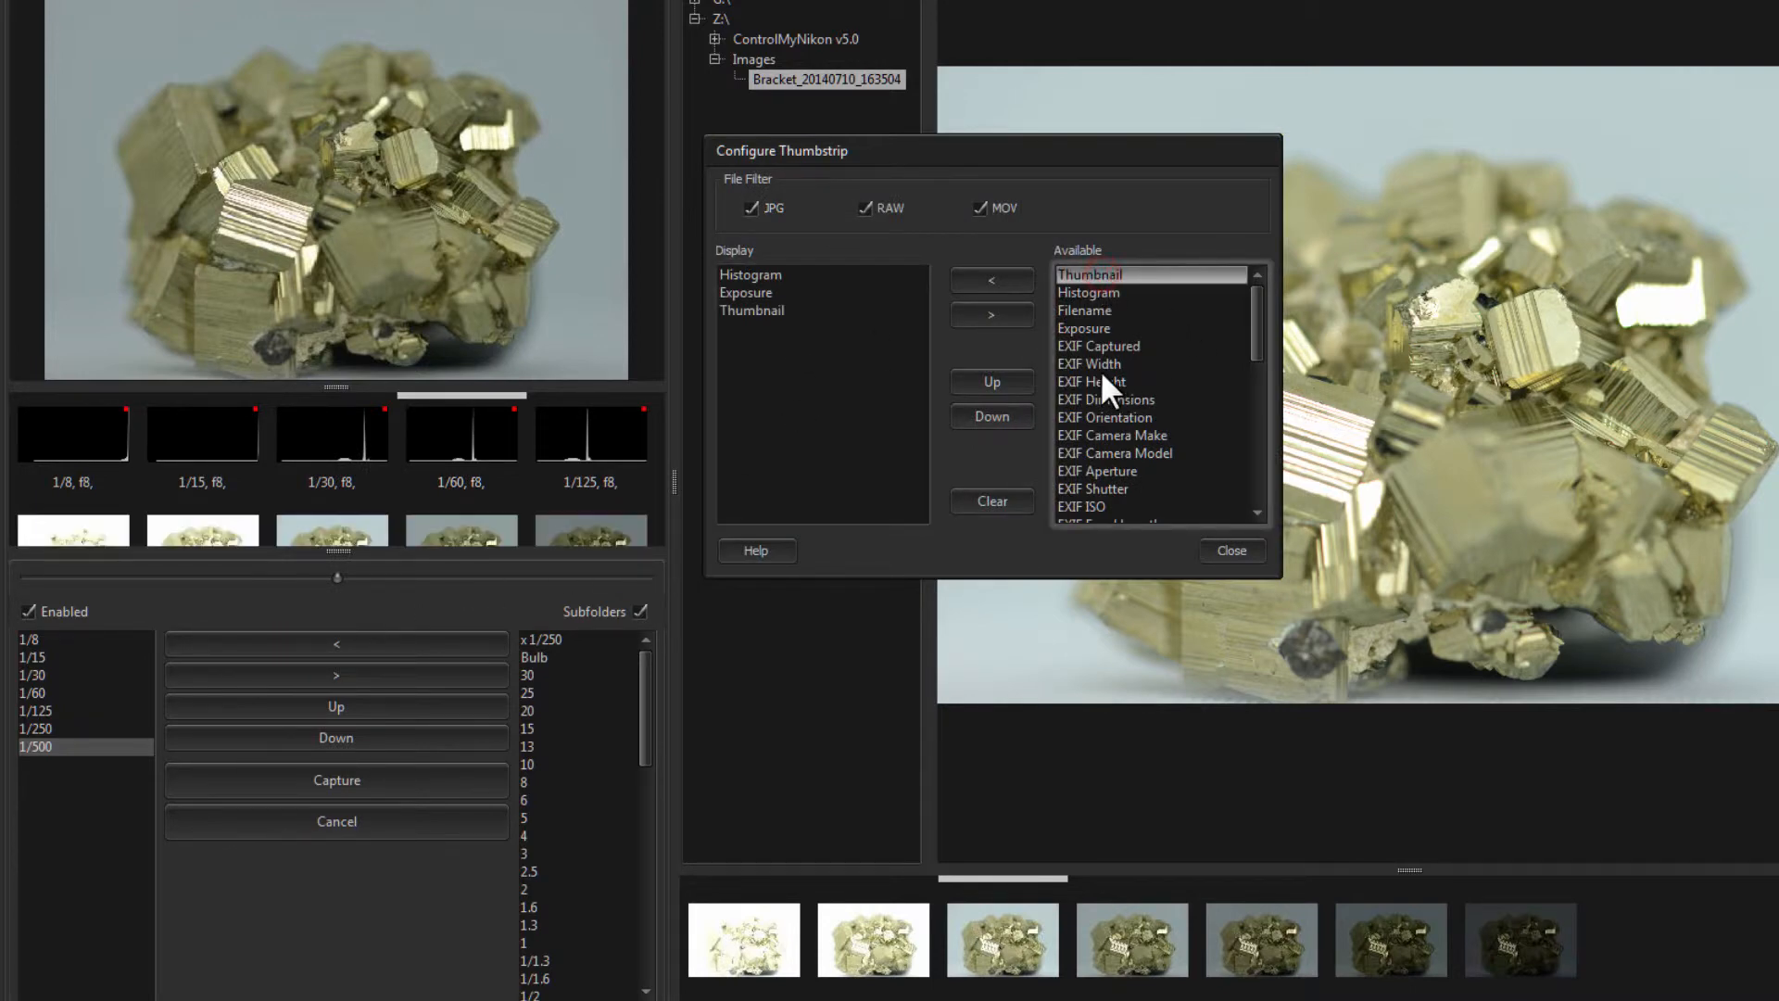
{"action": "left_click", "coordinate": [1083, 329]}
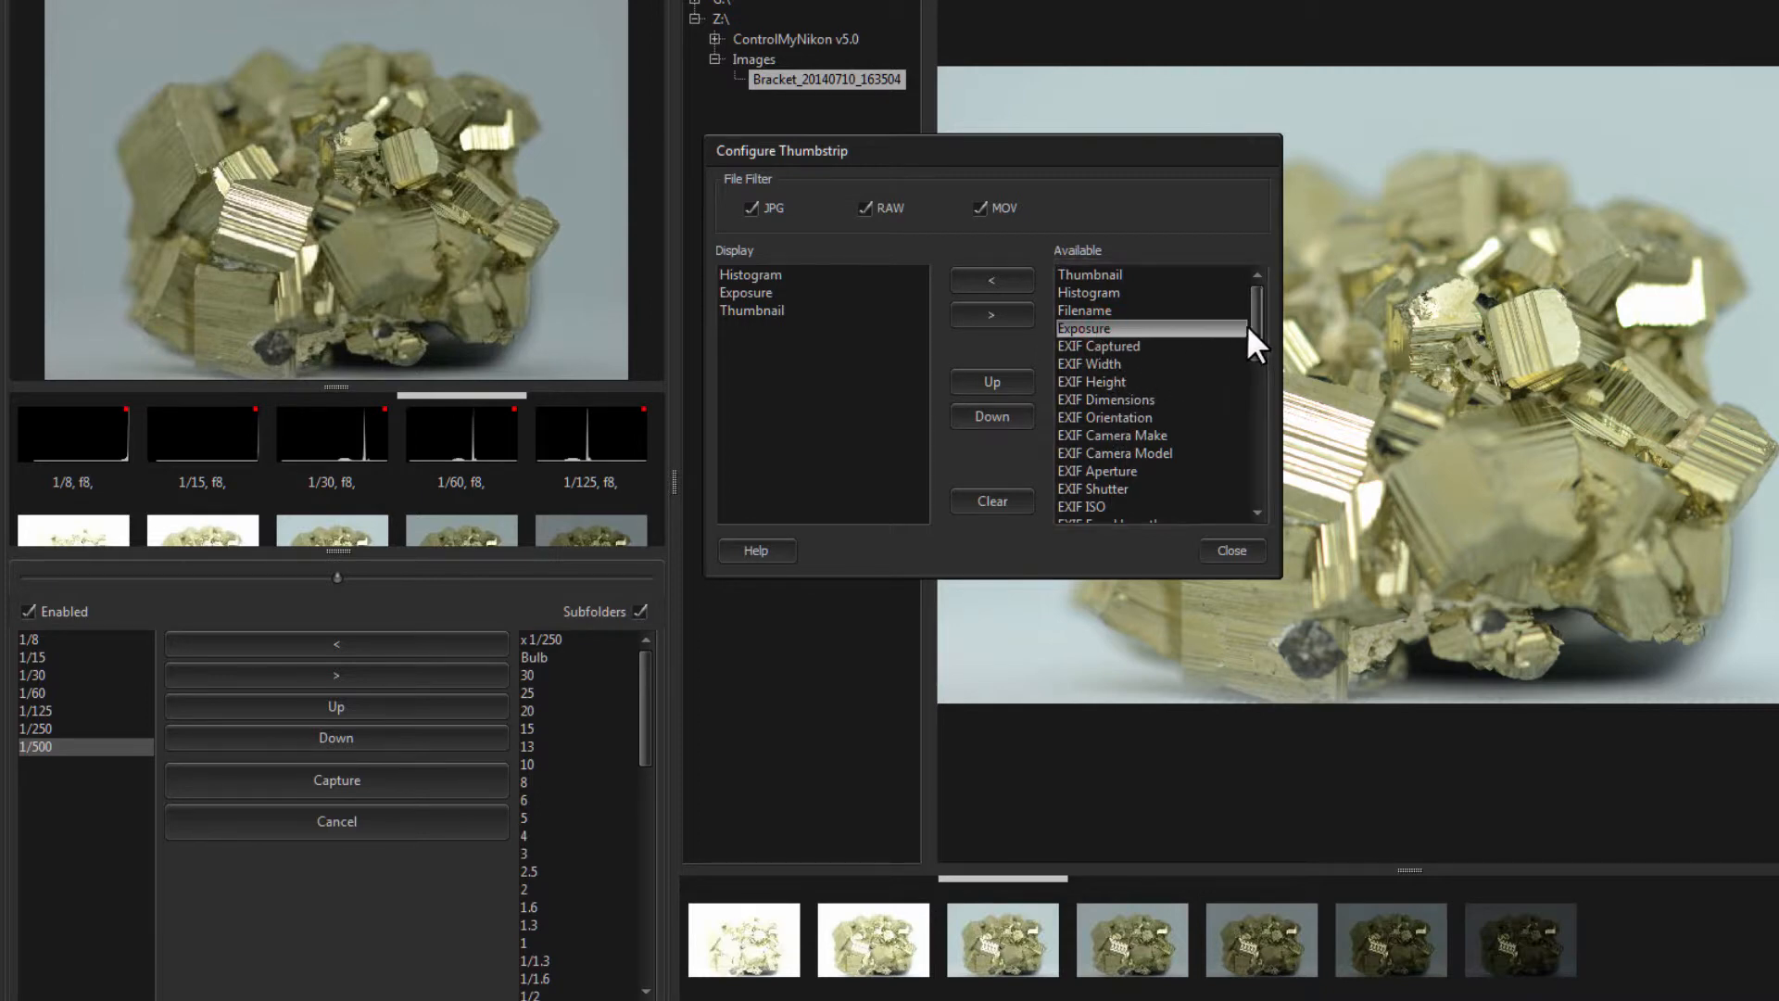
{"action": "scroll", "scroll_direction": "down", "scroll_amount": 3}
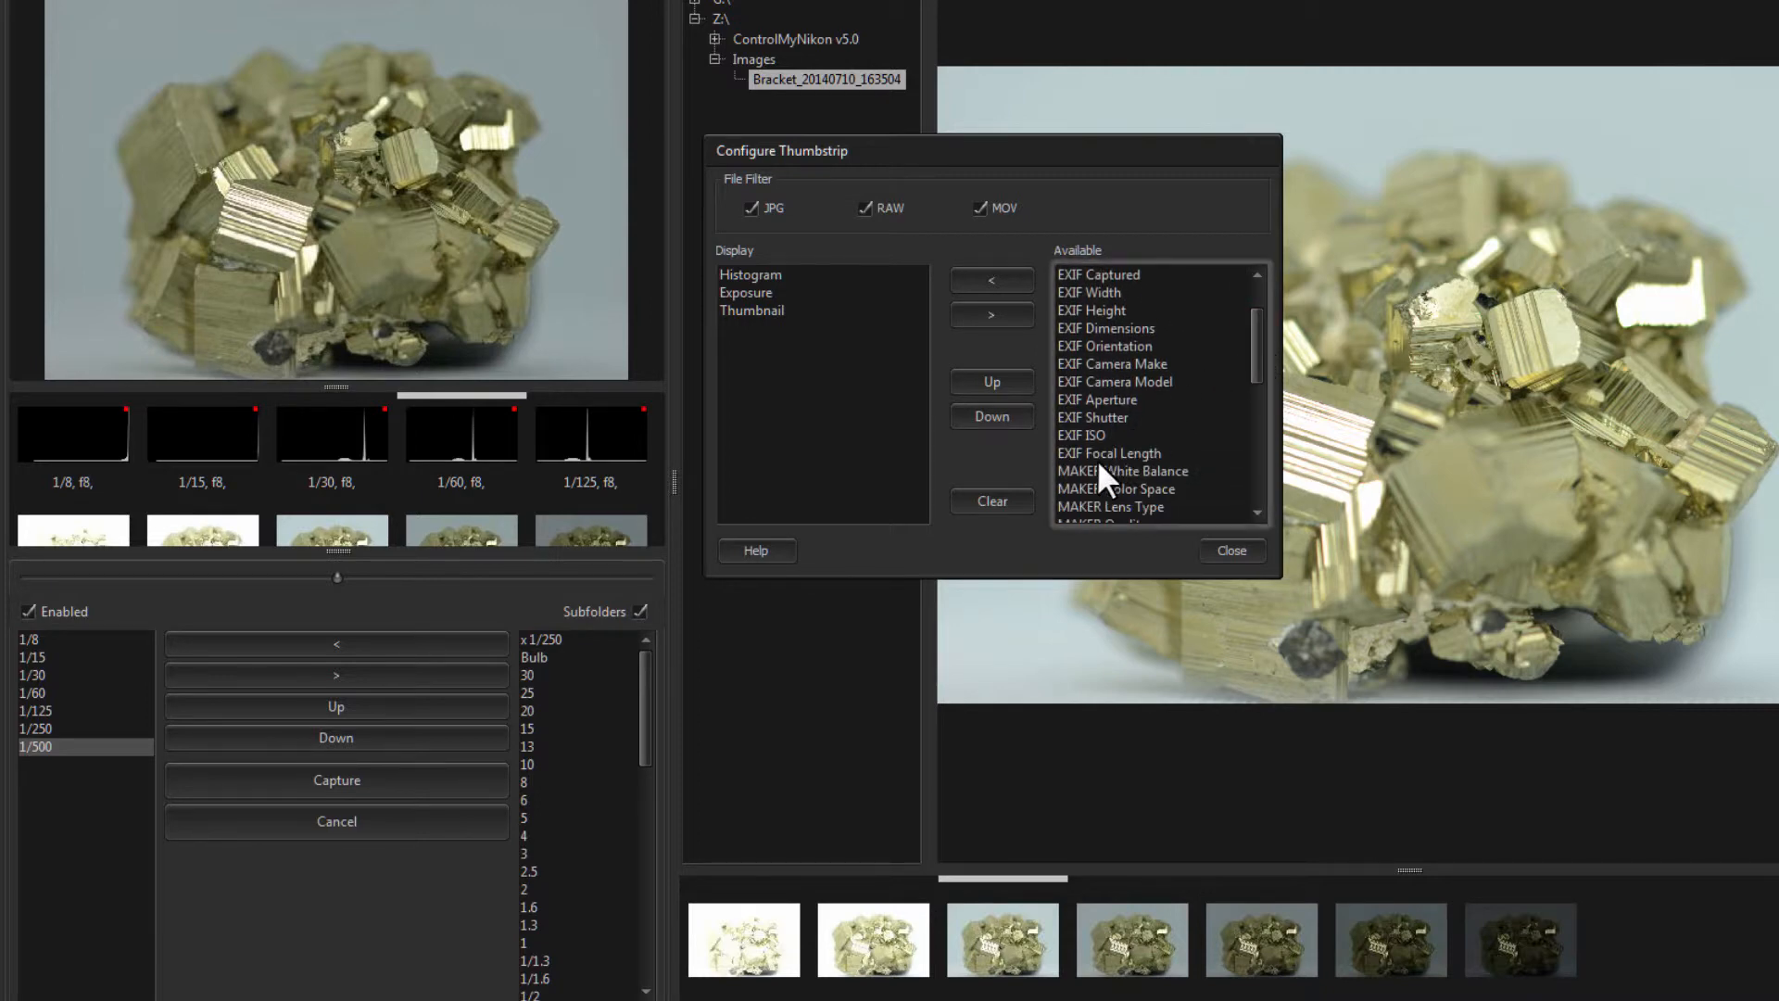
{"action": "mouse_move", "coordinate": [1135, 380]}
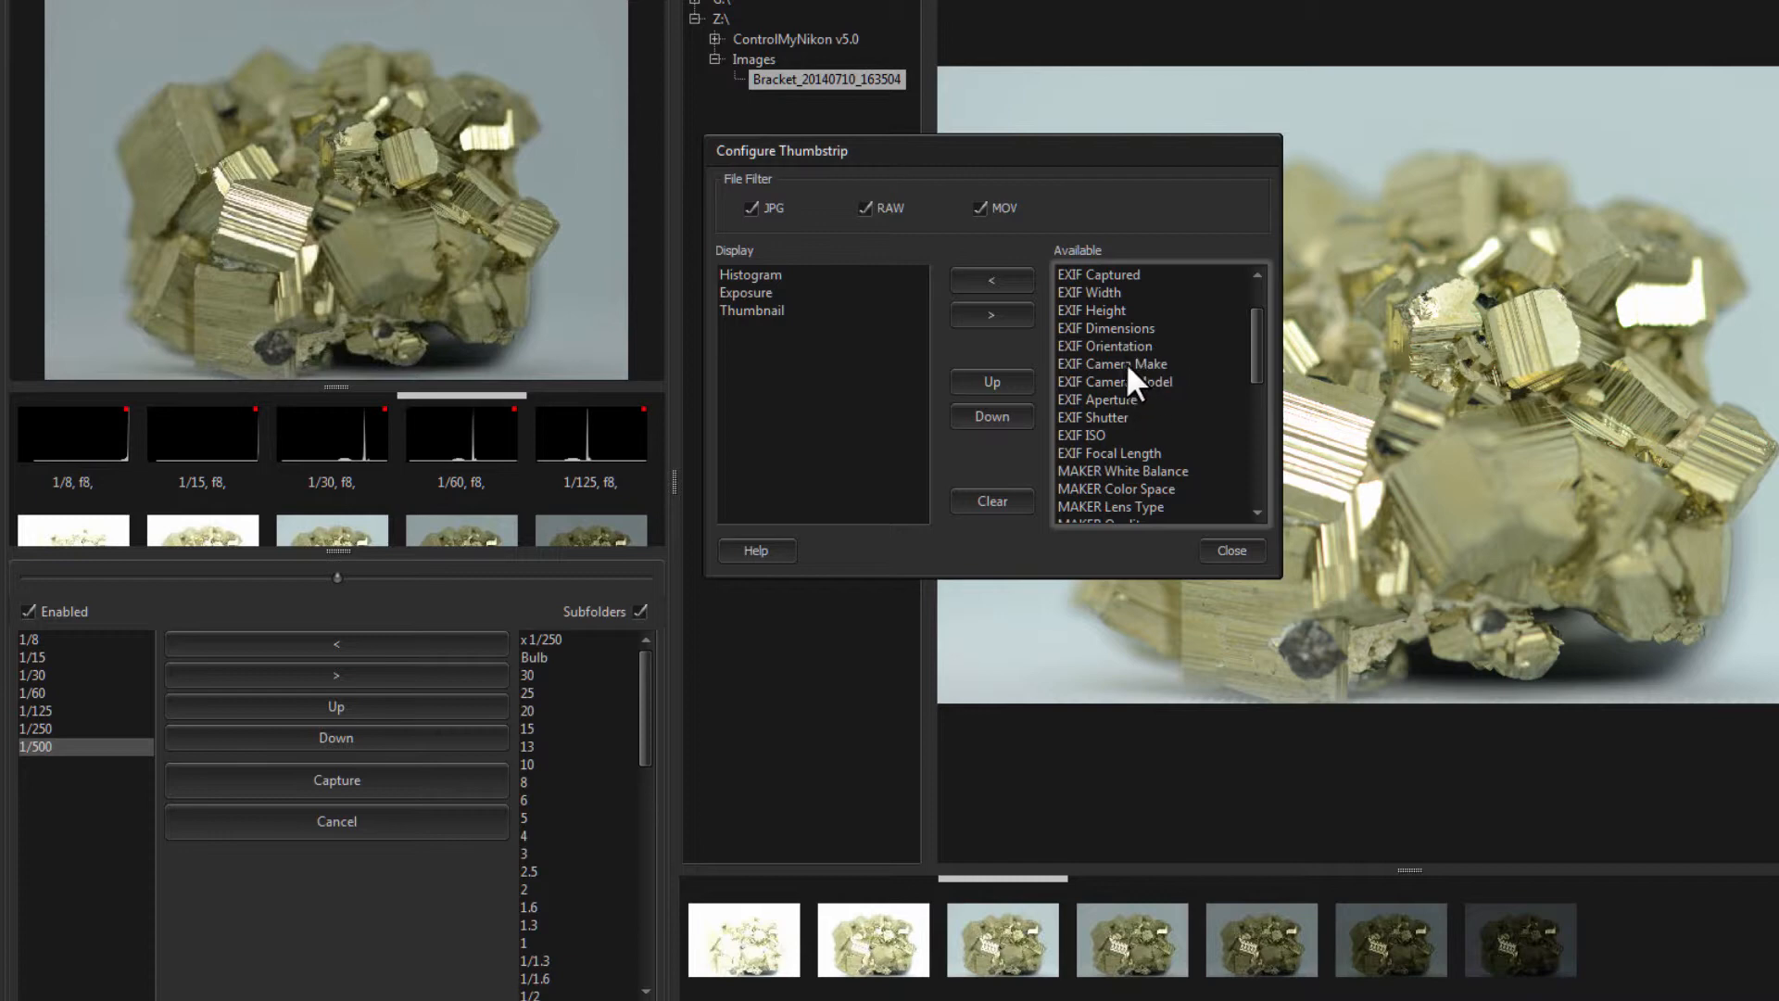
{"action": "left_click", "coordinate": [1106, 328]}
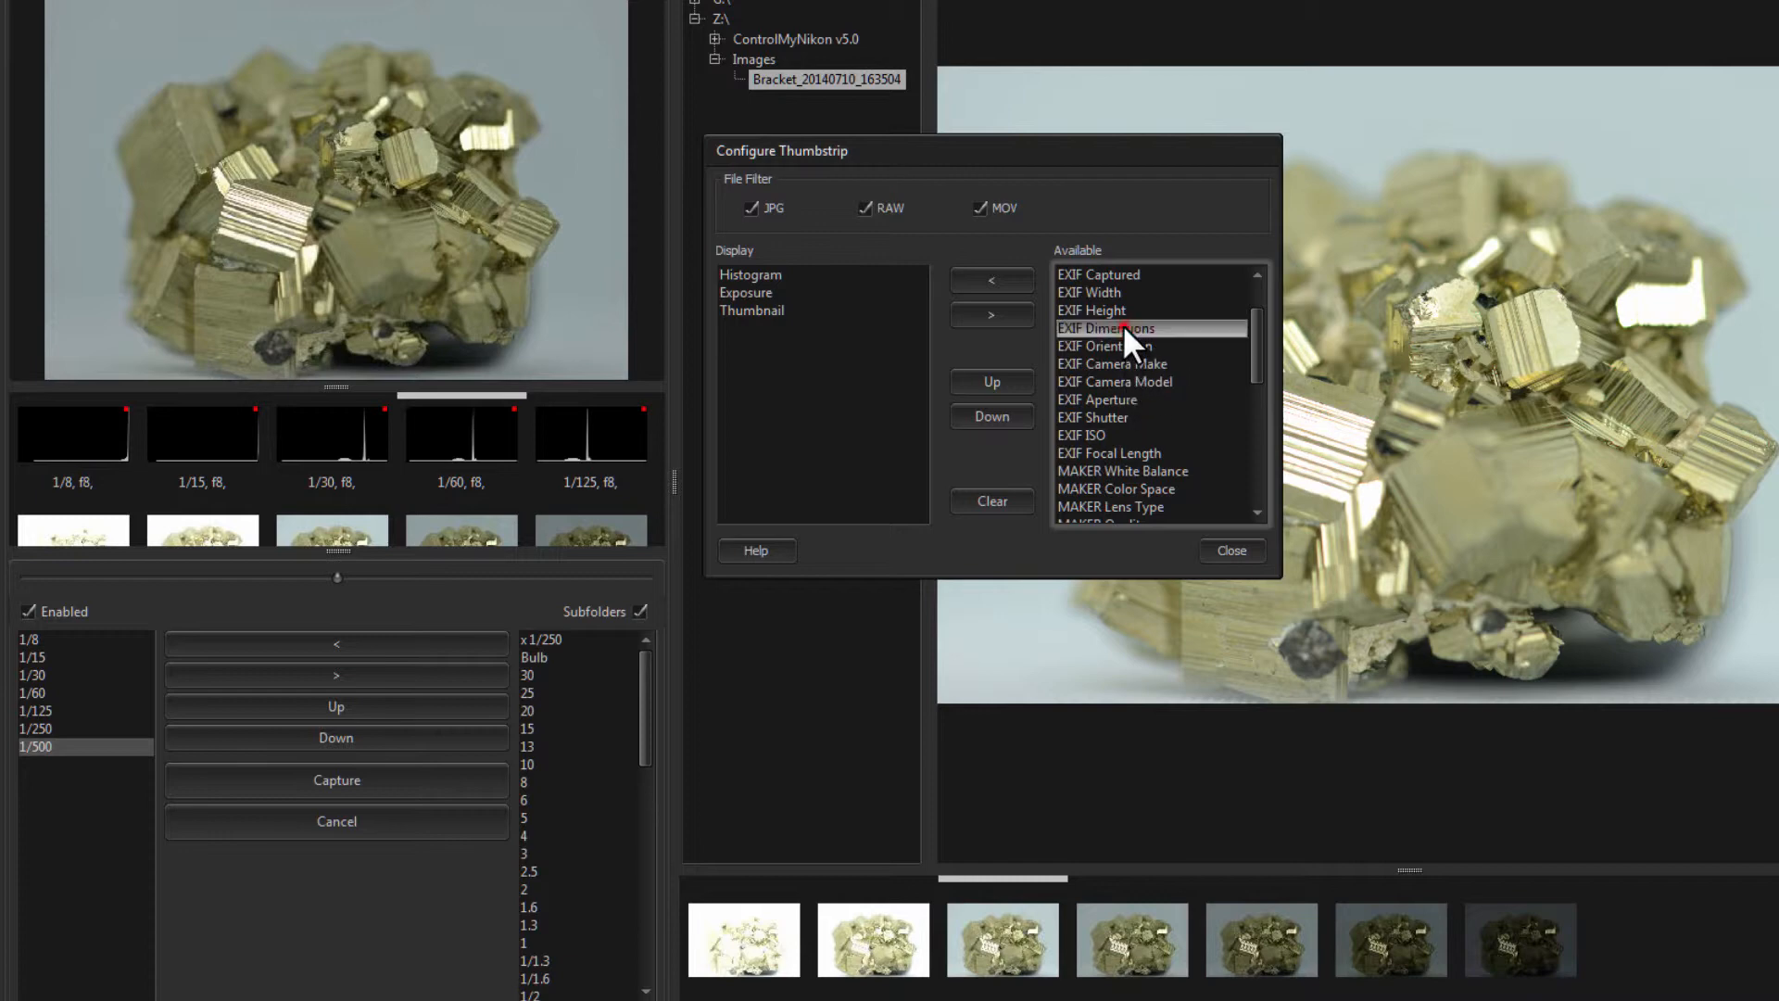
{"action": "left_click", "coordinate": [990, 282]}
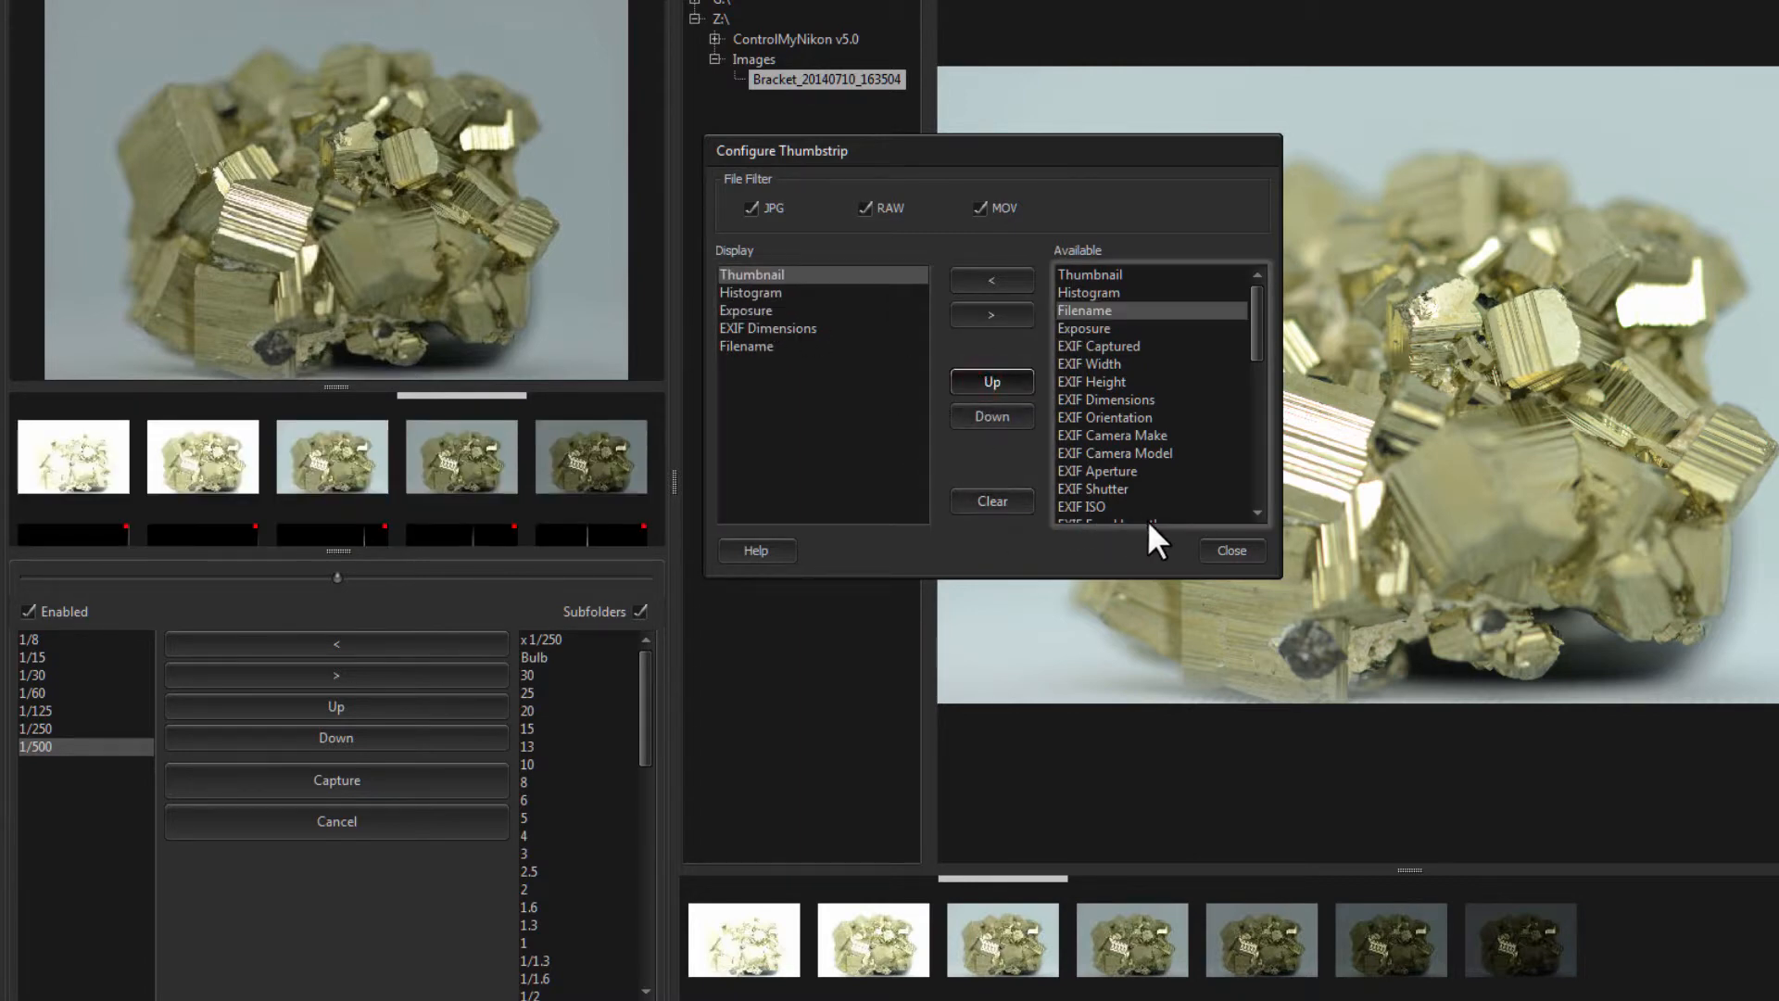
Step: Close Configure Thumbstrip and preview the 1/30 exposure, 02.jpg
{"action": "left_click", "coordinate": [1230, 550]}
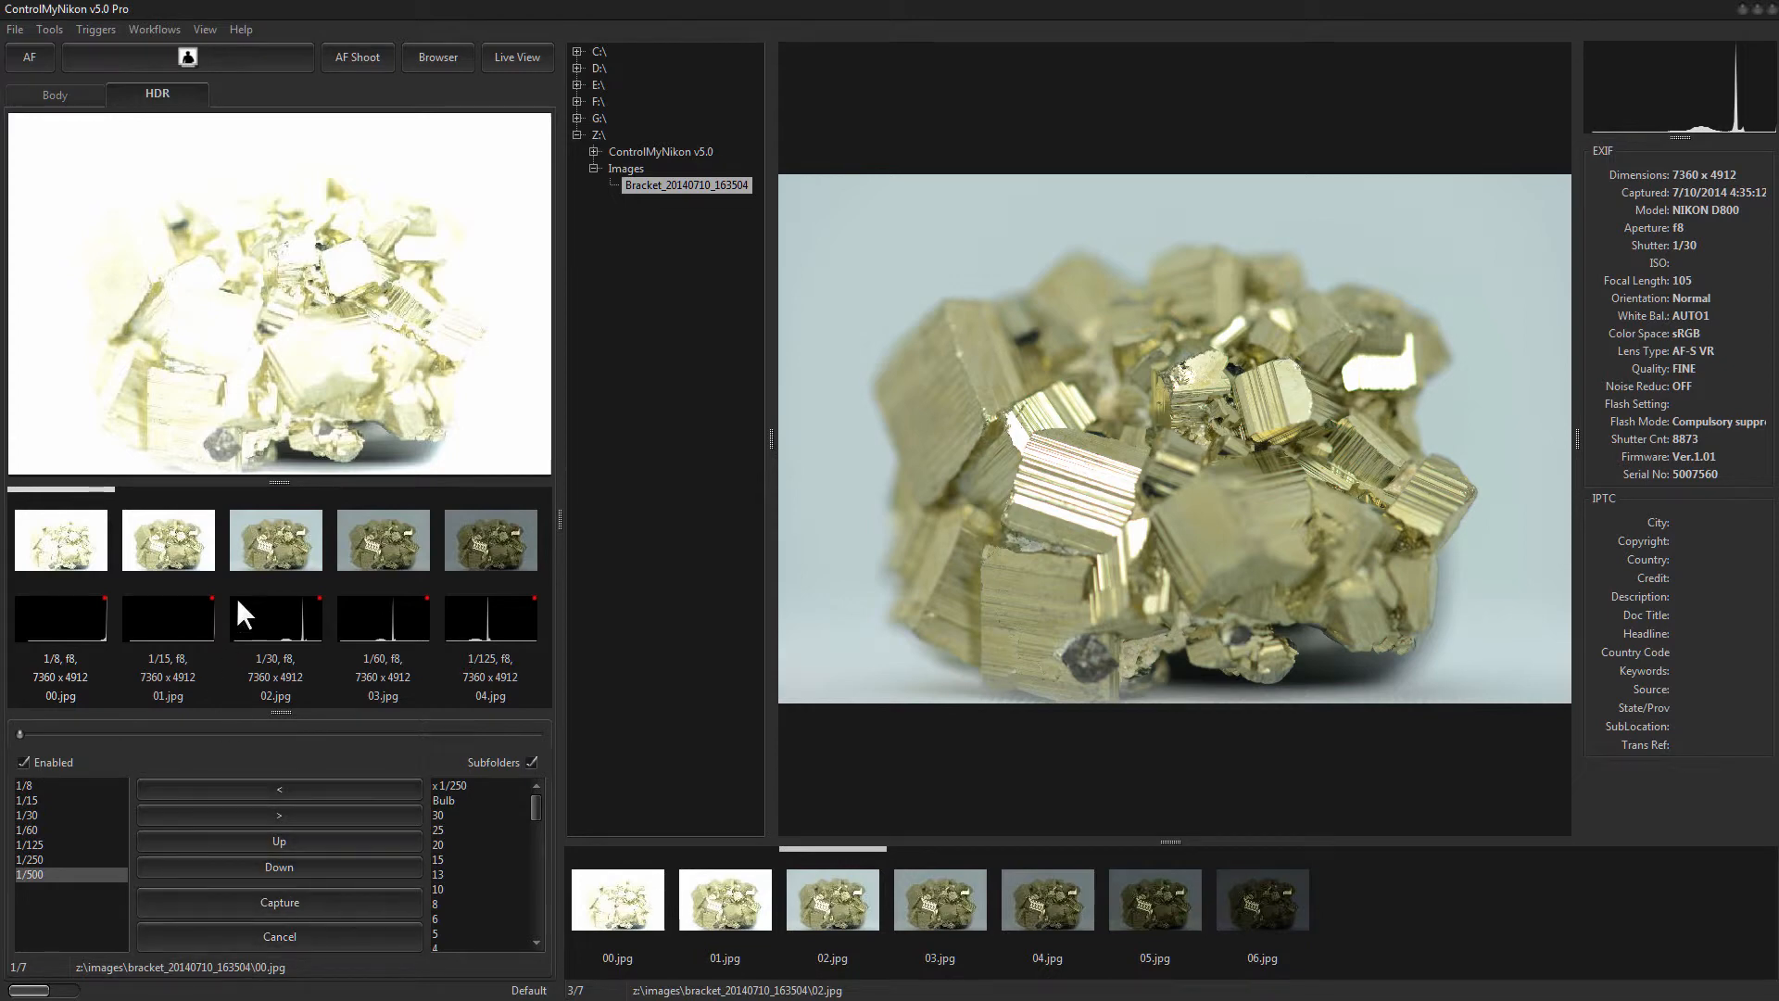
{"action": "left_click", "coordinate": [274, 540]}
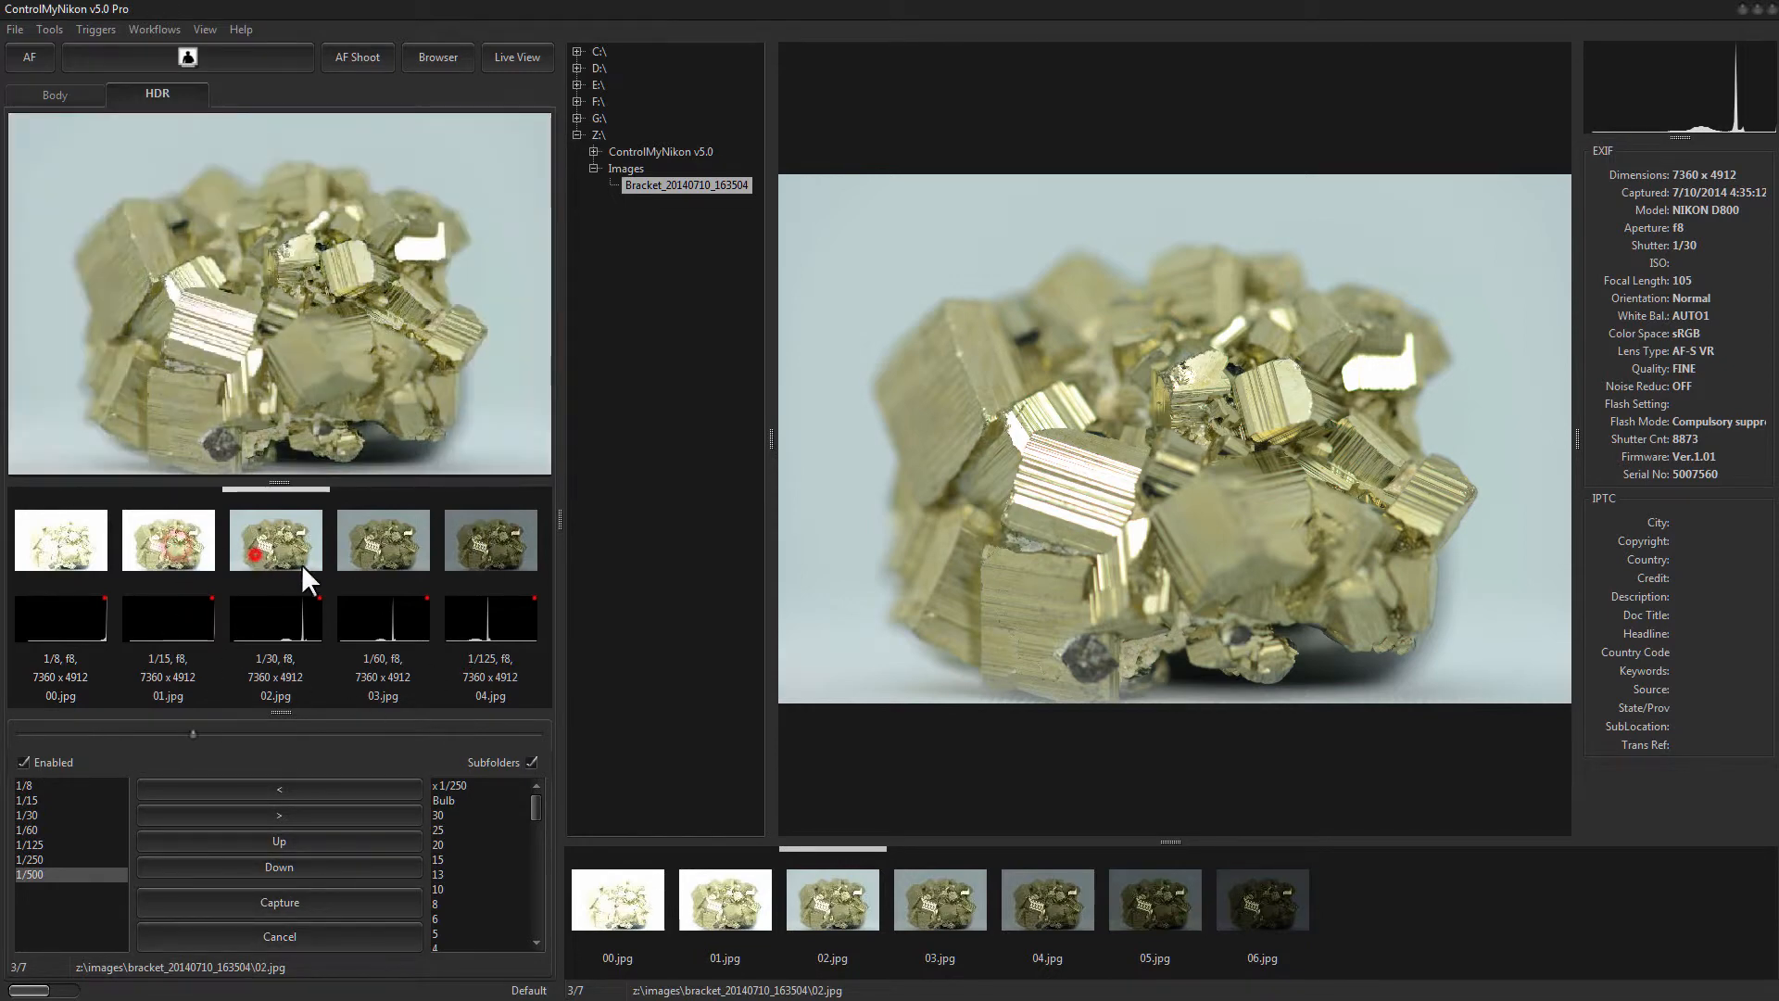
{"action": "left_click", "coordinate": [60, 540]}
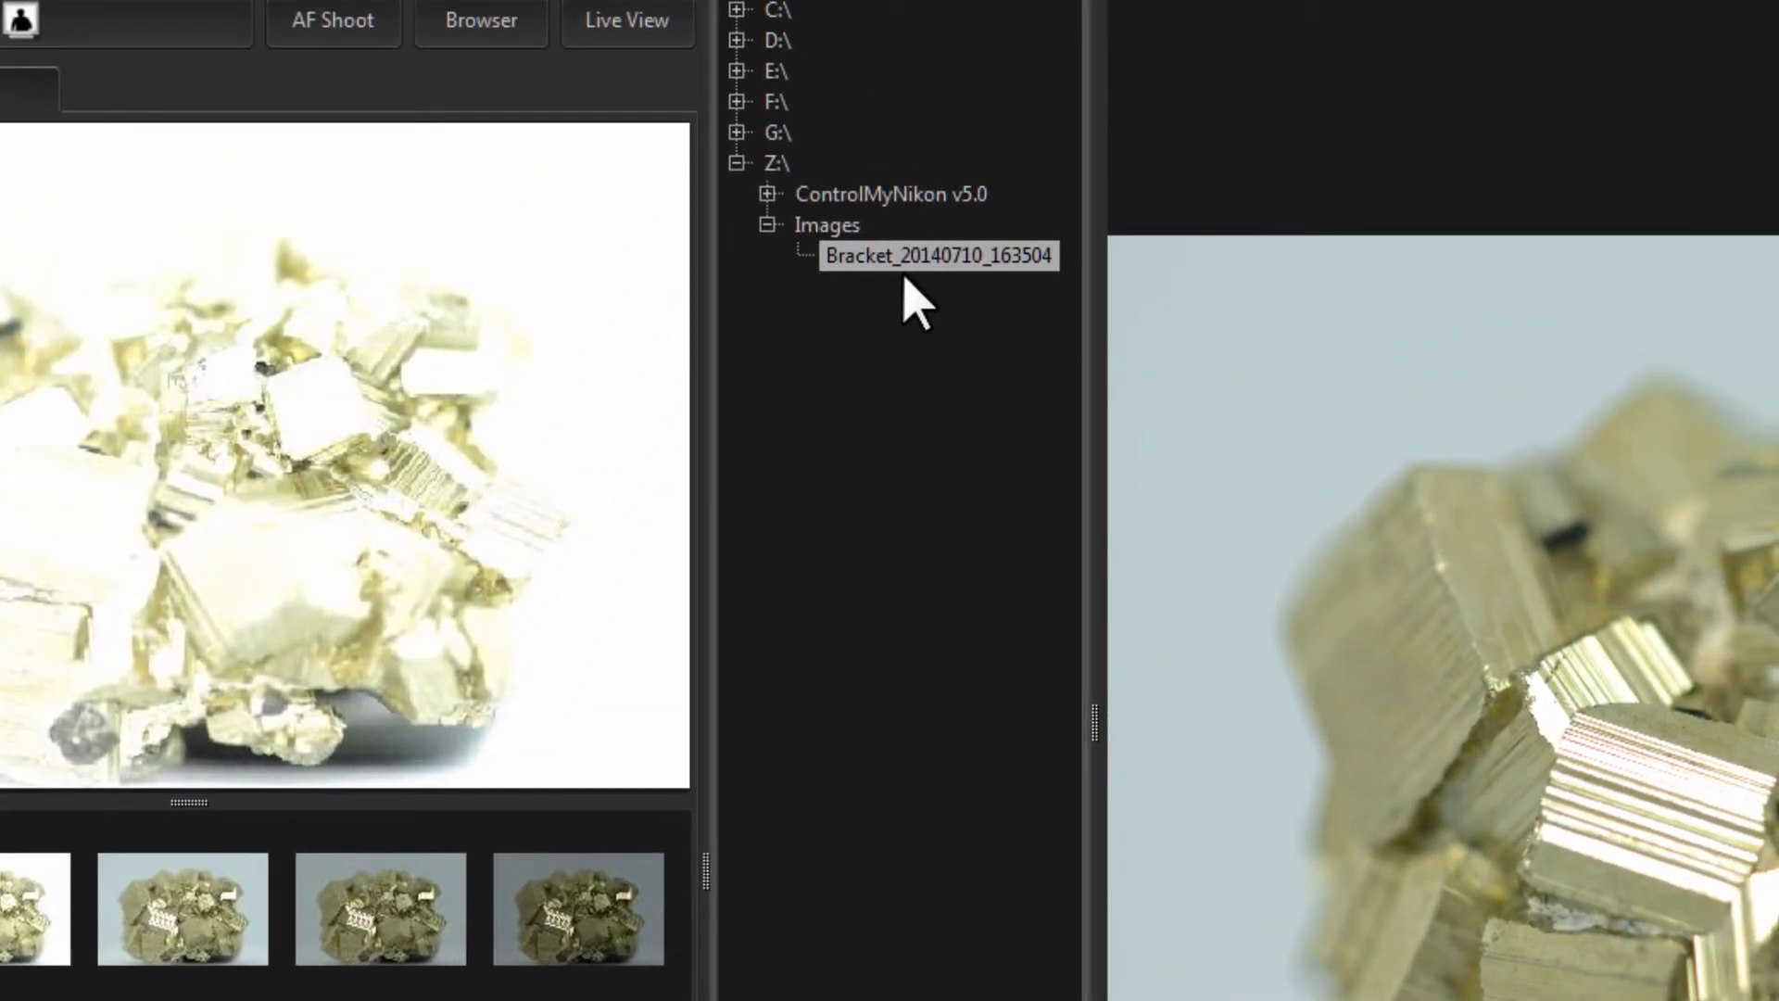
{"action": "mouse_move", "coordinate": [920, 272]}
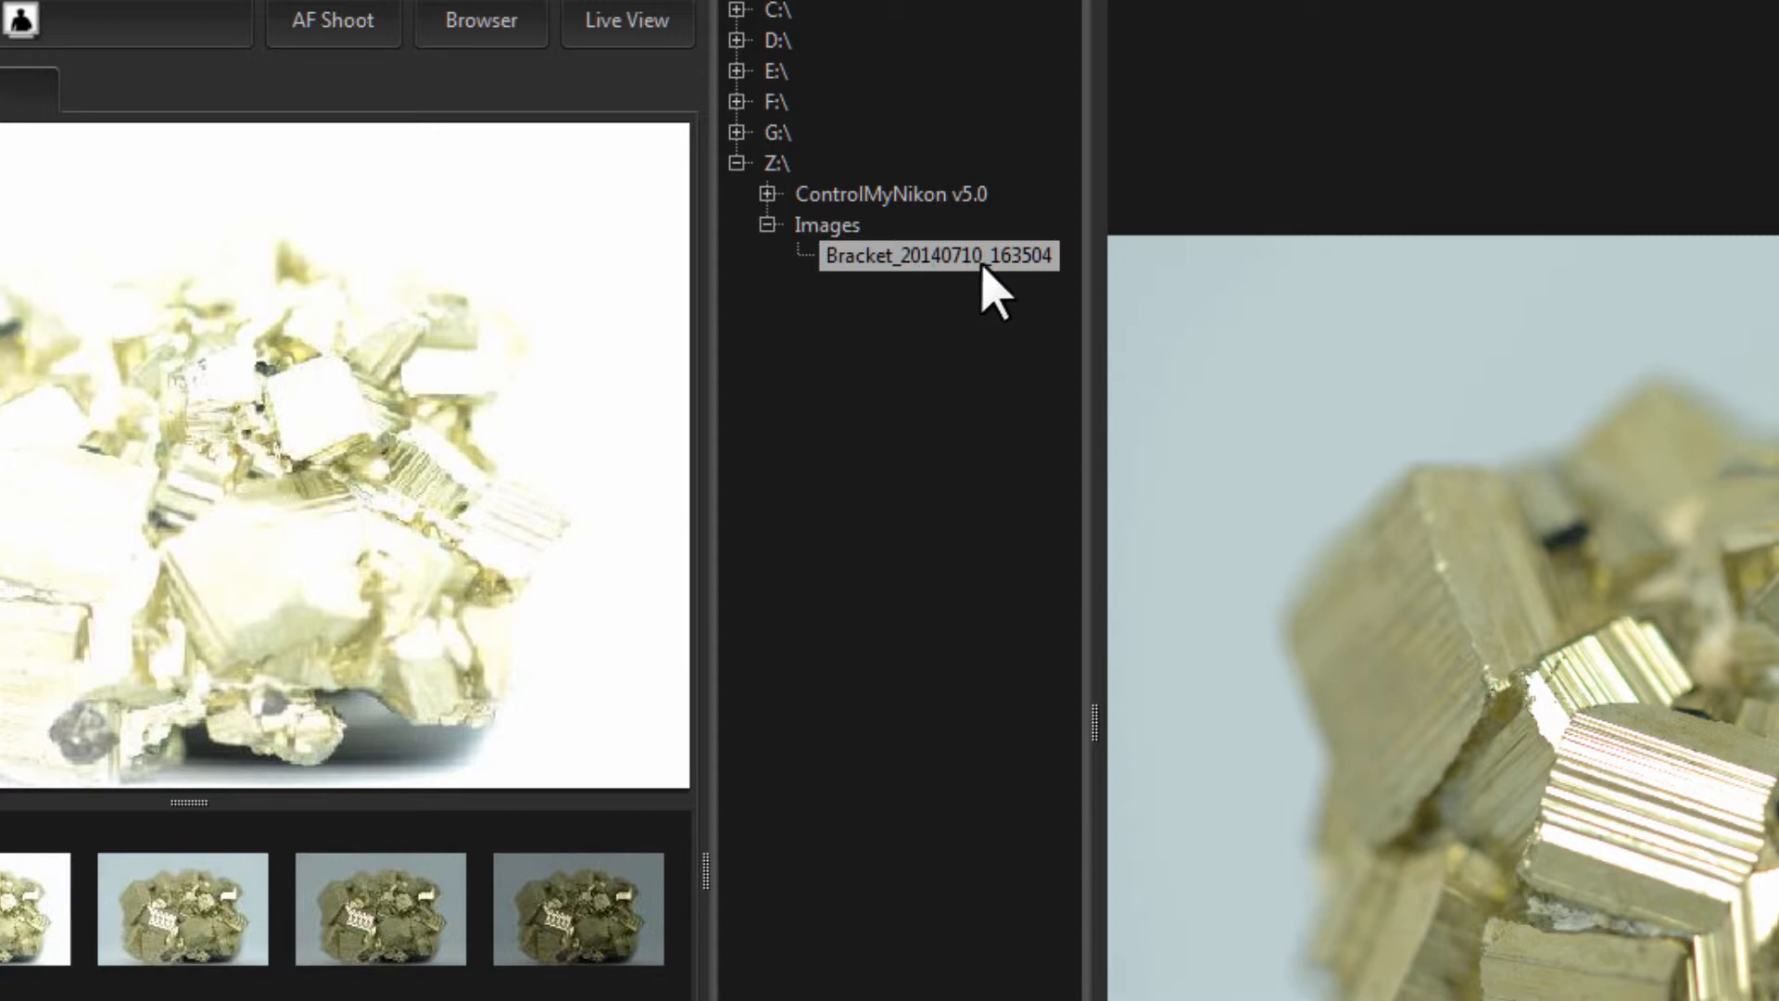
{"action": "mouse_move", "coordinate": [883, 361]}
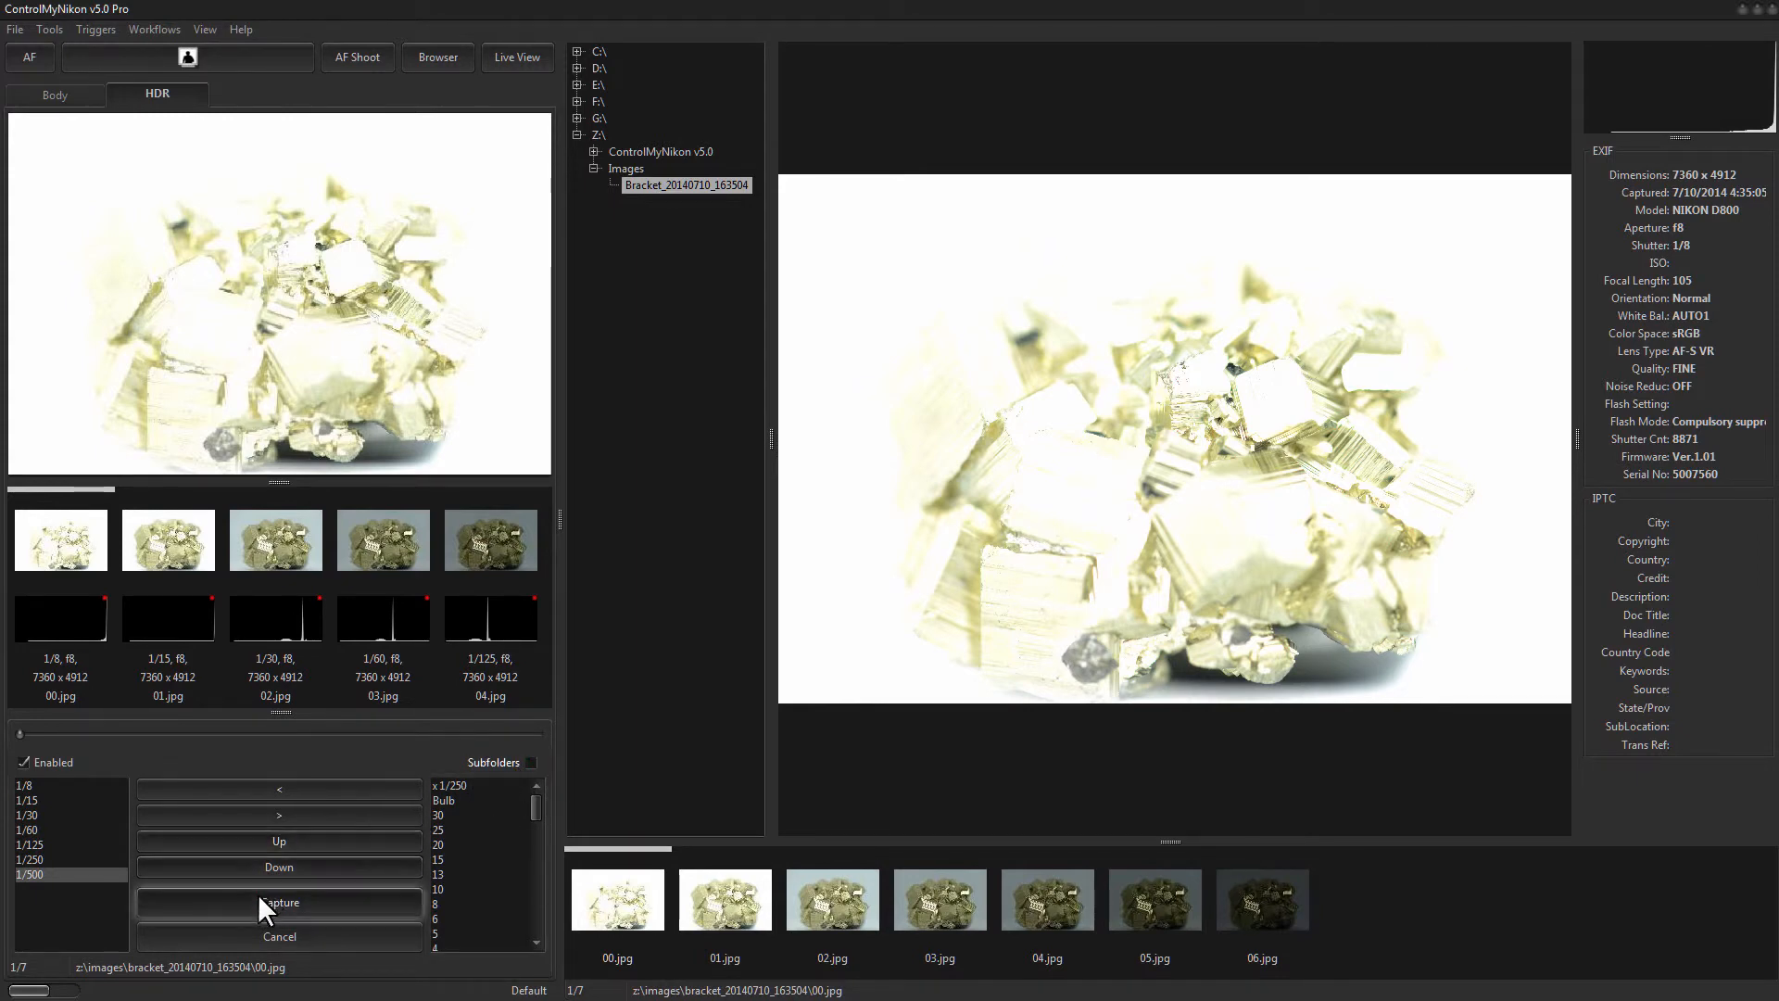
Step: Capture two seven-exposure brackets into Images\Bracket, frames 000033 to 000046
{"action": "left_click", "coordinate": [279, 902]}
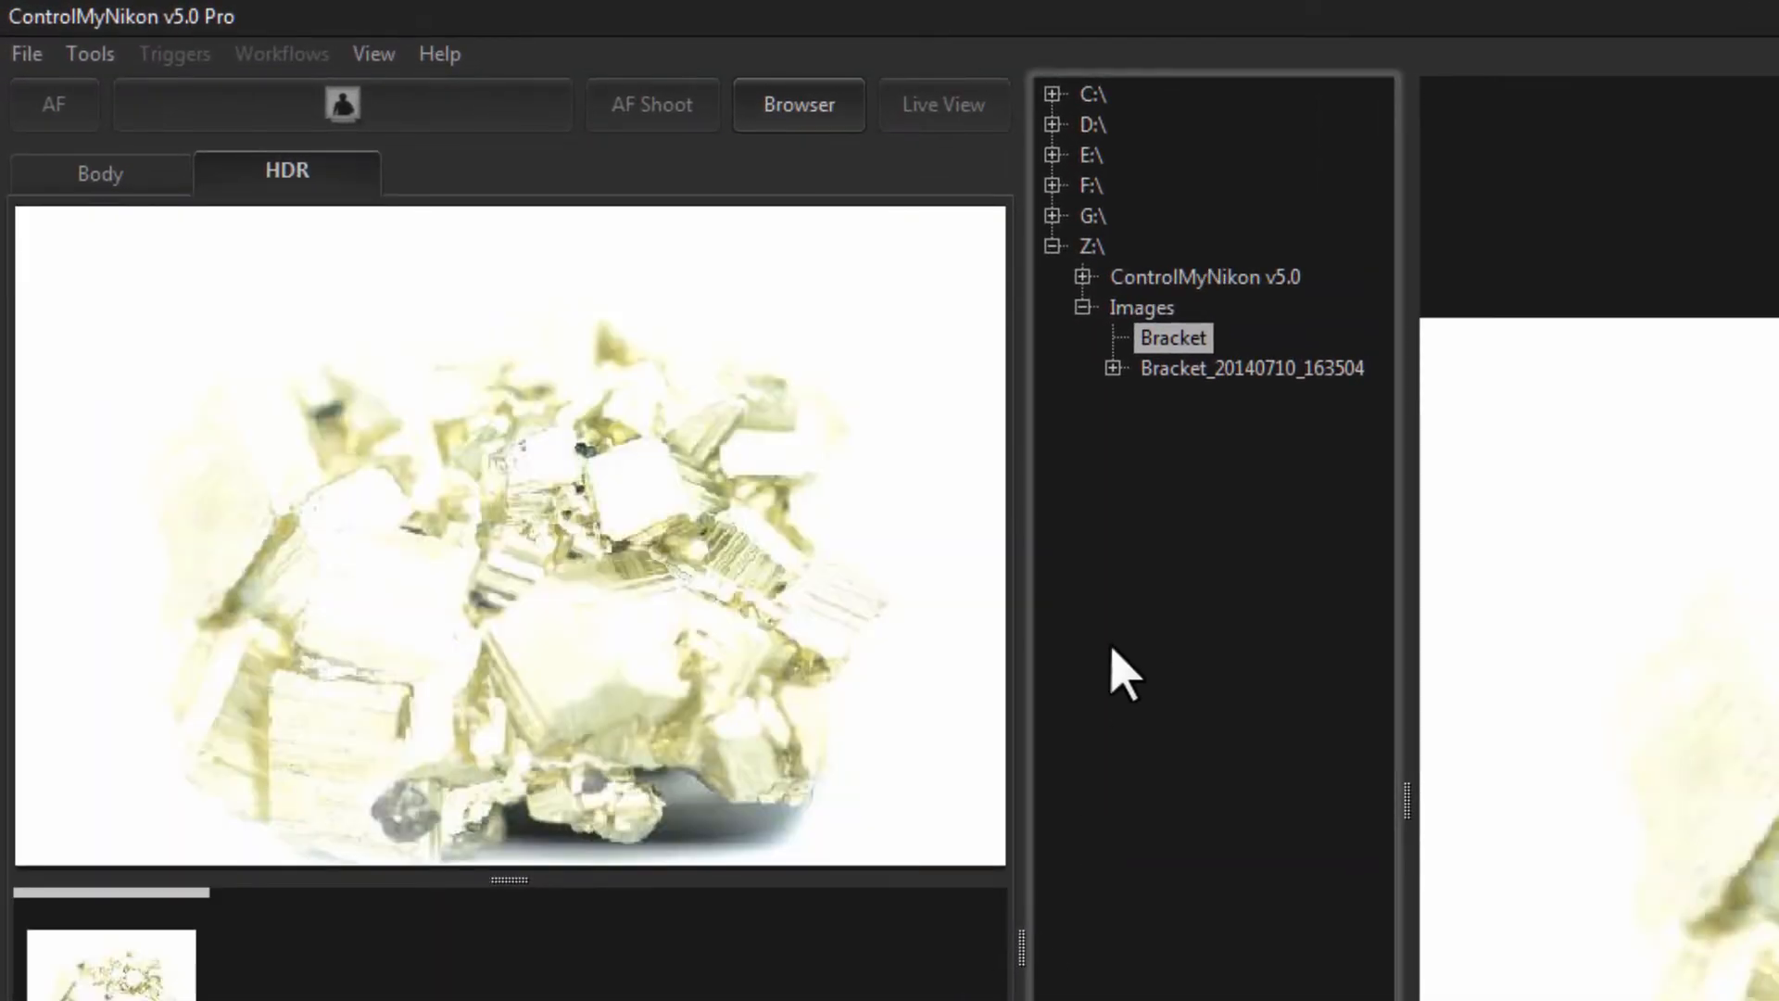
{"action": "mouse_move", "coordinate": [1168, 386]}
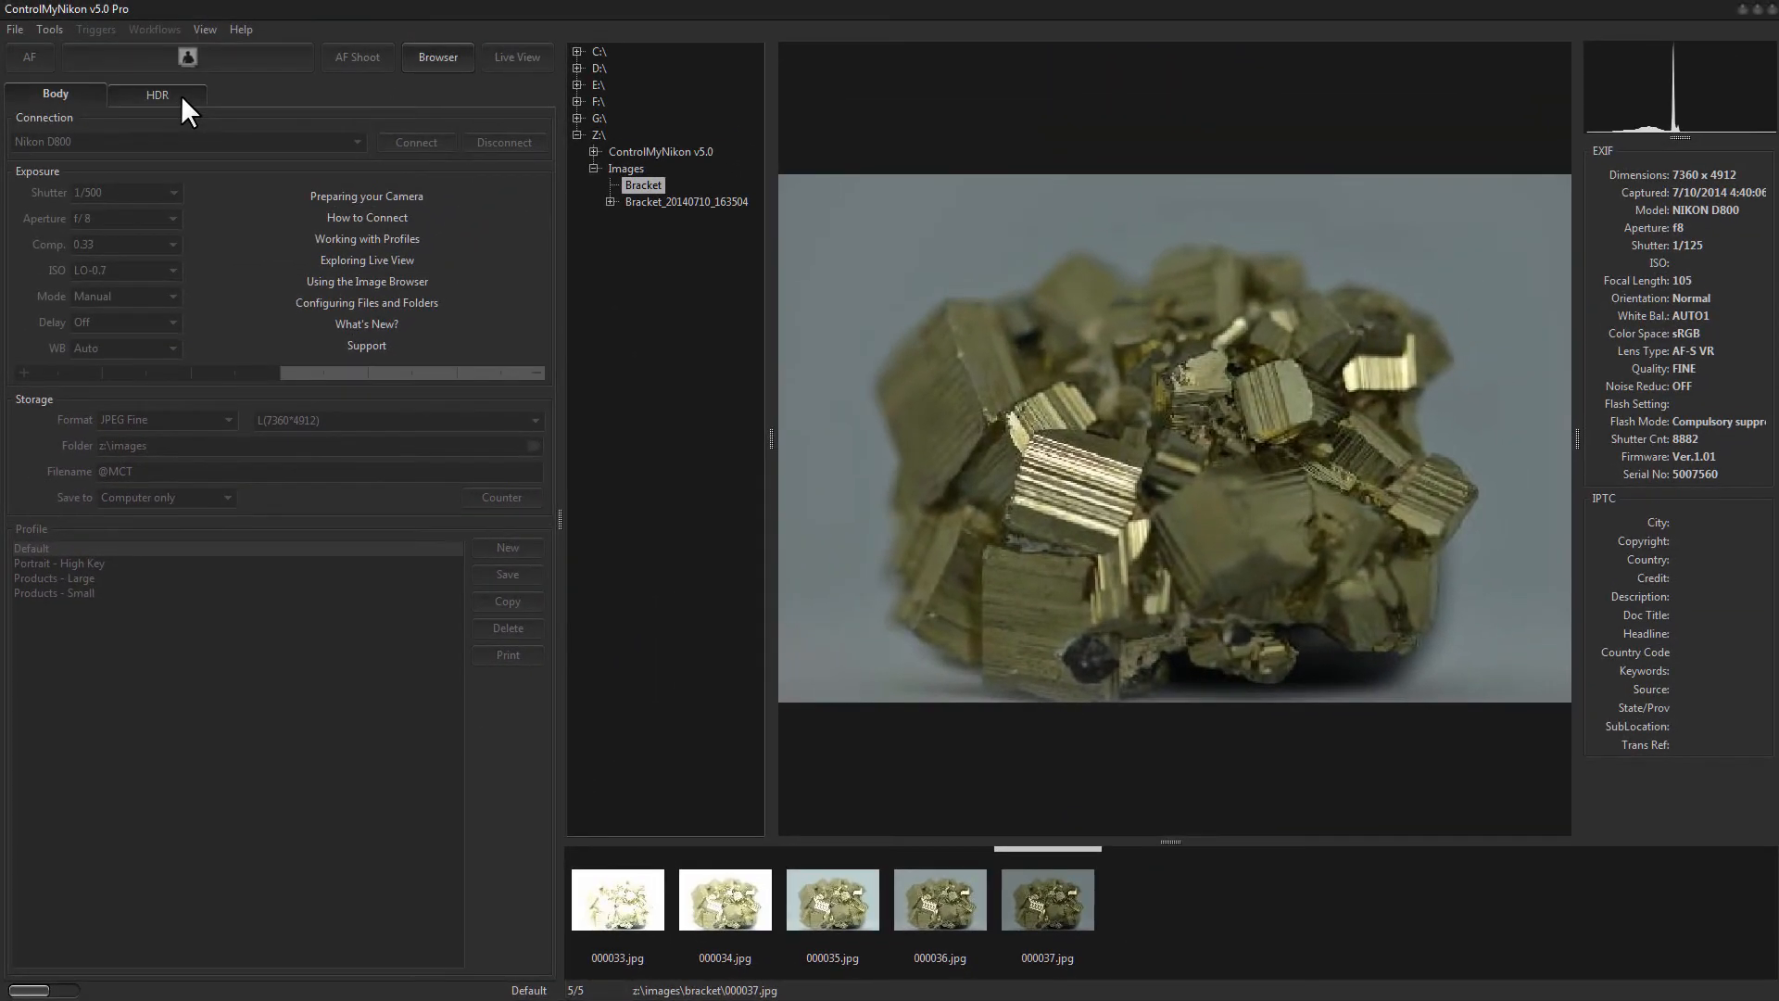
{"action": "left_click", "coordinate": [157, 94]}
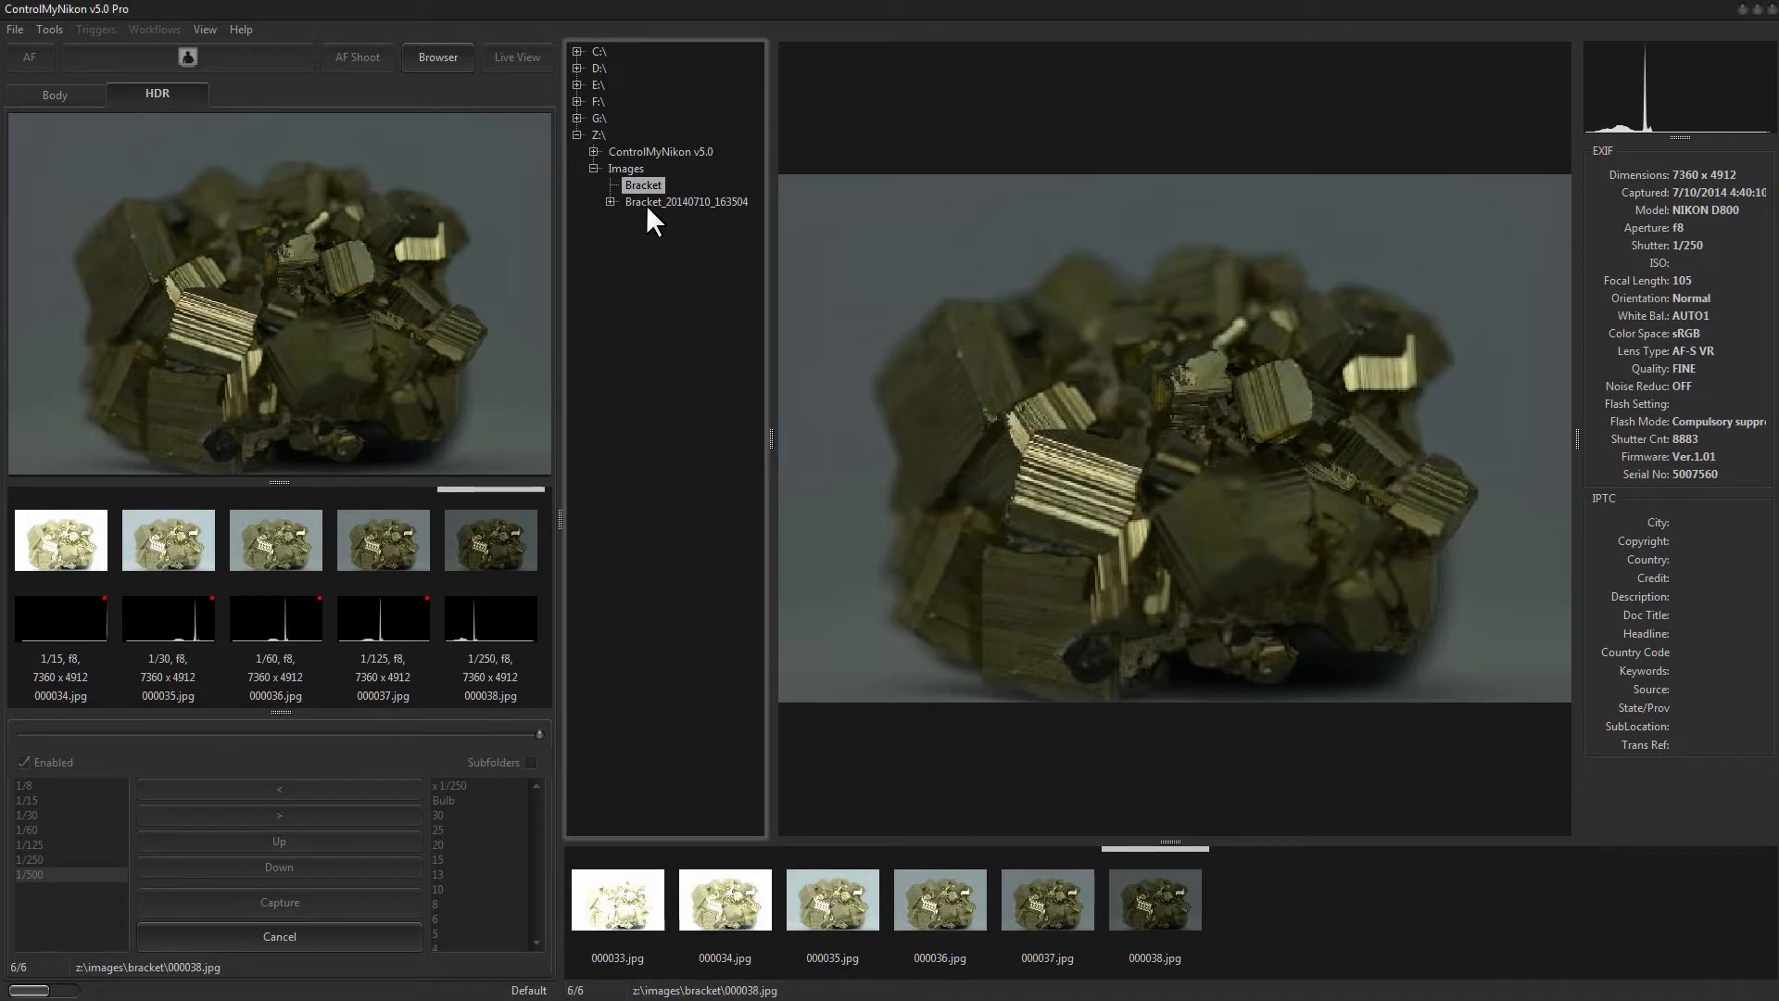
{"action": "left_click", "coordinate": [686, 202]}
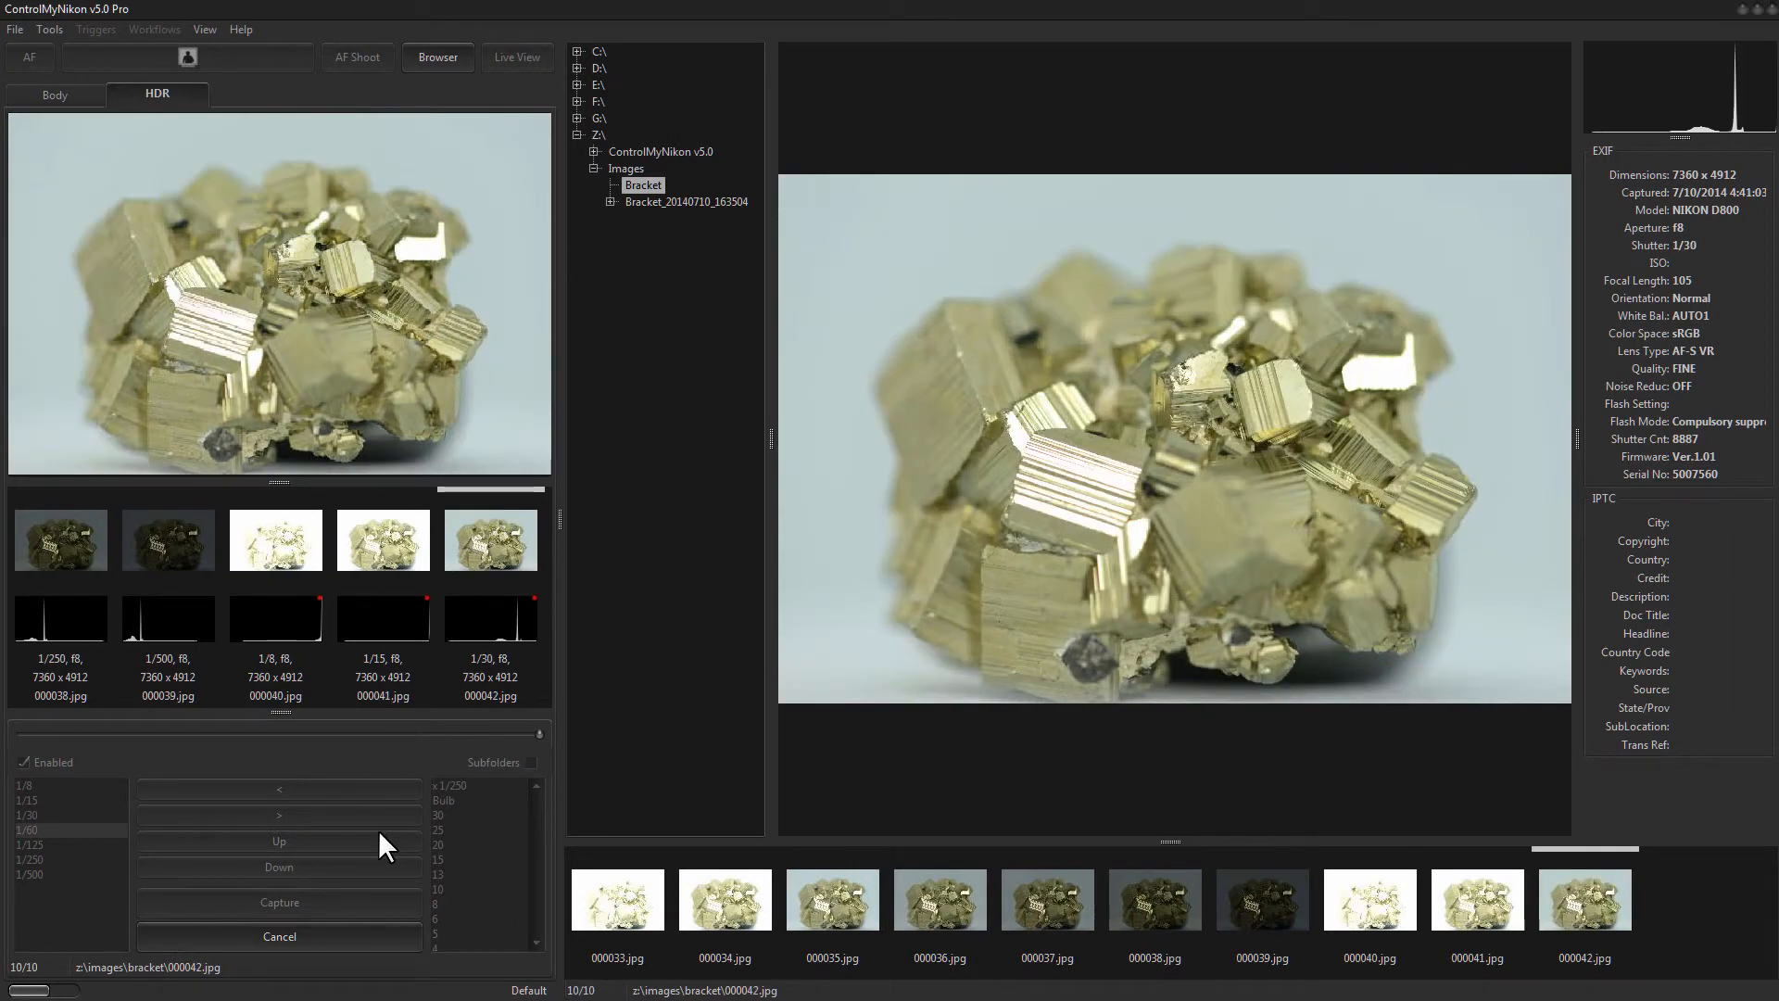
{"action": "left_click", "coordinate": [278, 902]}
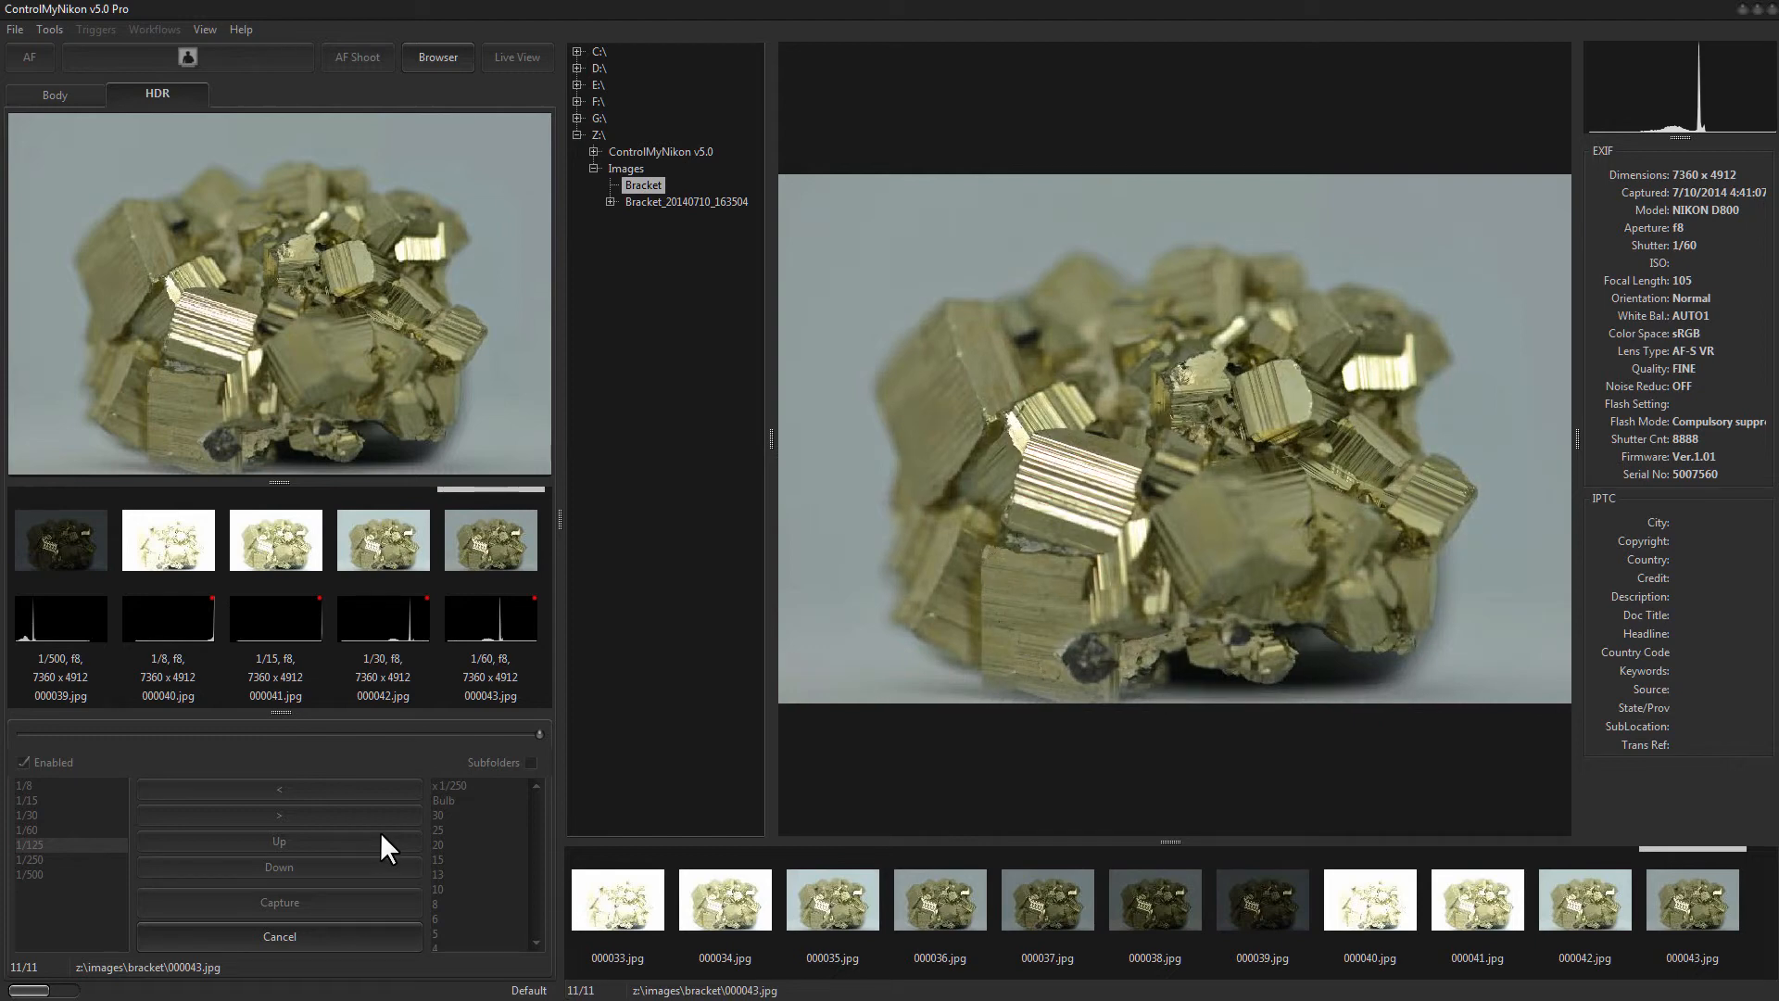
{"action": "left_click", "coordinate": [278, 902]}
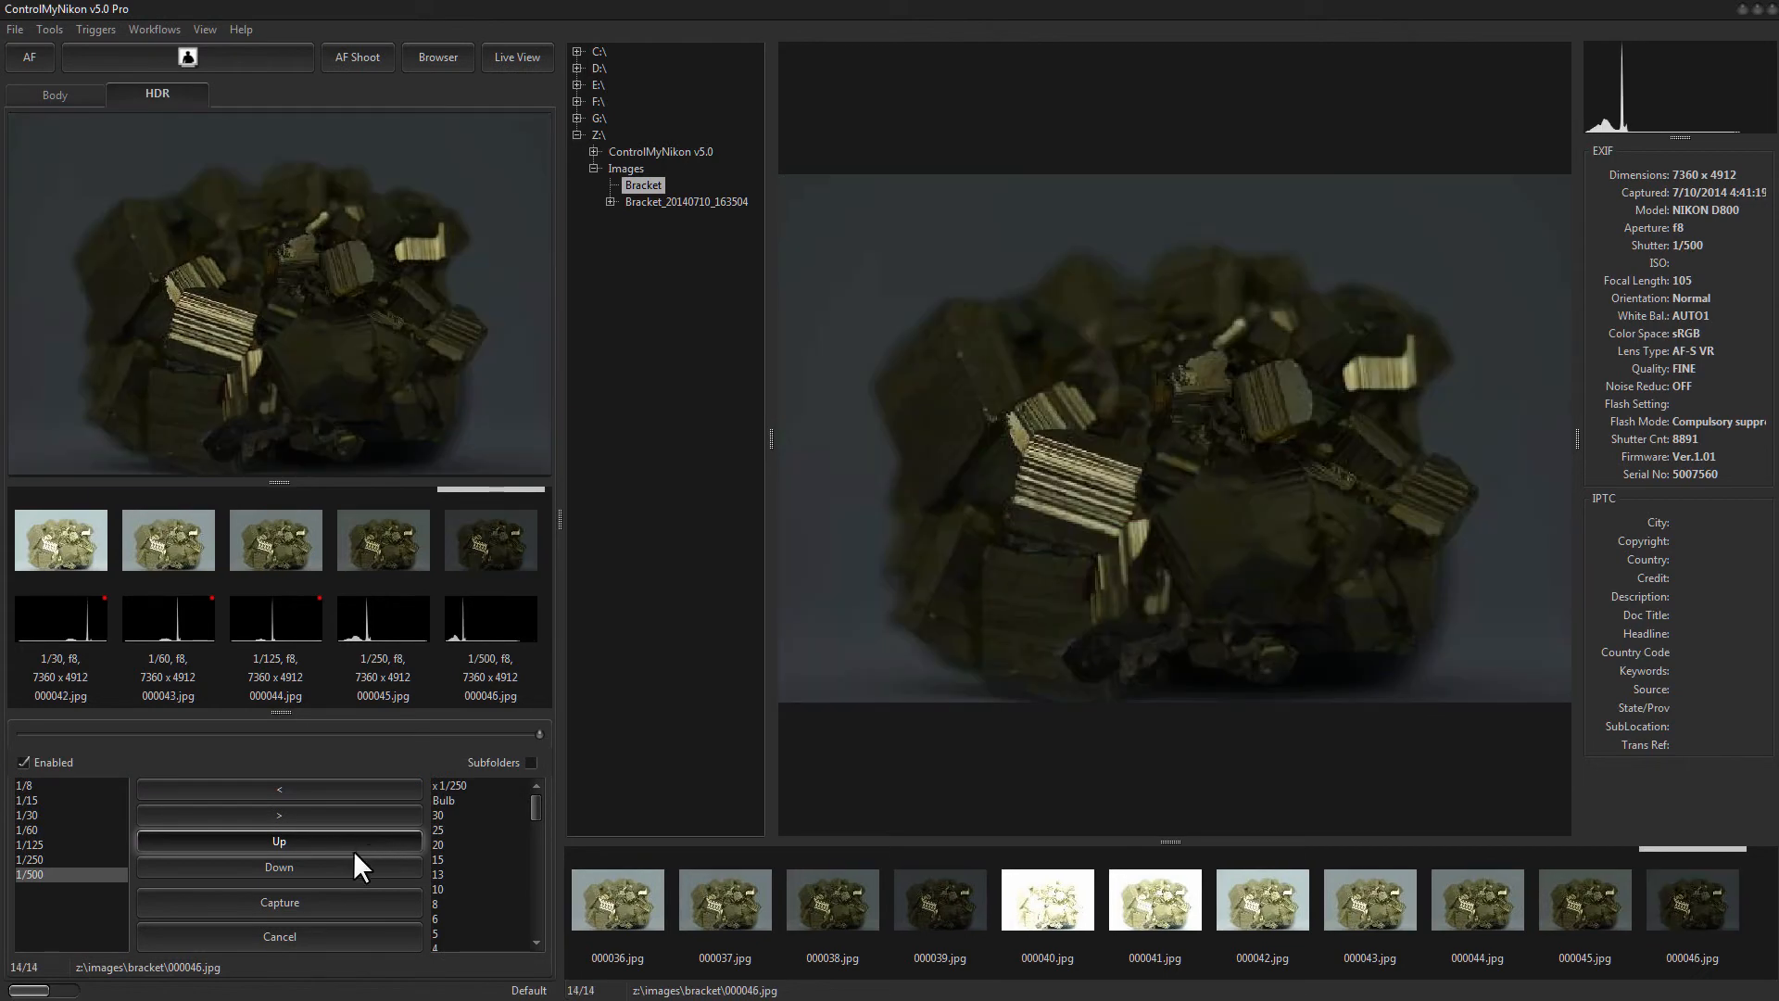
Step: Check Subfolders and select the Bracket_20140710_163504 folder showing frames 00–06
{"action": "left_click", "coordinate": [532, 762]}
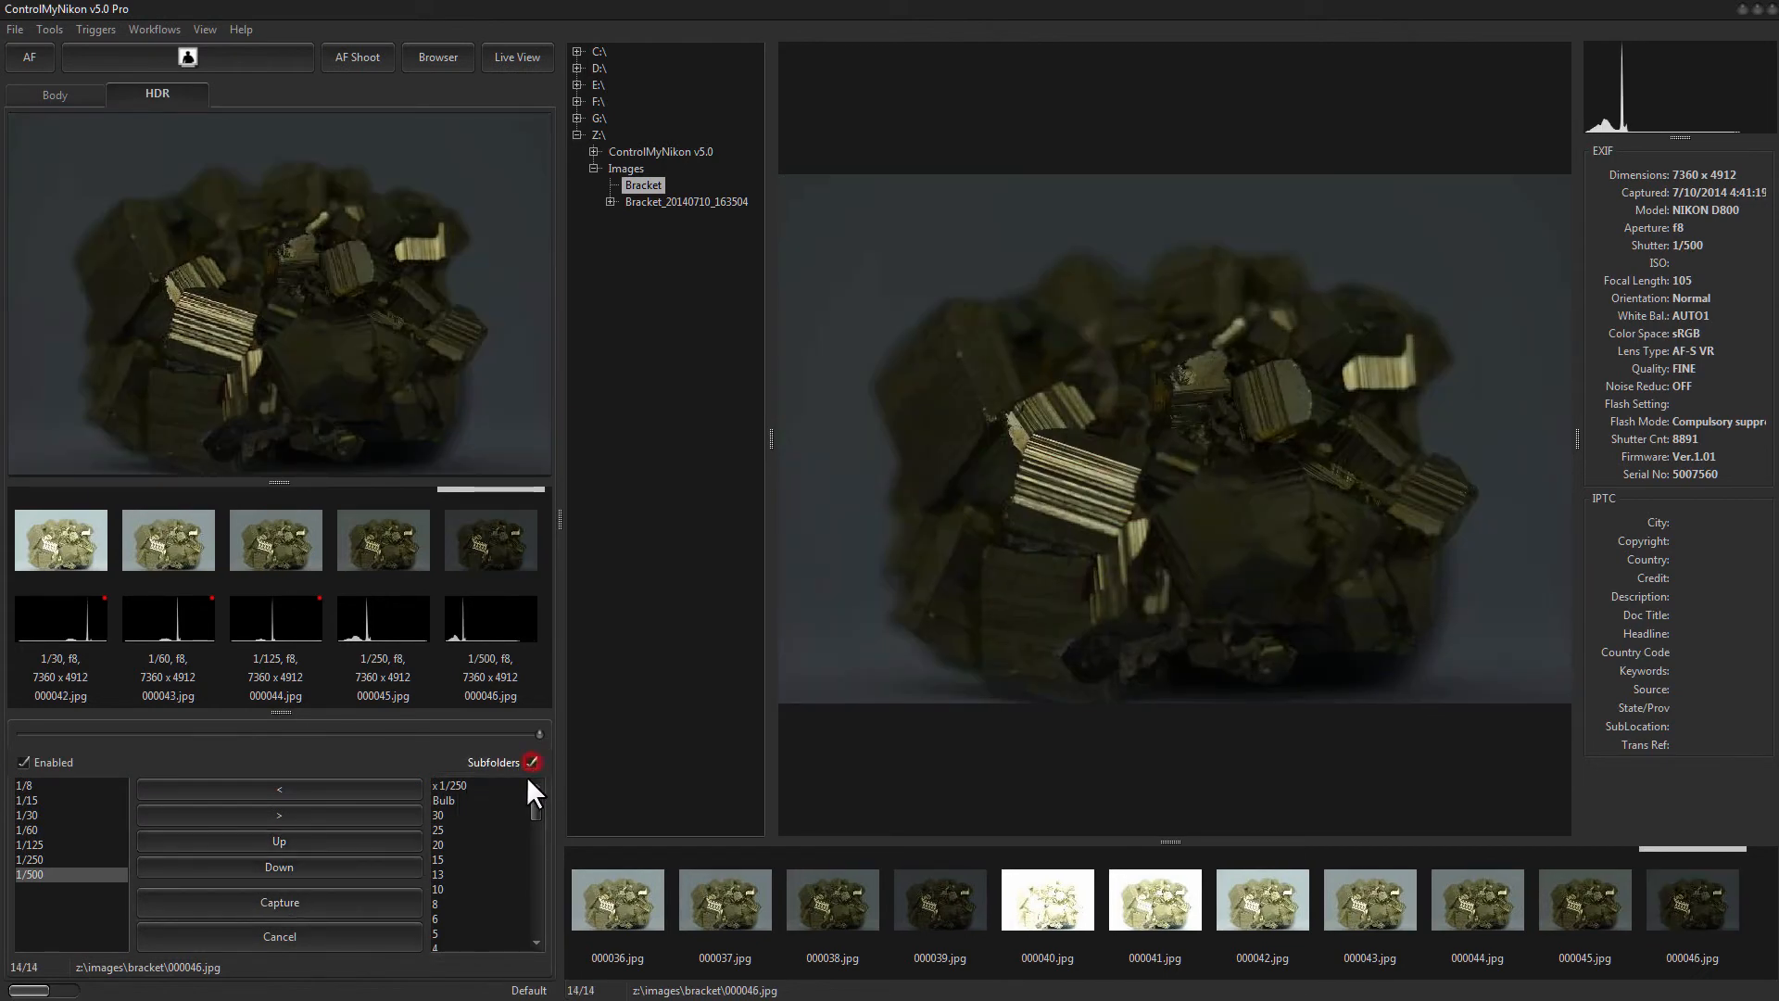
{"action": "left_click", "coordinate": [686, 201]}
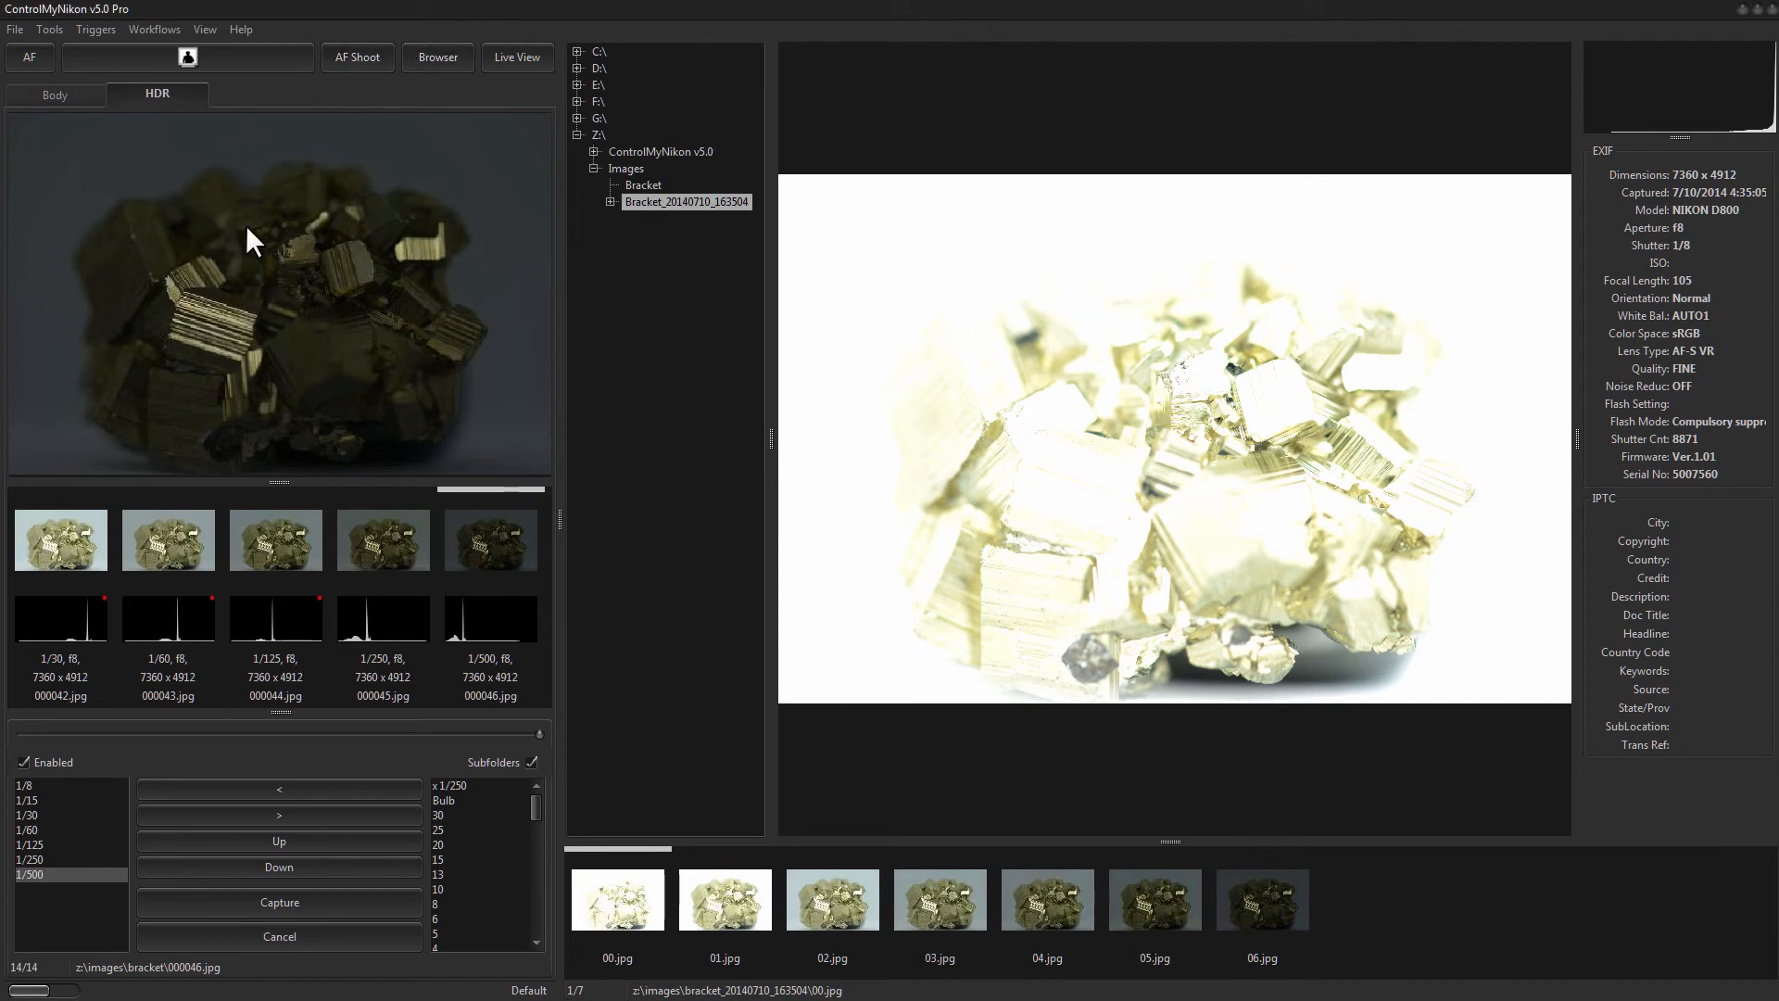
{"action": "mouse_move", "coordinate": [153, 227]}
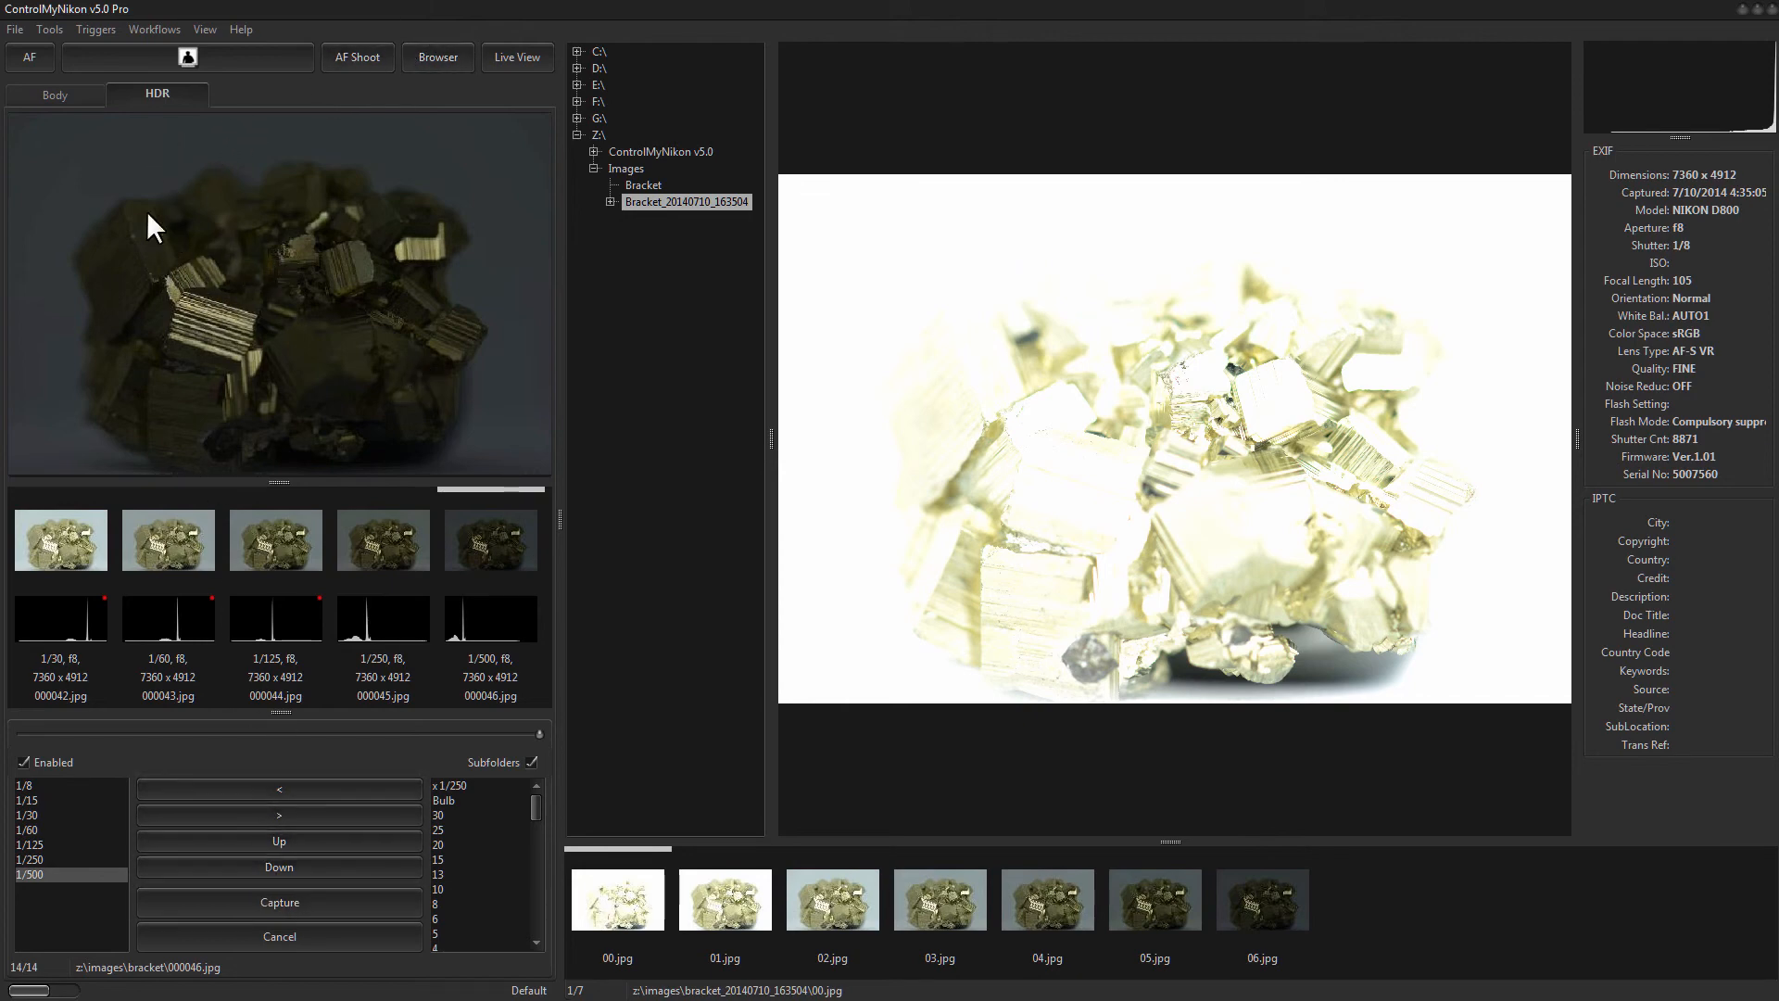
Step: Show the Triggers menu with Web, Sound, TCP/IP, Speech, Motion and Phidgets
{"action": "left_click", "coordinate": [95, 29]}
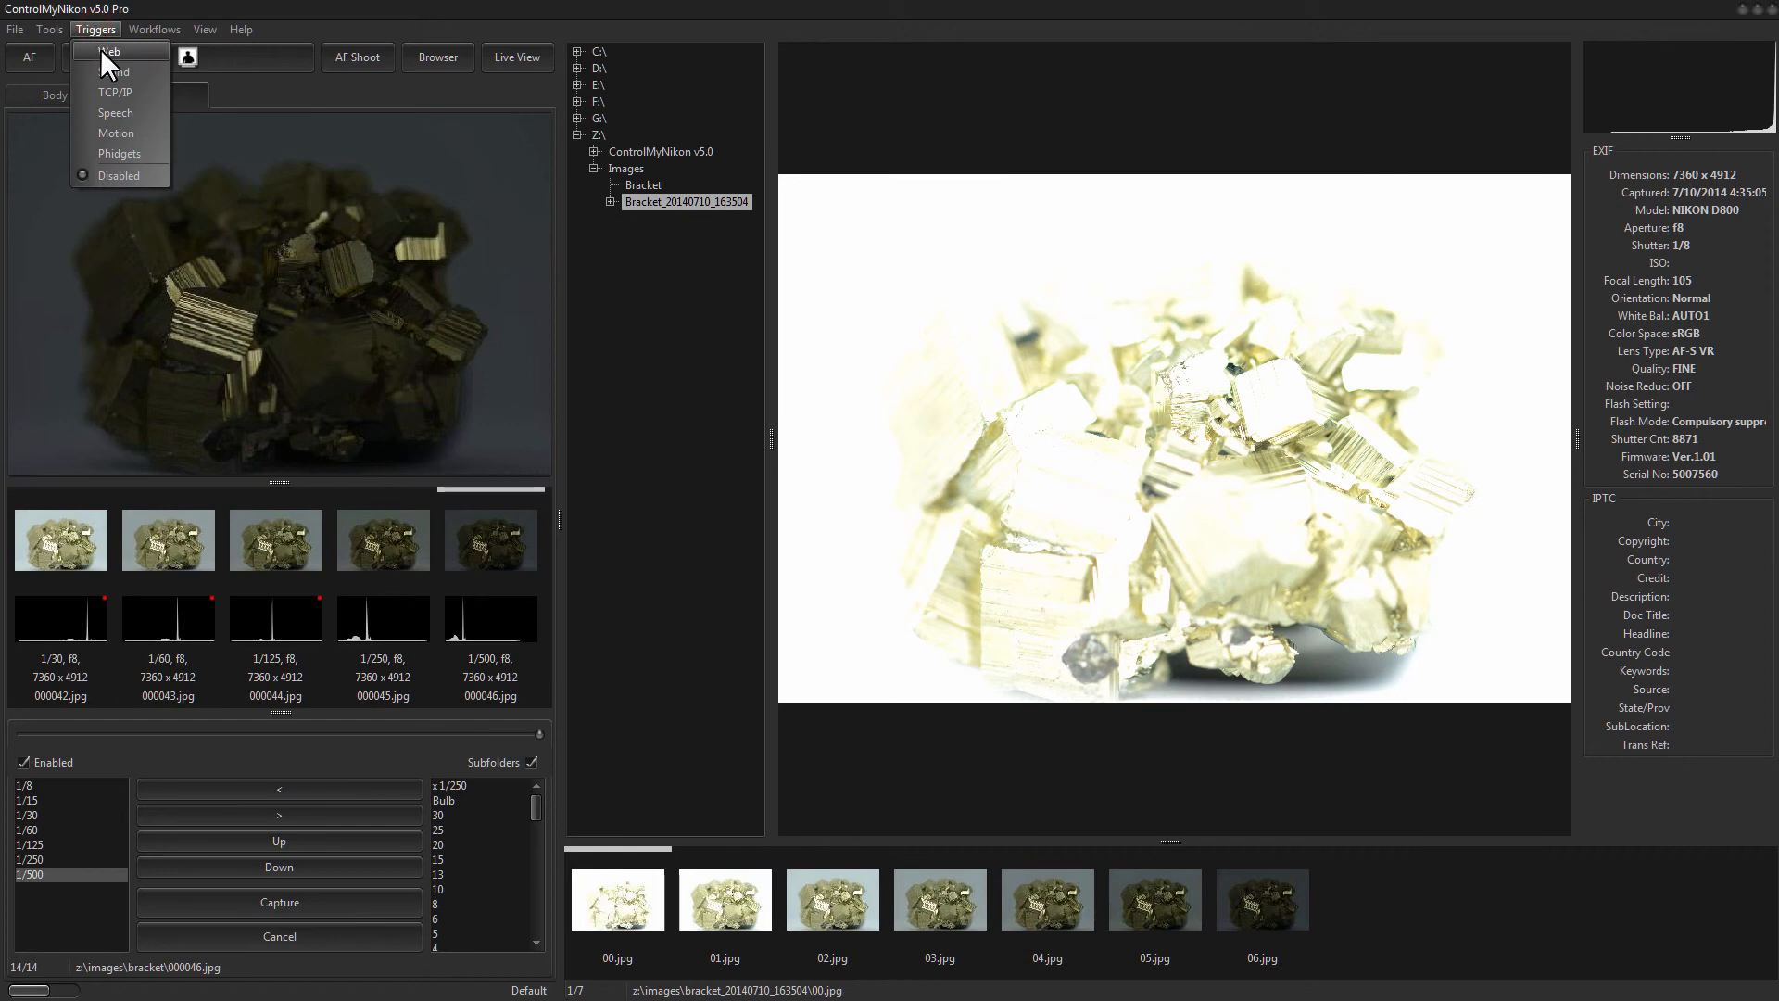
{"action": "mouse_move", "coordinate": [134, 89]}
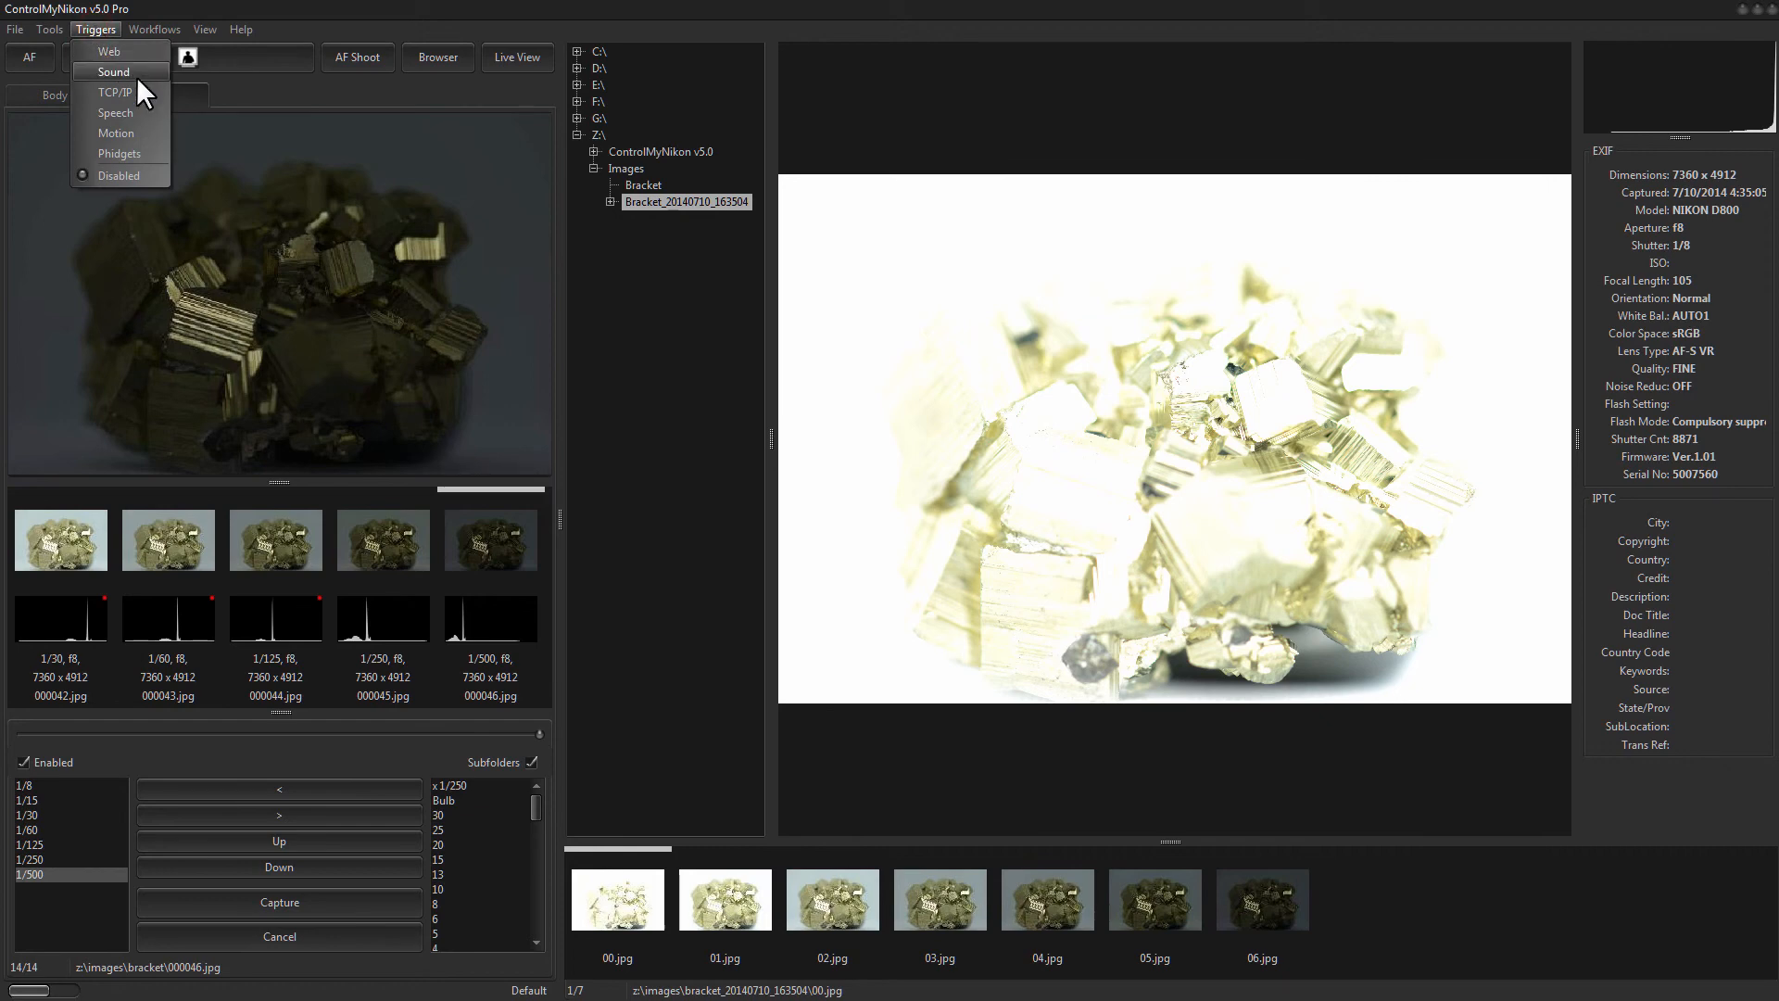
{"action": "mouse_move", "coordinate": [145, 119]}
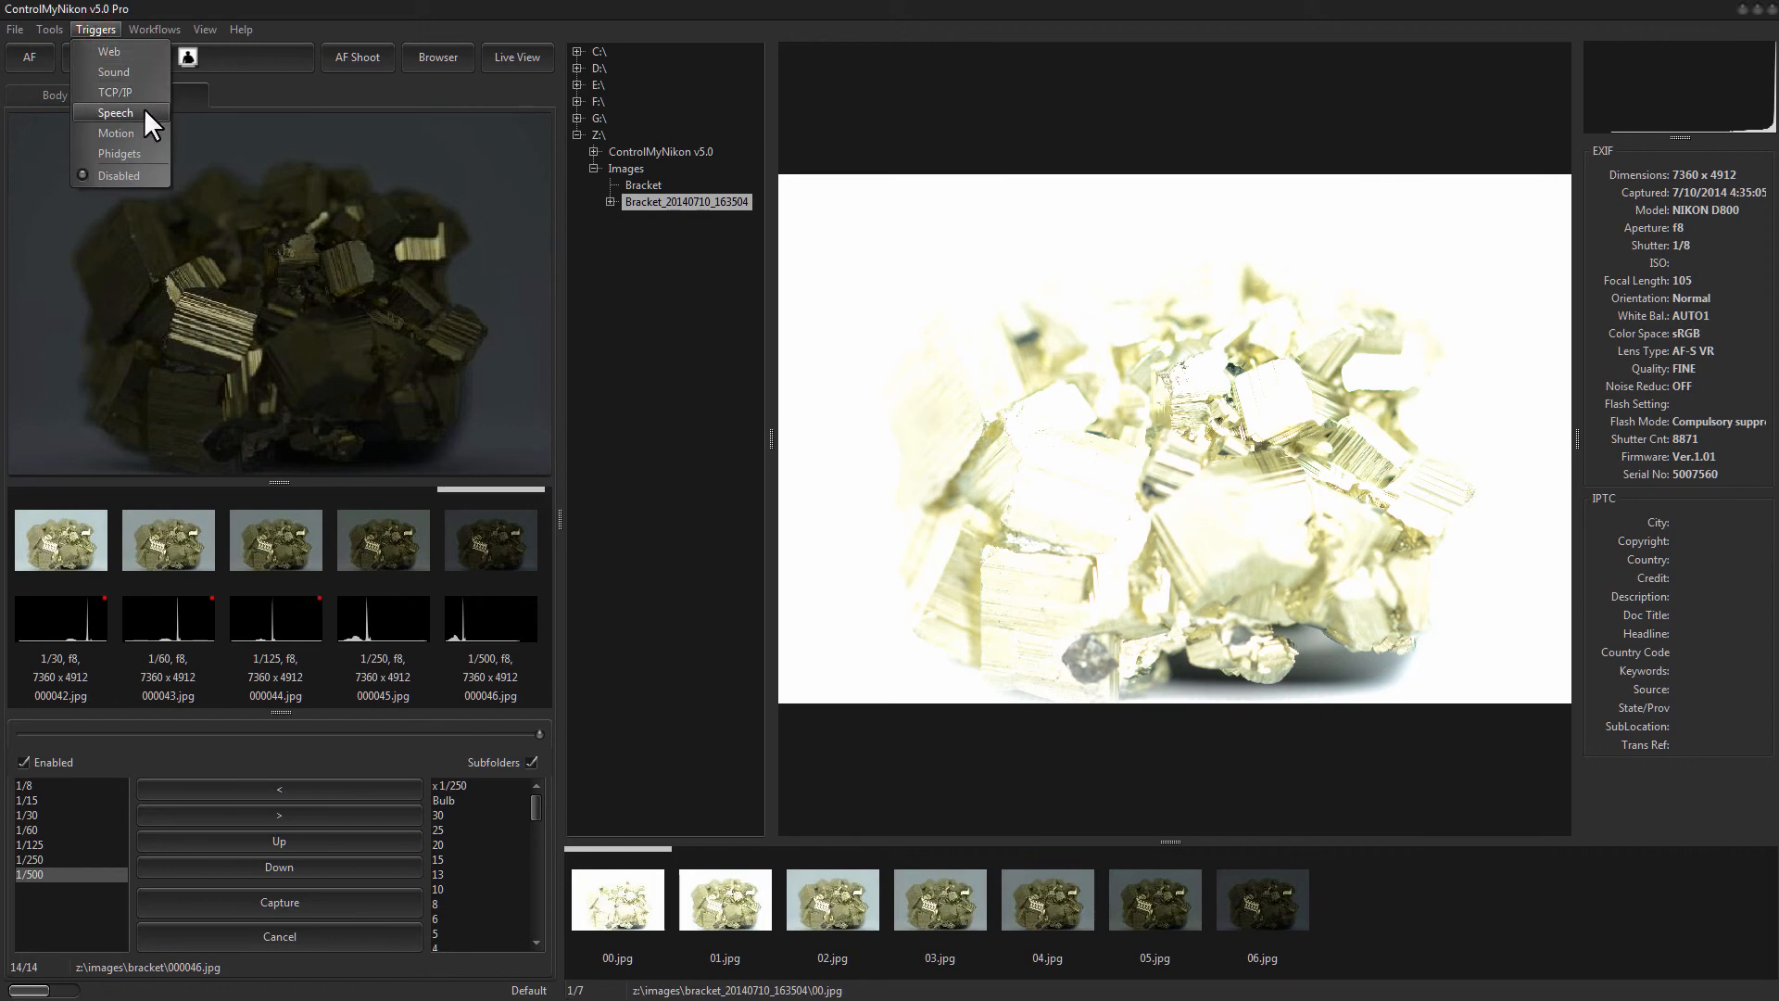
{"action": "mouse_move", "coordinate": [133, 153]}
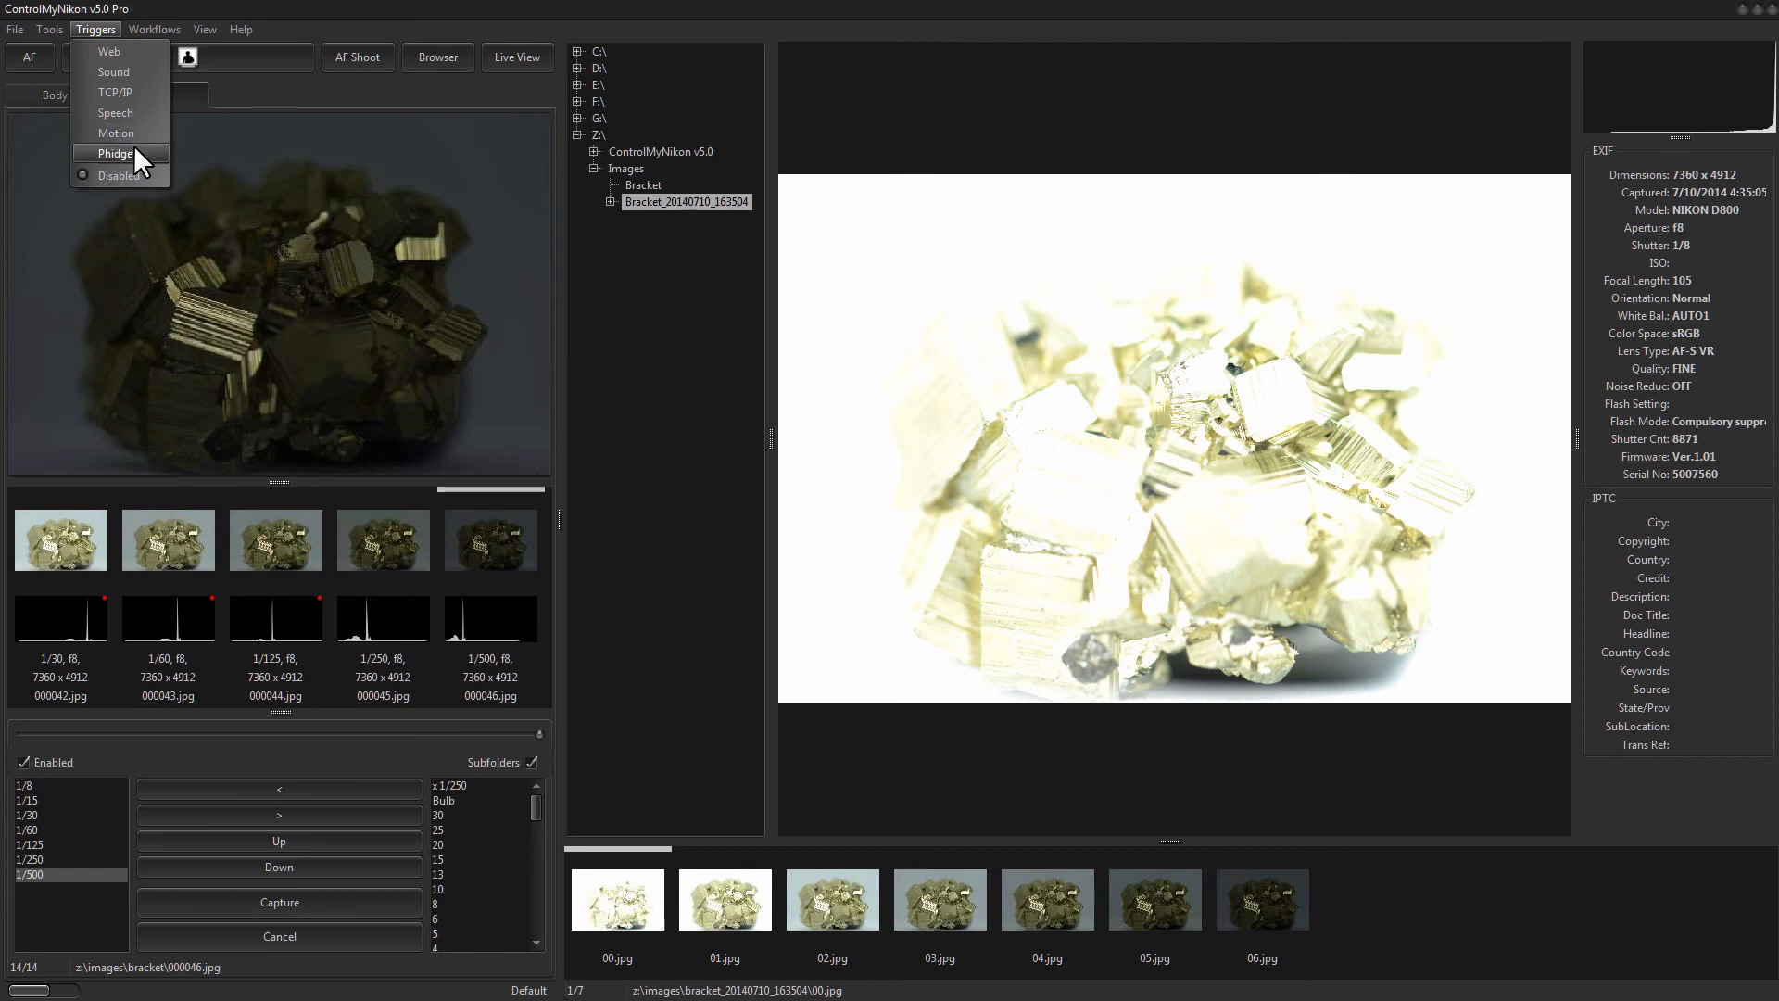
{"action": "mouse_move", "coordinate": [126, 168]}
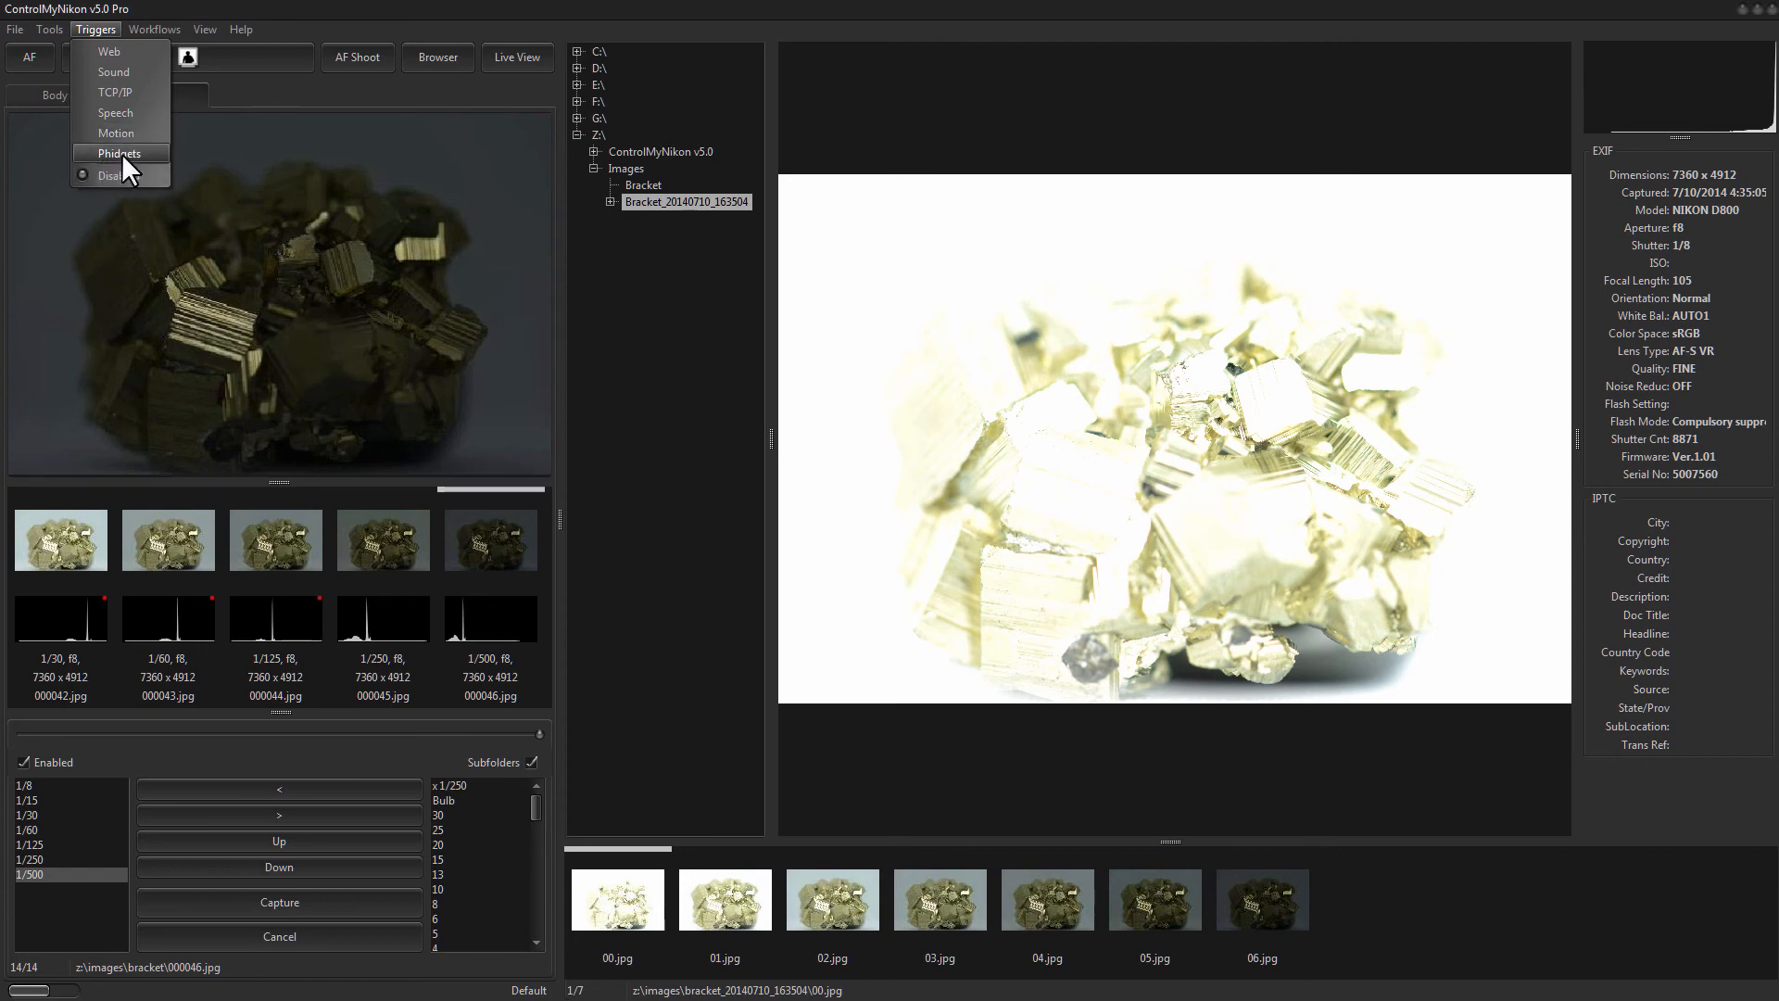